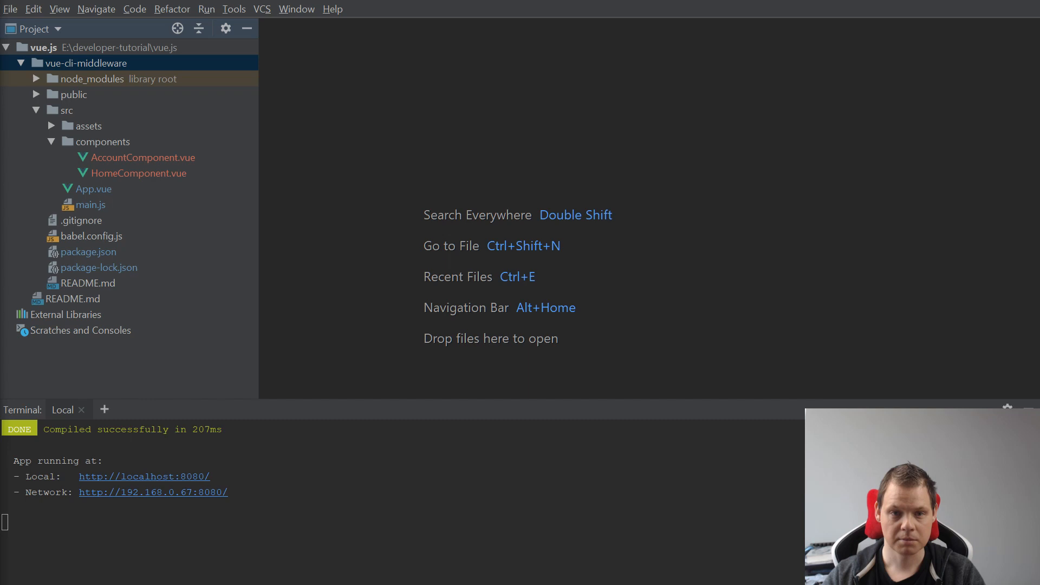
pyautogui.moveTo(82, 103)
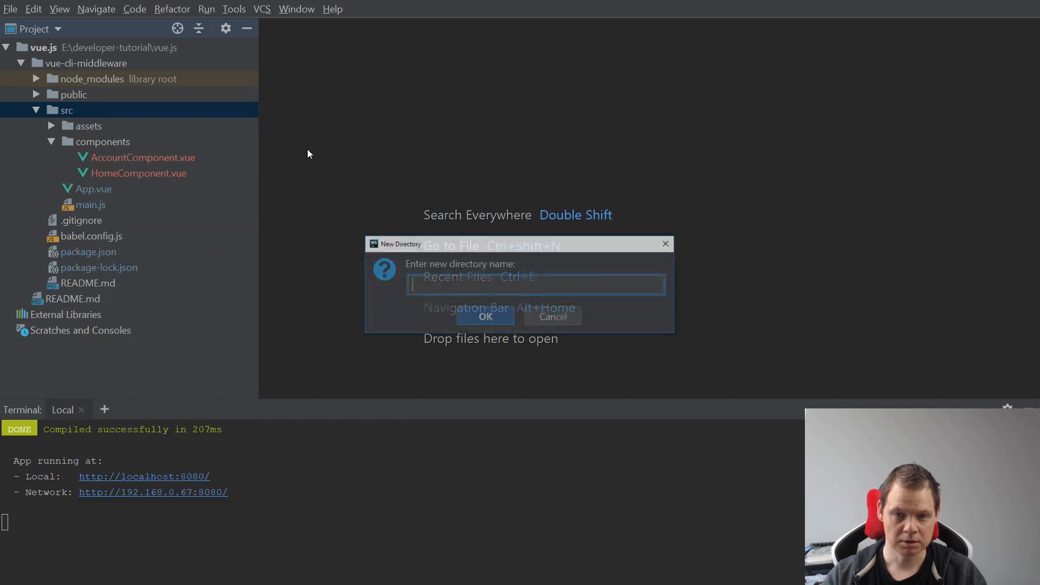
# Create a 'middleware' folder under src with an empty auth.js file, and add it to Git.
pyautogui.write('midd')
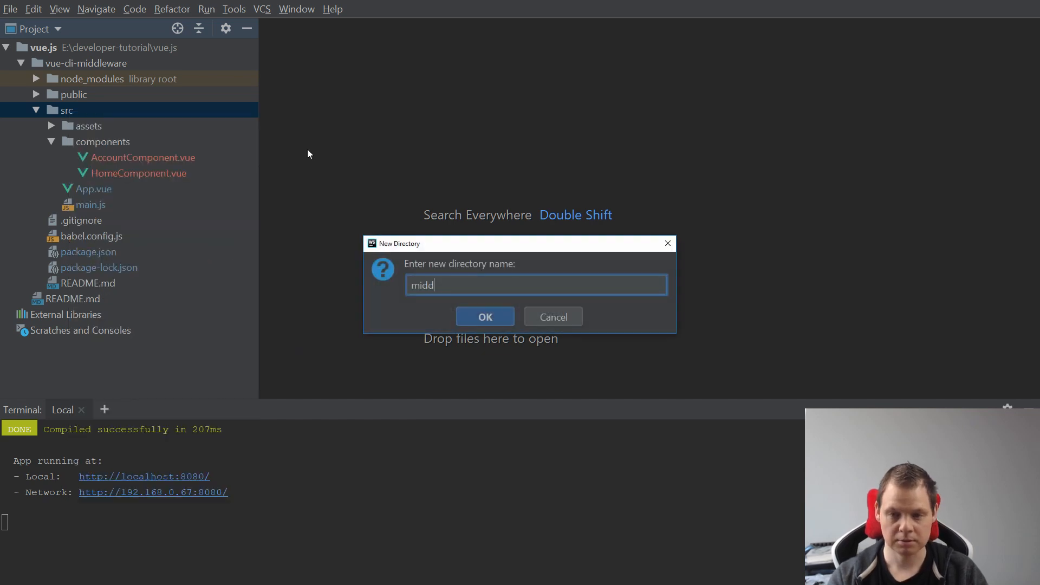
pyautogui.click(485, 316)
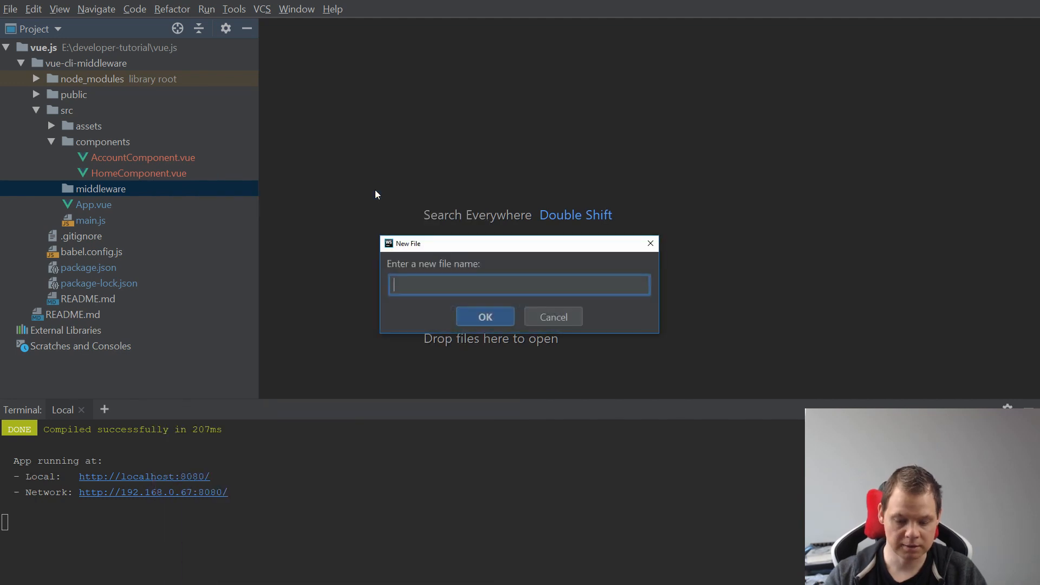
pyautogui.click(485, 316)
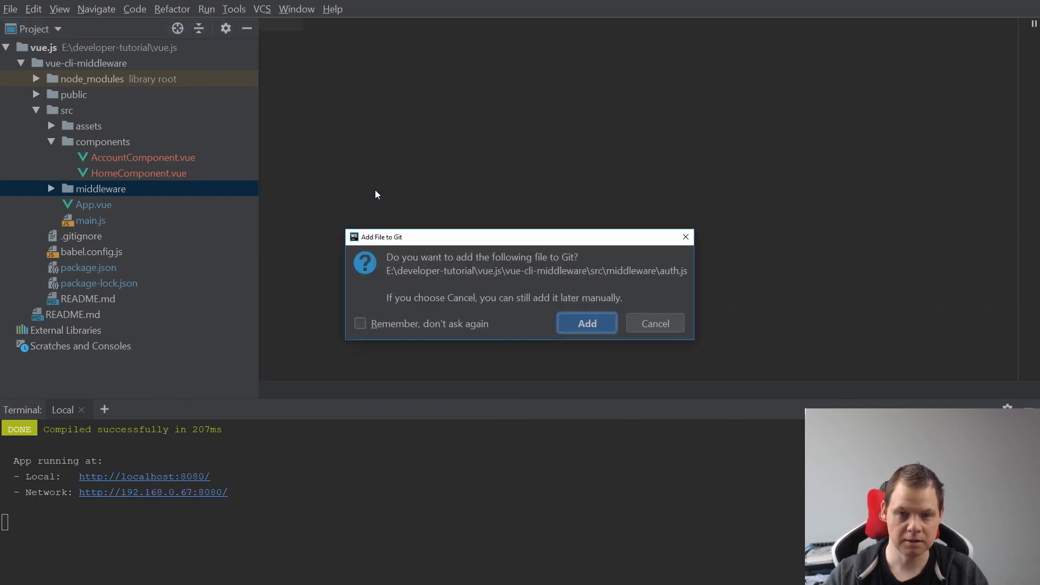
pyautogui.click(586, 322)
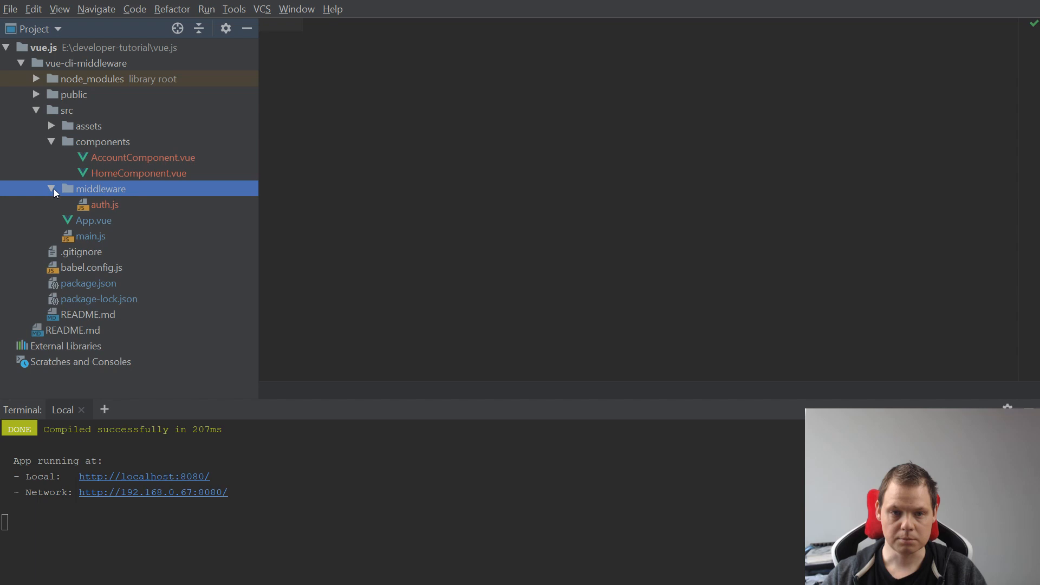
# Write export default function auth({next, router}) logging 'middleware auth test' and returning next().
pyautogui.write('export default function auth(')
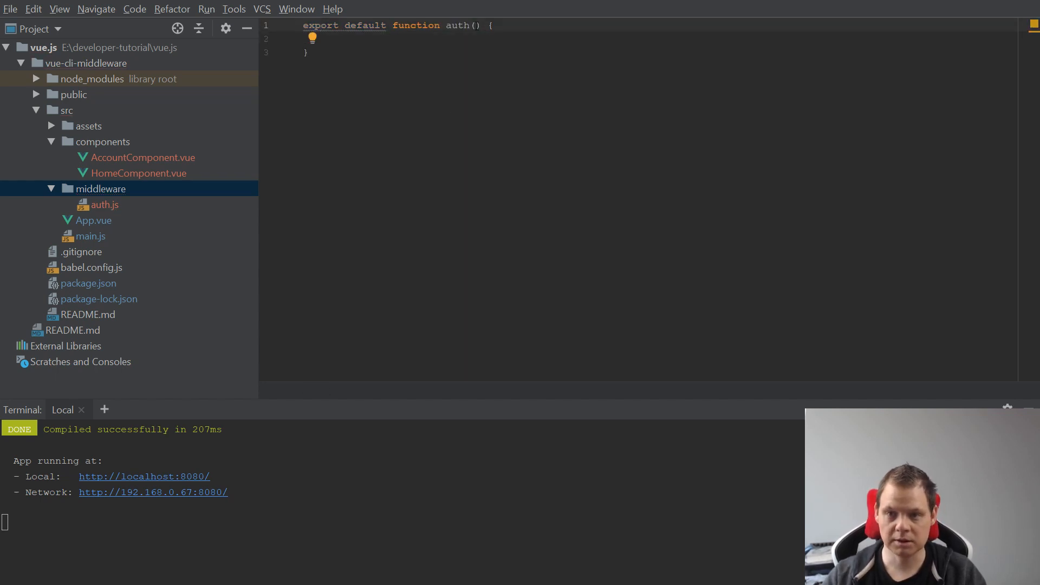
pyautogui.write('{')
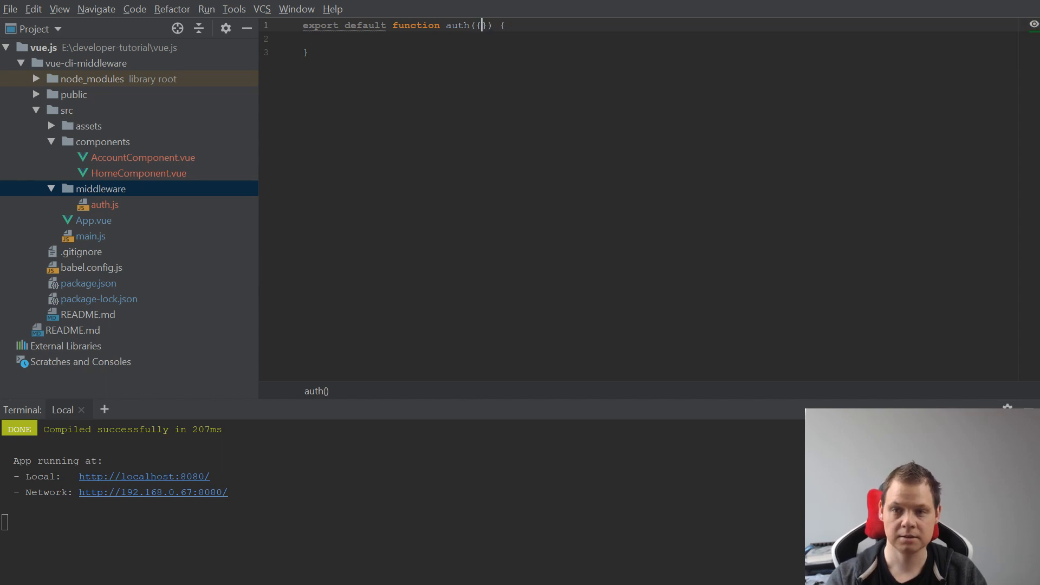
pyautogui.write('next, router')
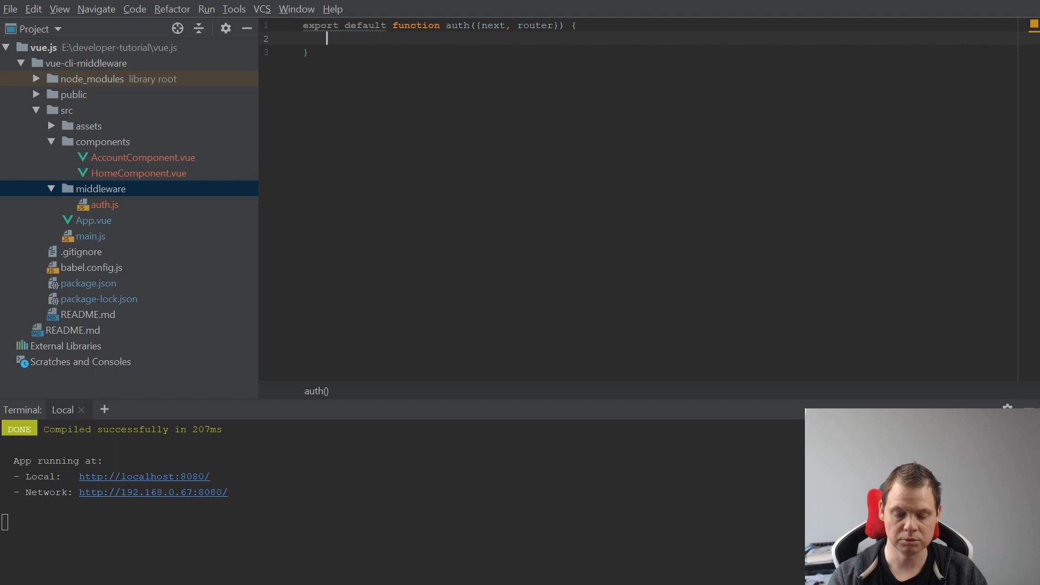
pyautogui.write('console.log()')
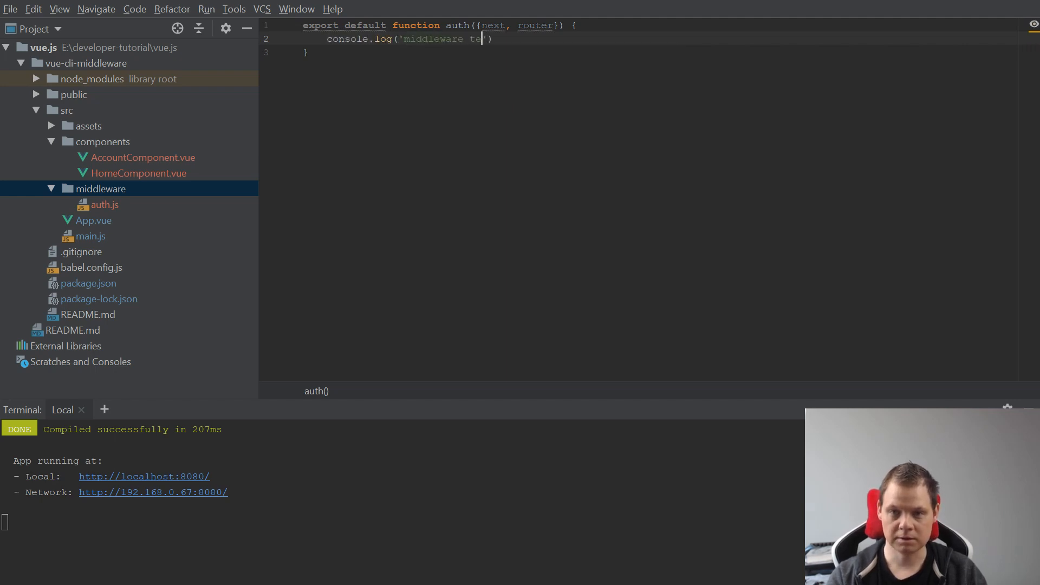
pyautogui.write('auth test')
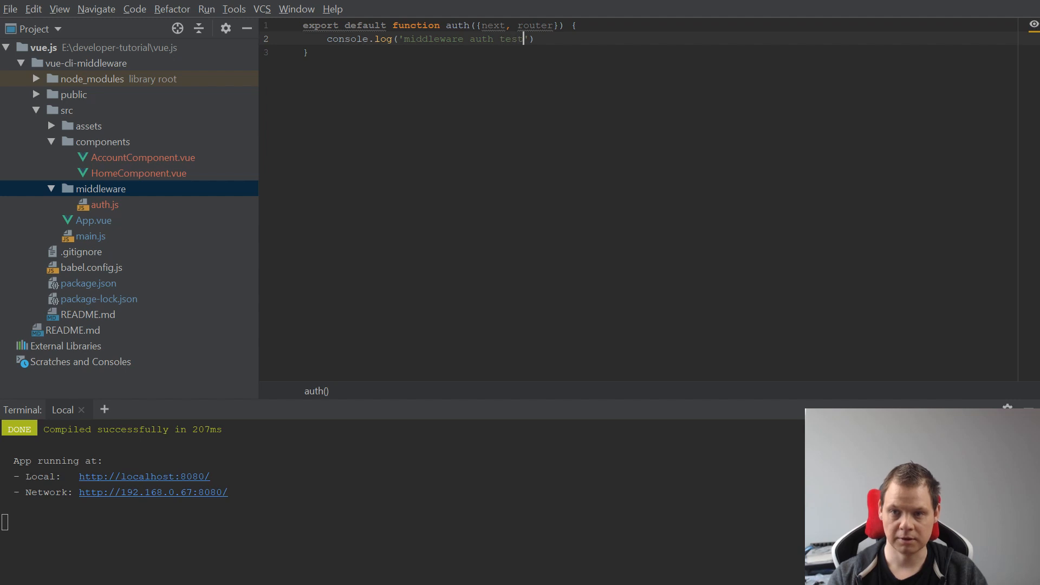
pyautogui.write('retyu')
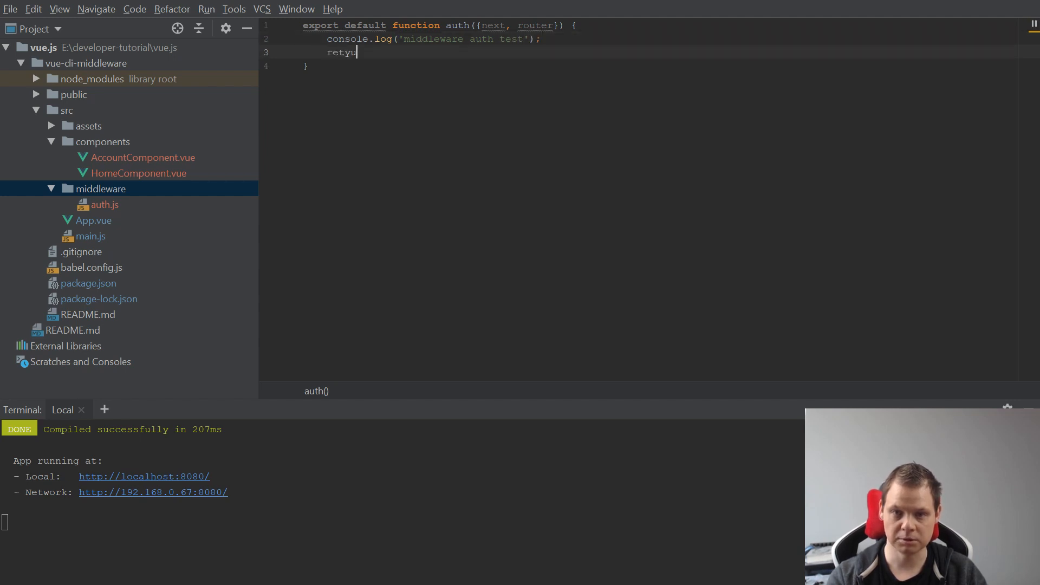
pyautogui.press('Backspace')
pyautogui.write('rn next();')
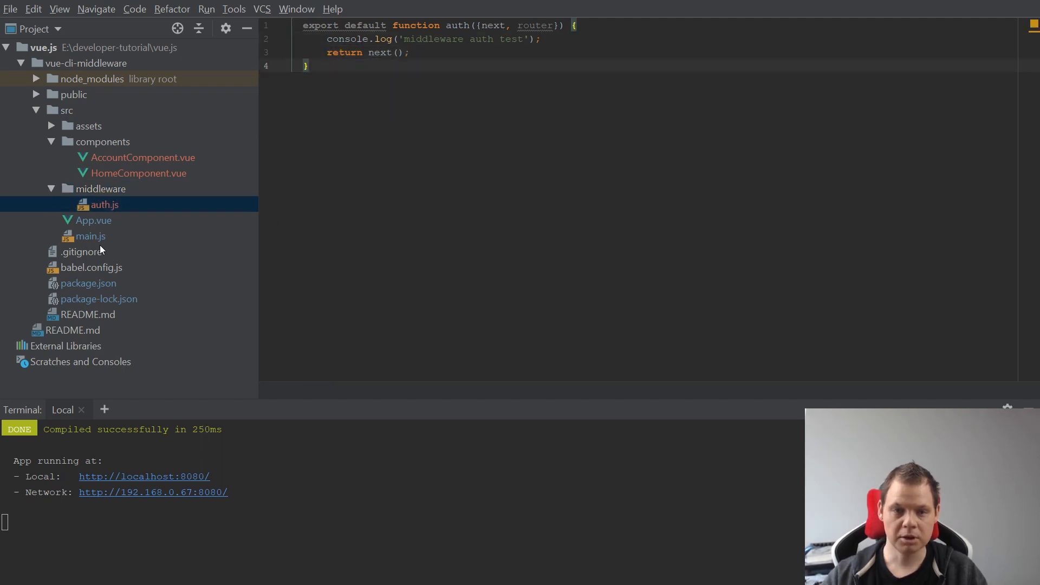
# Add import auth from './middleware/auth.js' to main.js.
pyautogui.click(91, 236)
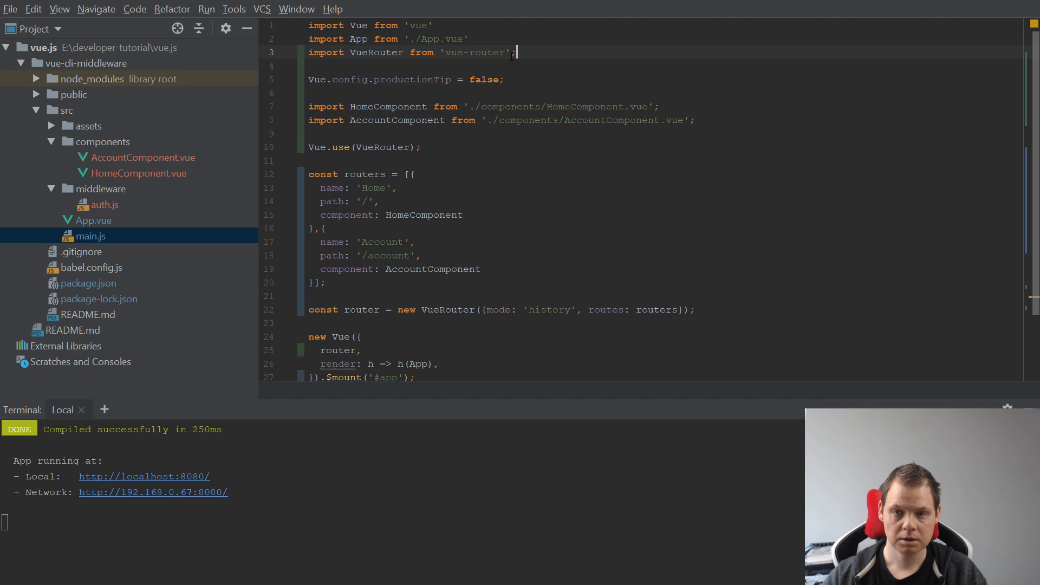
pyautogui.write('import')
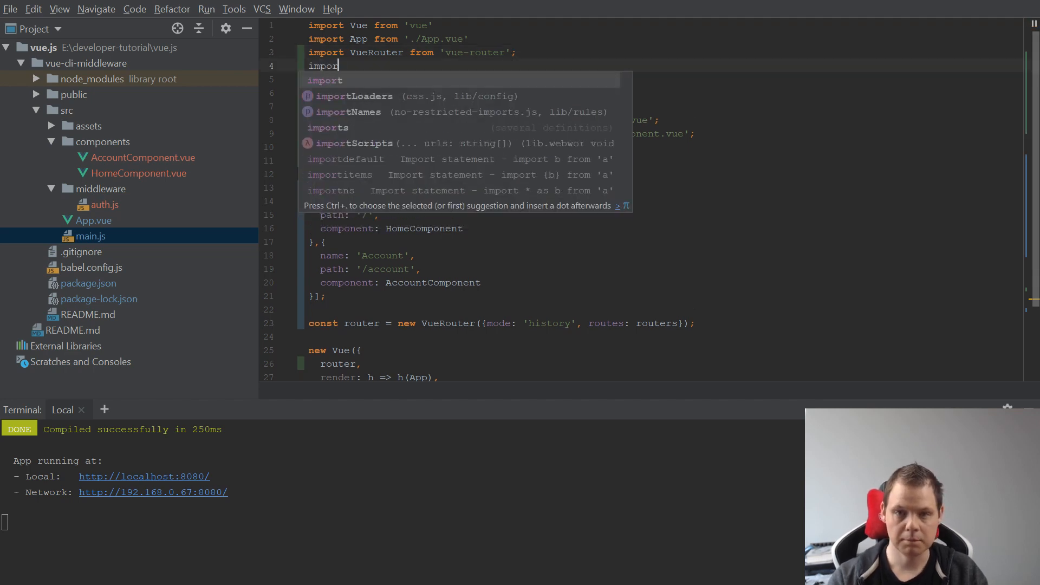
pyautogui.write("auth from './s")
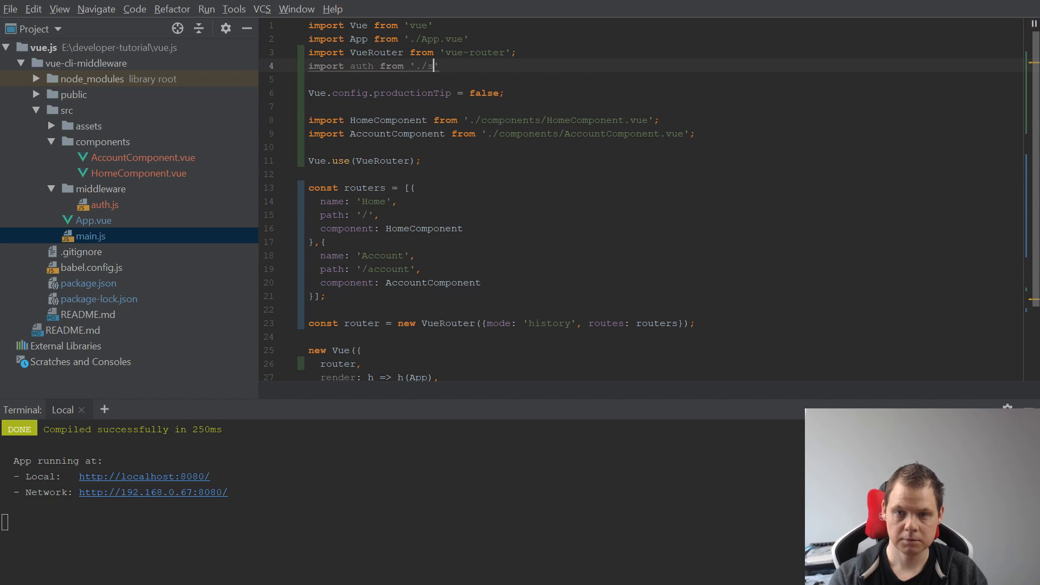
pyautogui.write('middleware/a')
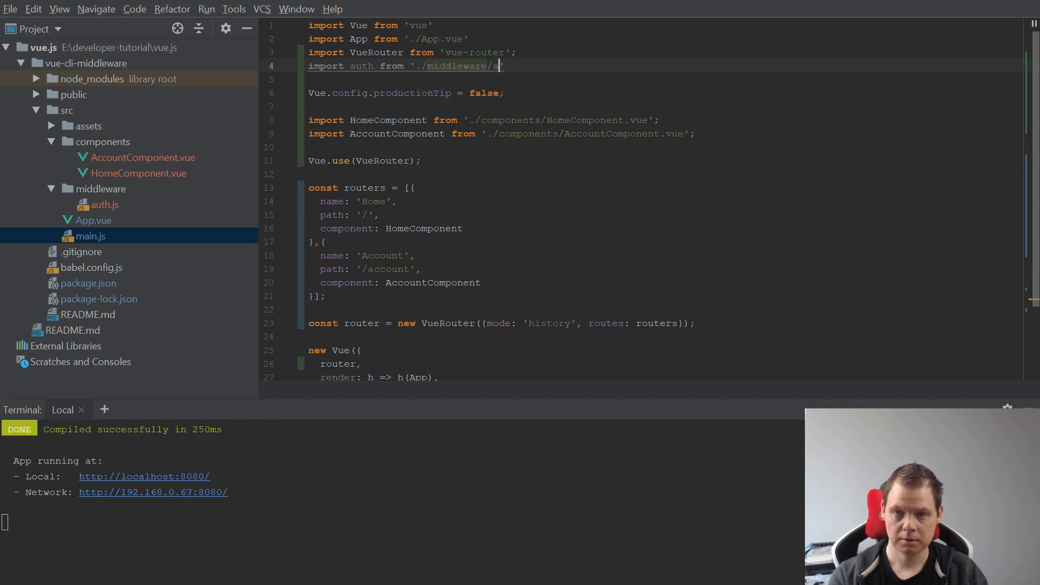
pyautogui.write('auth.js')
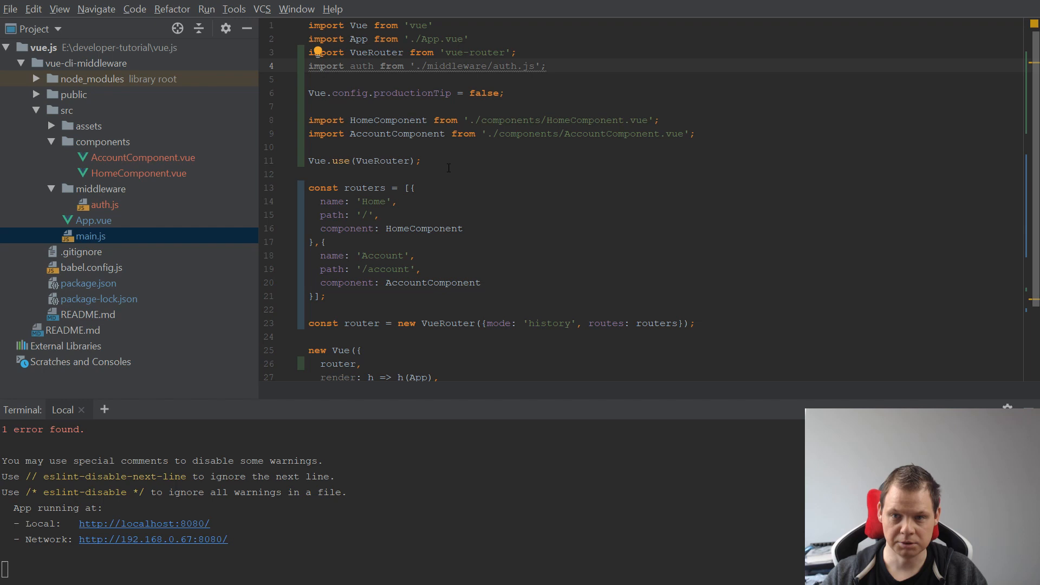
pyautogui.moveTo(361, 66)
pyautogui.write(',')
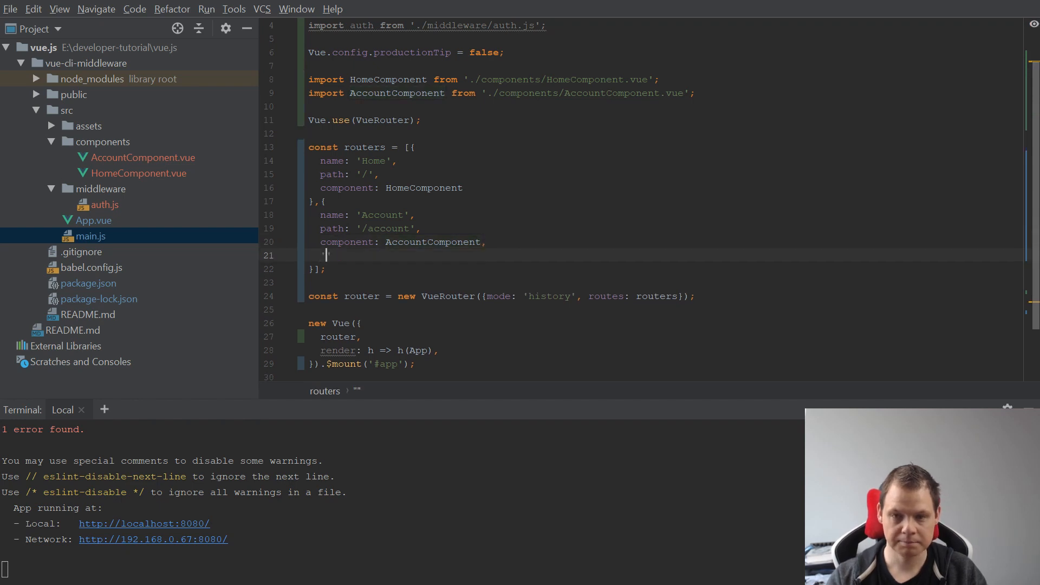
# Give the Account route meta: { middleware: [auth] }.
pyautogui.write('meta:')
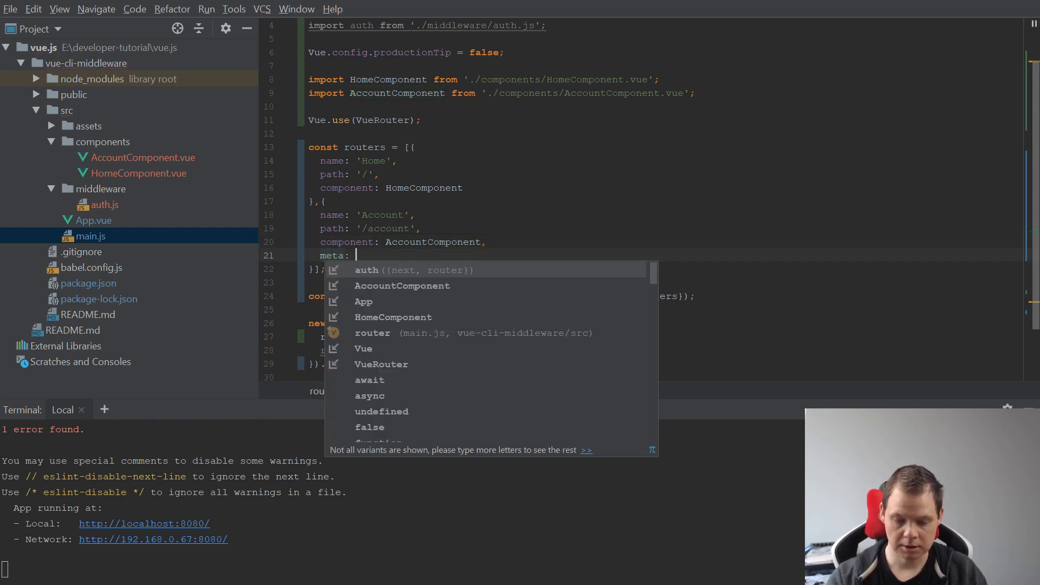
pyautogui.write('{')
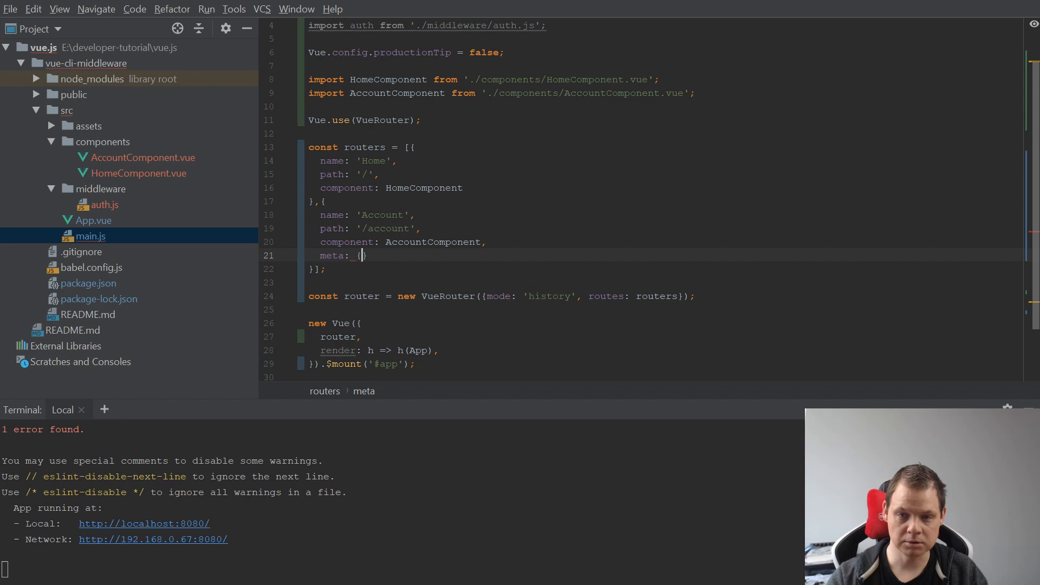
pyautogui.write('middleware:')
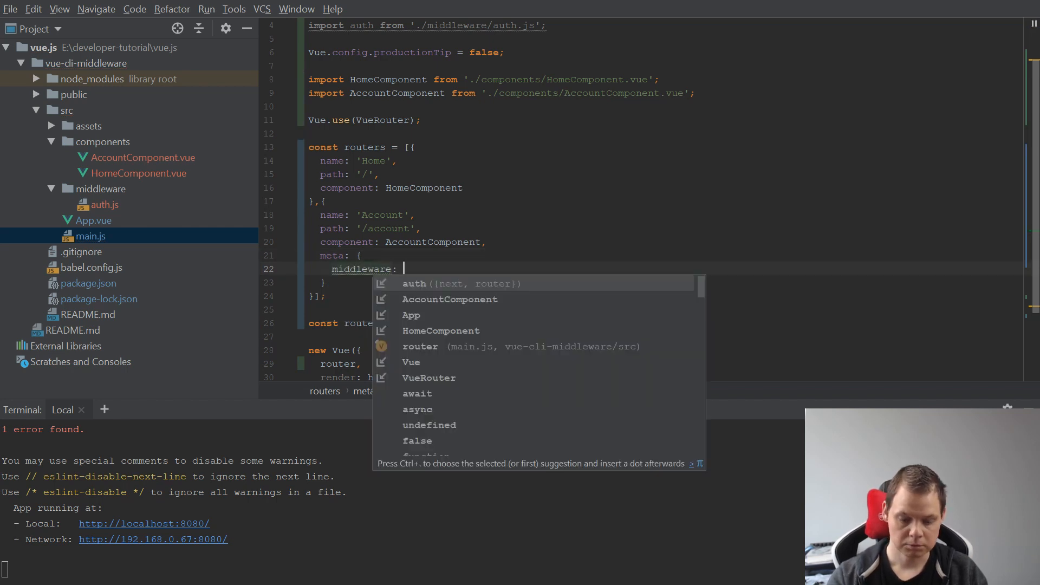
pyautogui.write('[auth]')
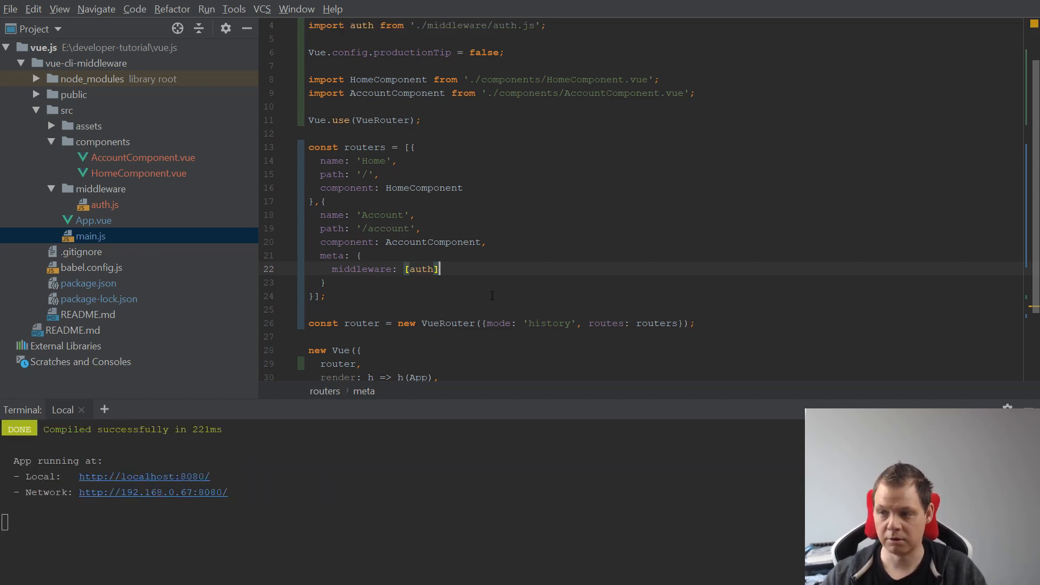
# Add router.beforeEach((to, from, next) => { return next(); }) below the router definition.
pyautogui.scroll(-3)
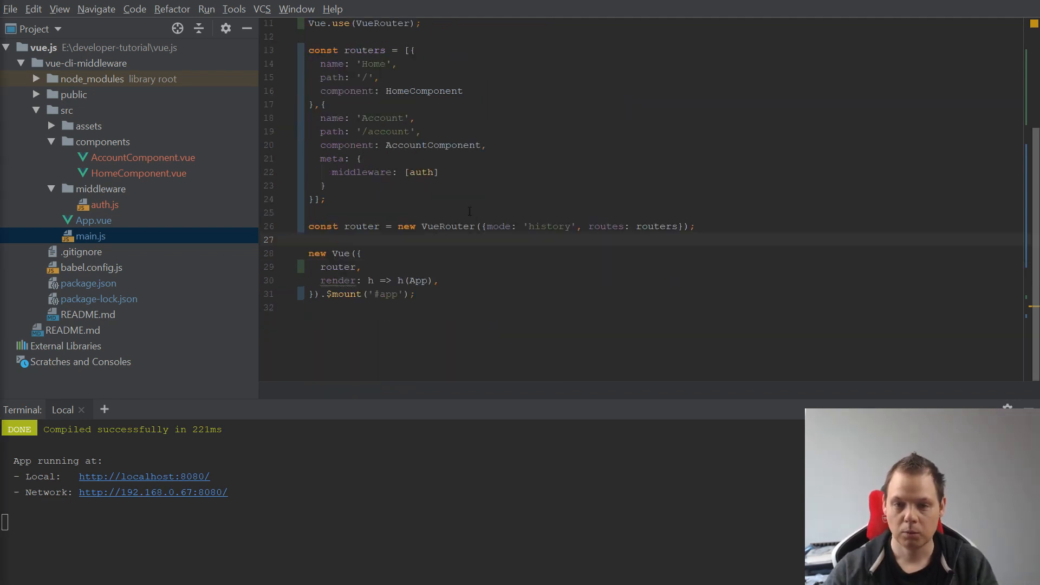
pyautogui.press('Enter')
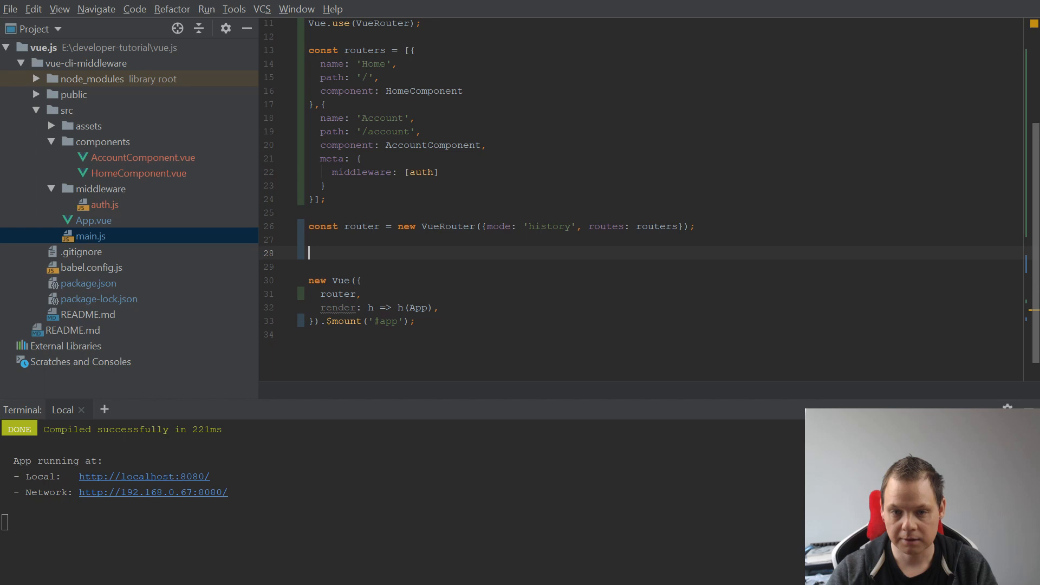
pyautogui.write('router.')
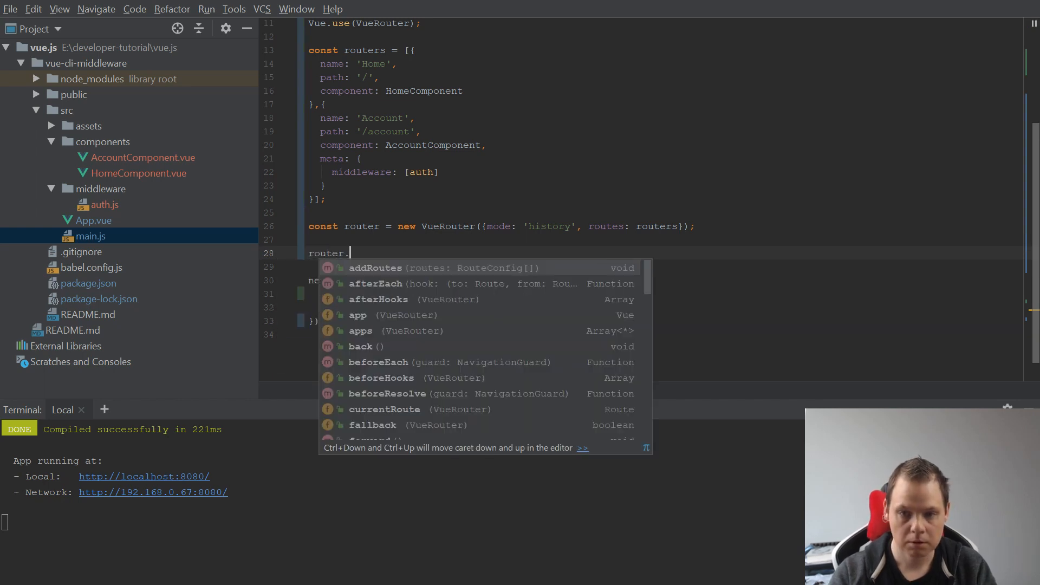
pyautogui.write('beforeEach((to, from, next) => {')
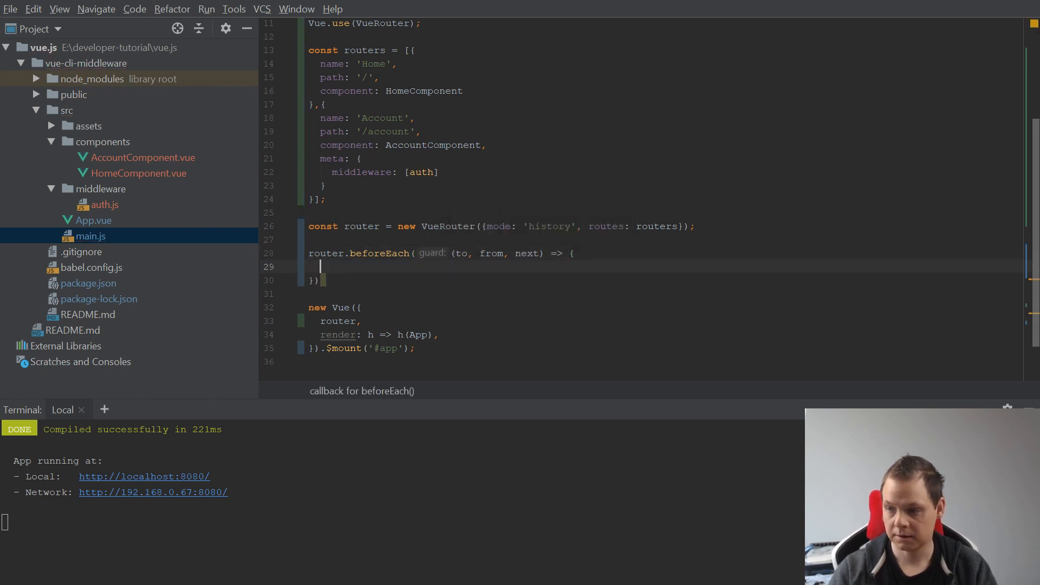
pyautogui.write('return next();')
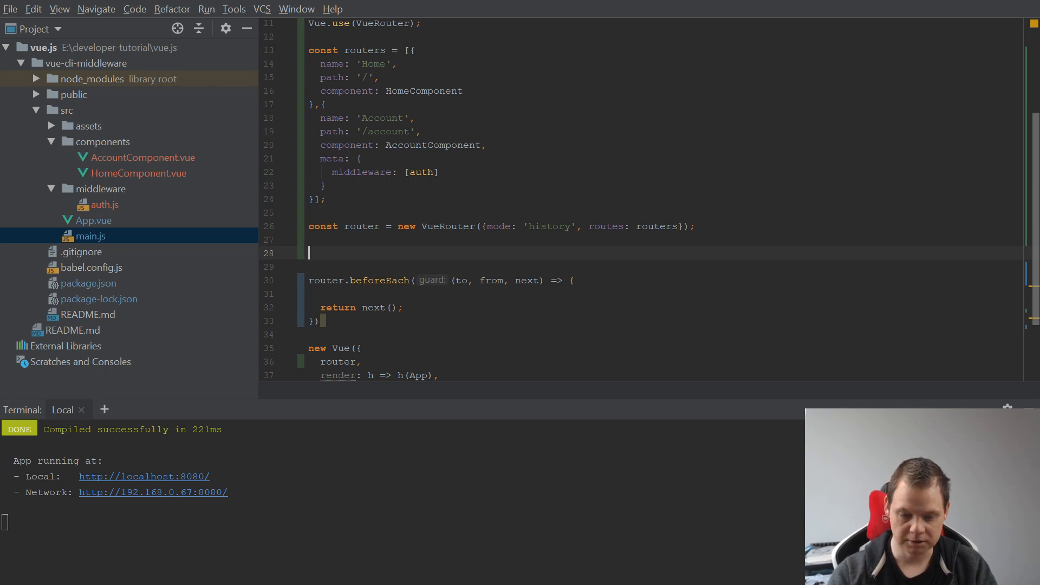
# Add an empty function nextFactory(context, middleware, index) above router.beforeEach.
pyautogui.write('function')
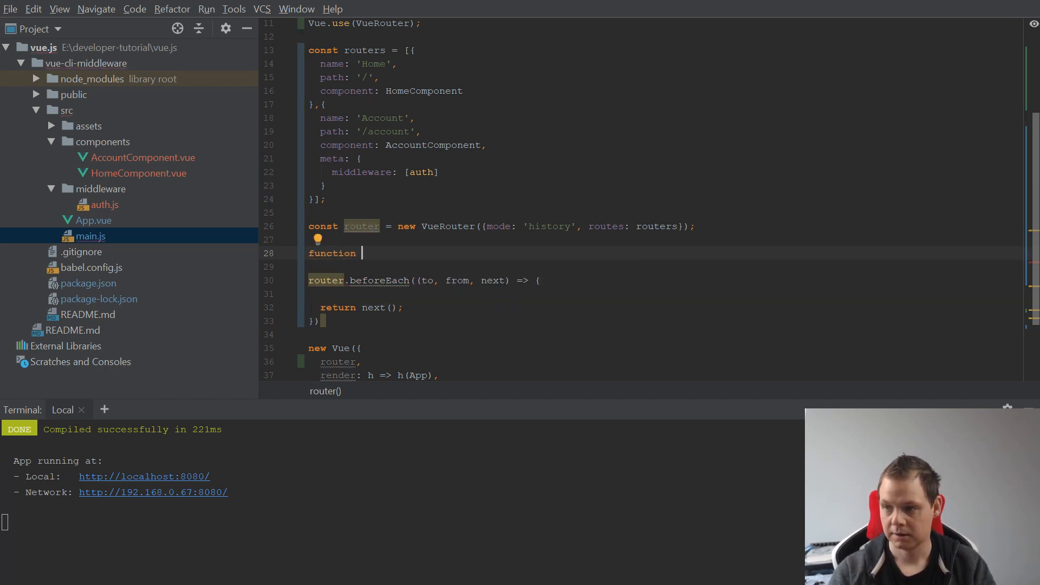
pyautogui.write('nextFa')
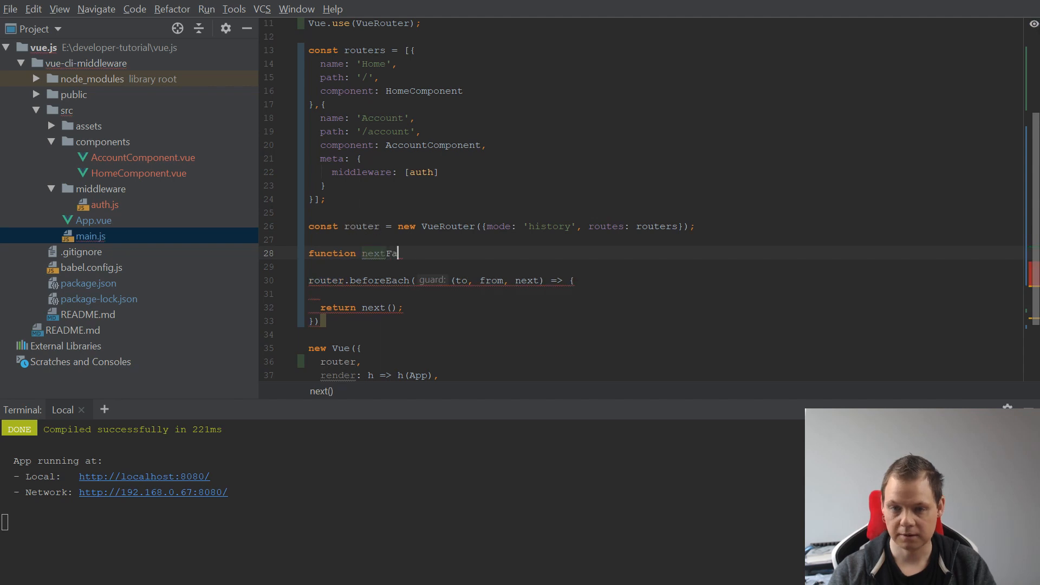
pyautogui.write('ctory(conte')
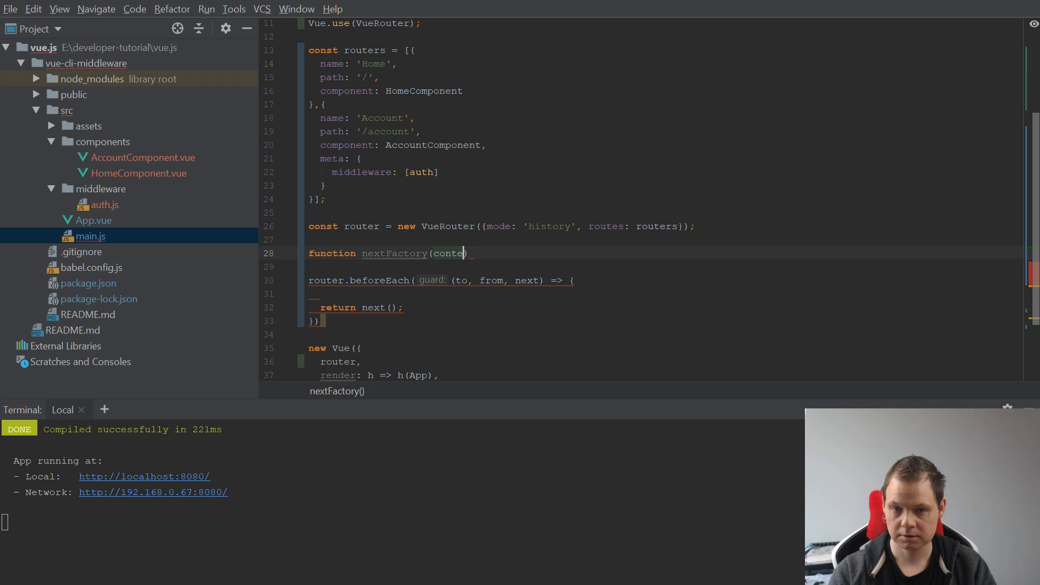
pyautogui.write('xt,')
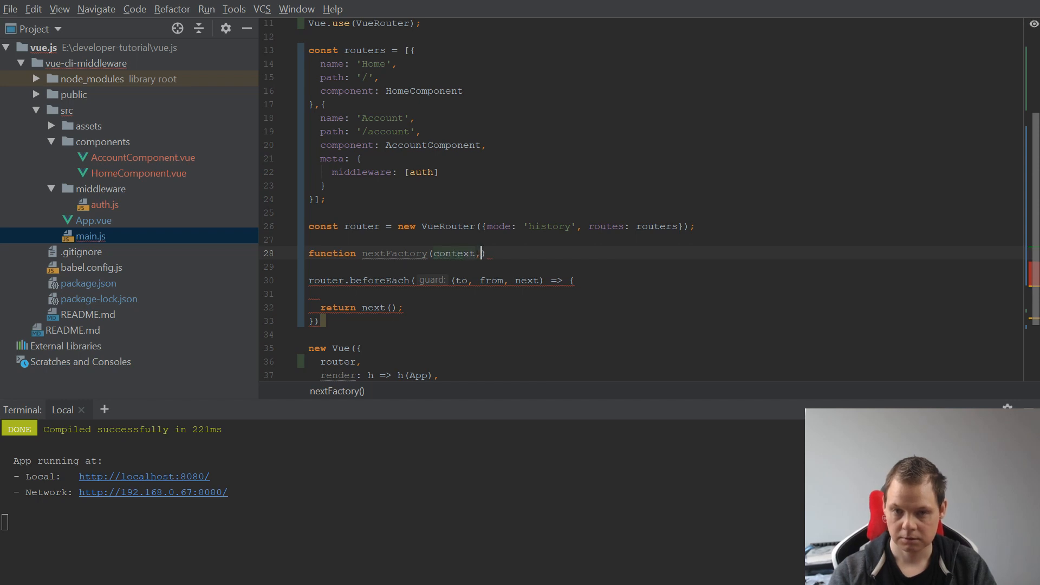
pyautogui.write('middleware, index')
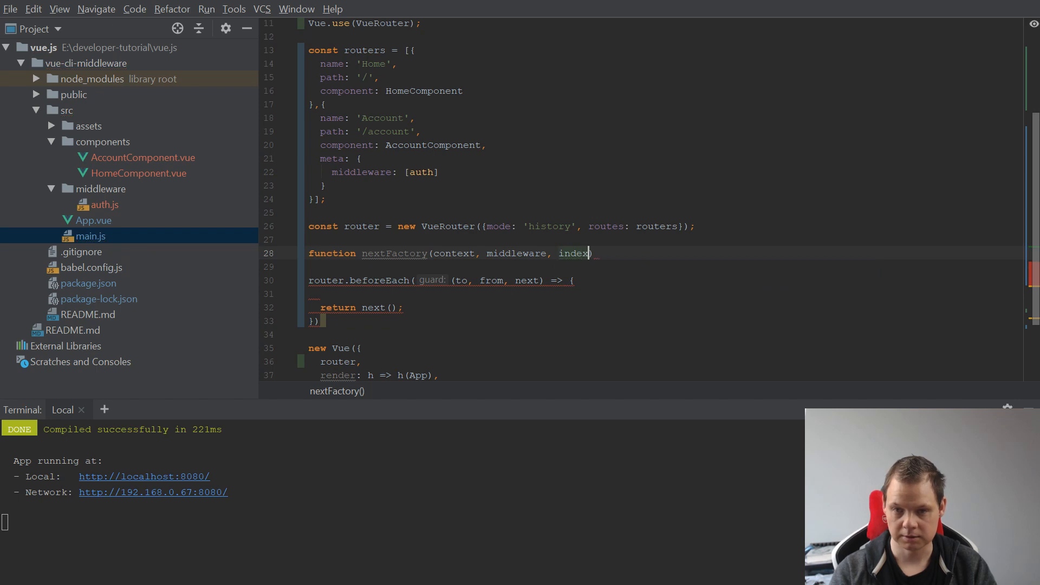
pyautogui.write('{')
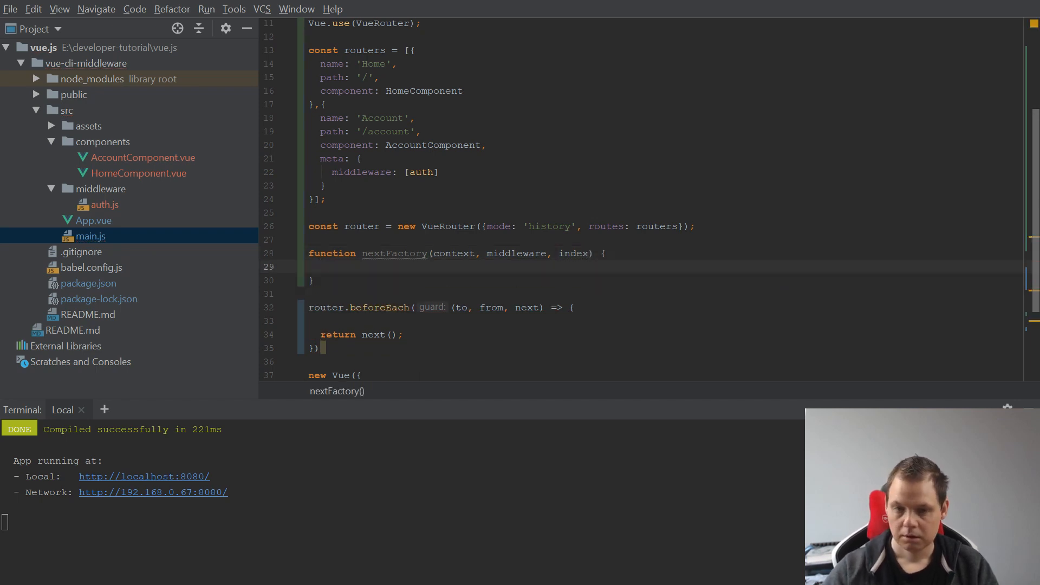
pyautogui.scroll(-3)
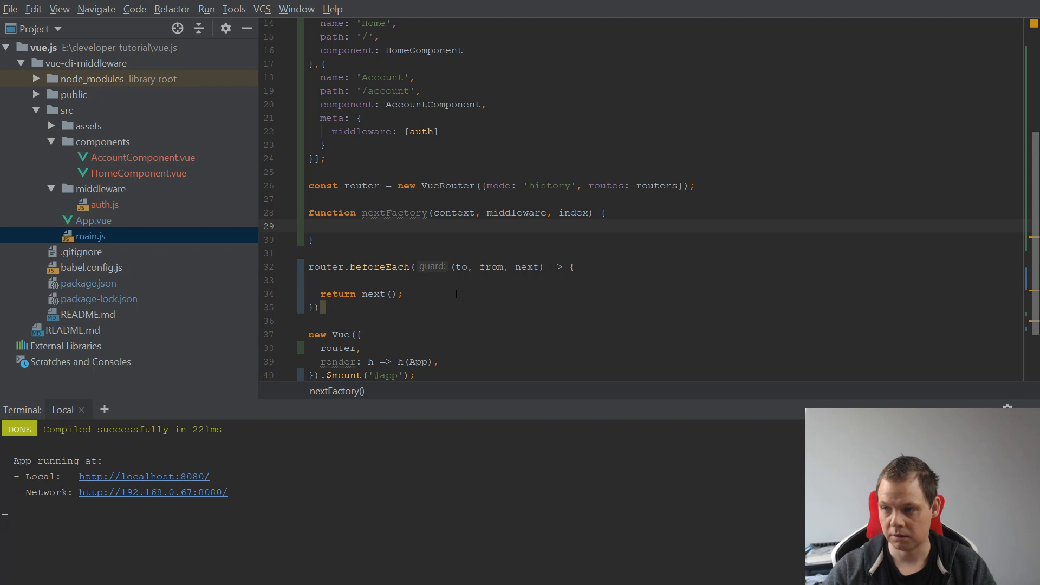
pyautogui.moveTo(441, 278)
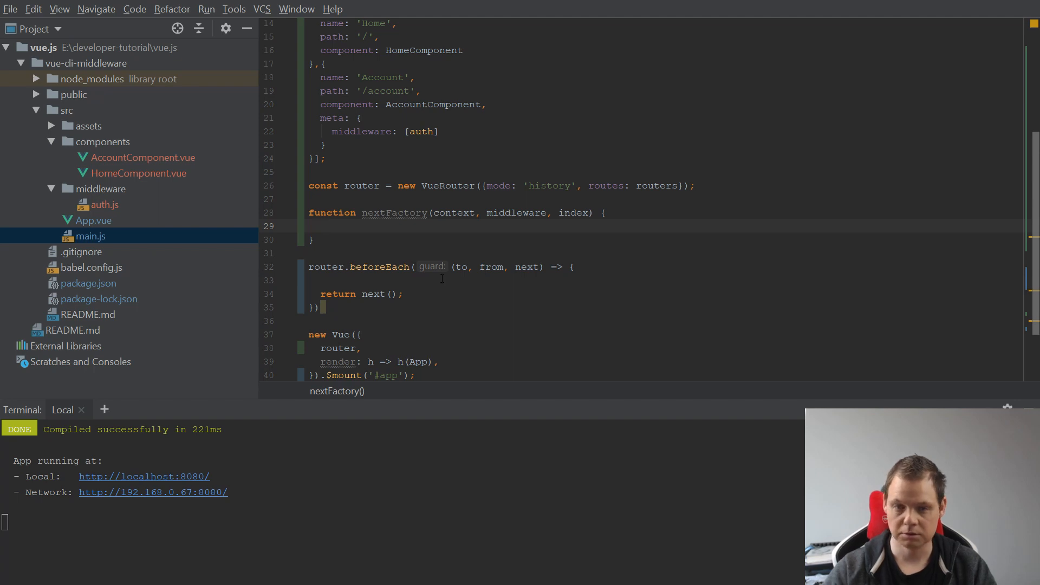
# Add an if (to.meta.middleware) block inside the beforeEach guard.
pyautogui.write('if')
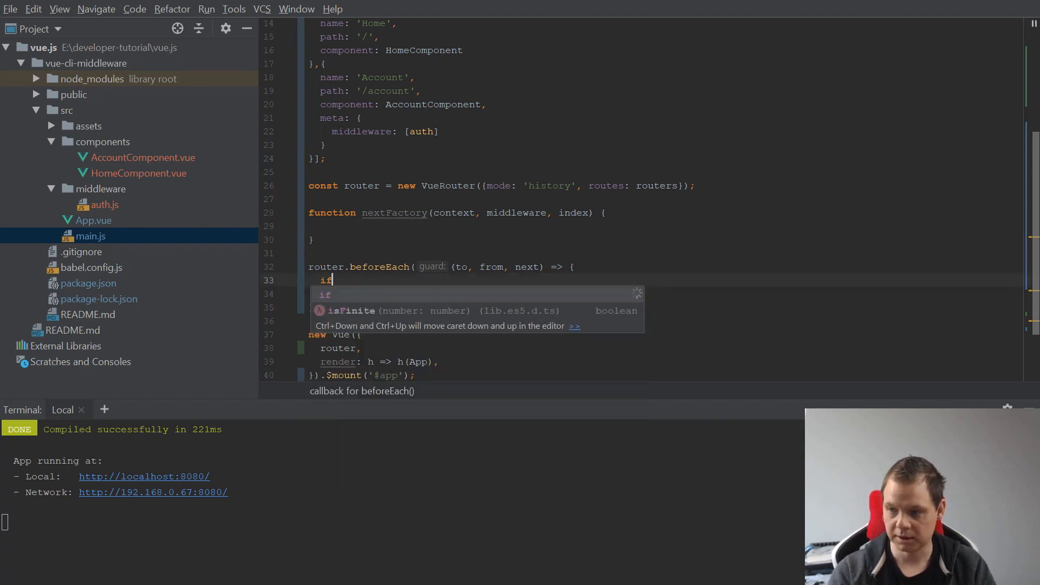
pyautogui.write('(to.met')
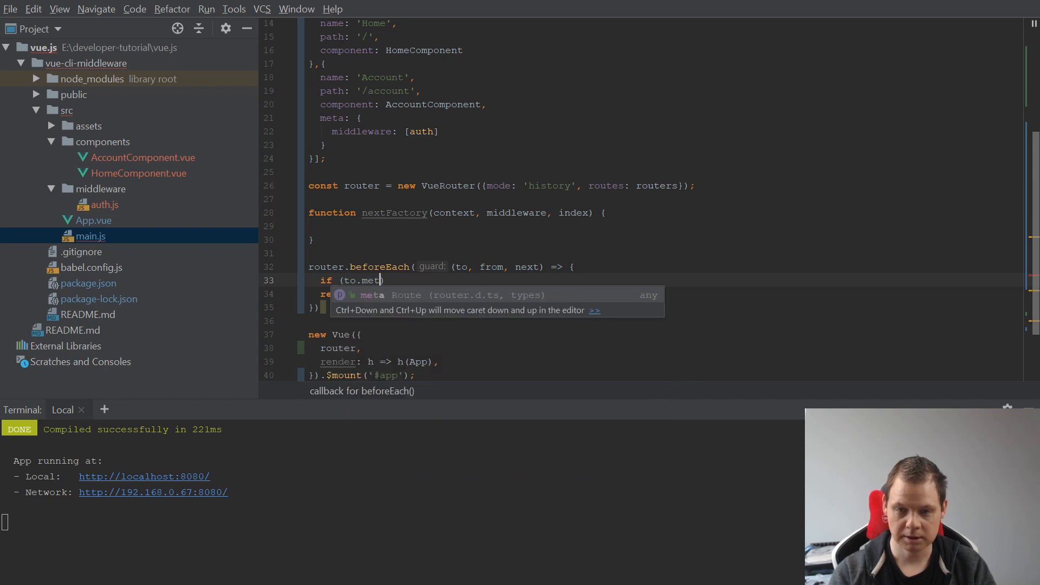
pyautogui.write('.mid')
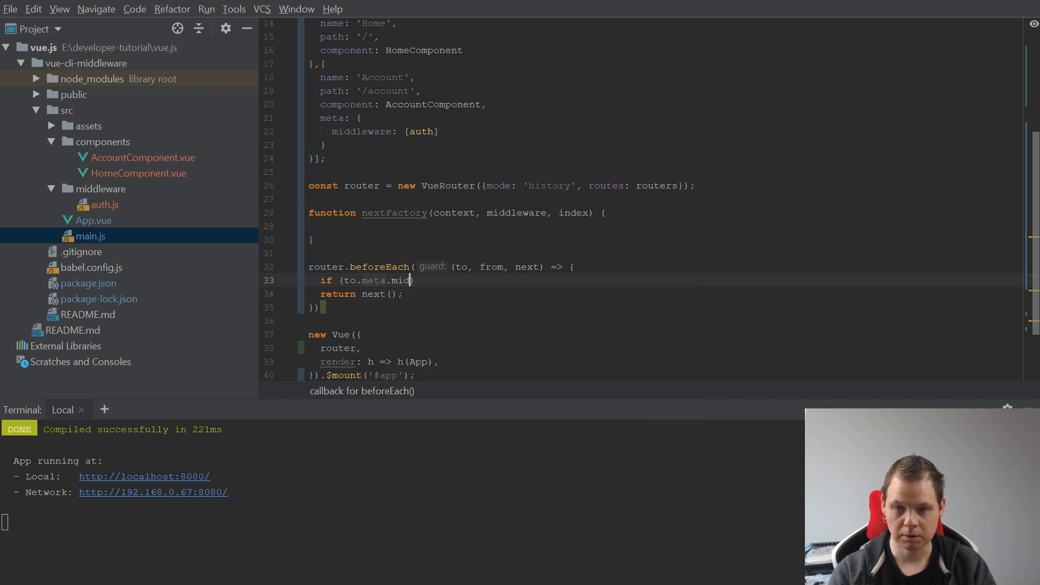
pyautogui.write('dleware')
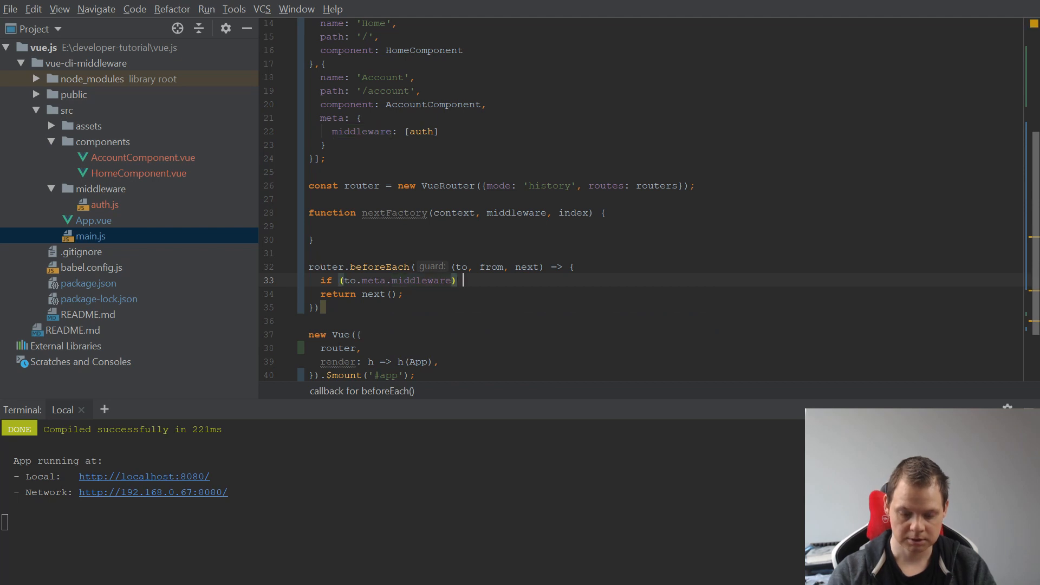
pyautogui.write('{')
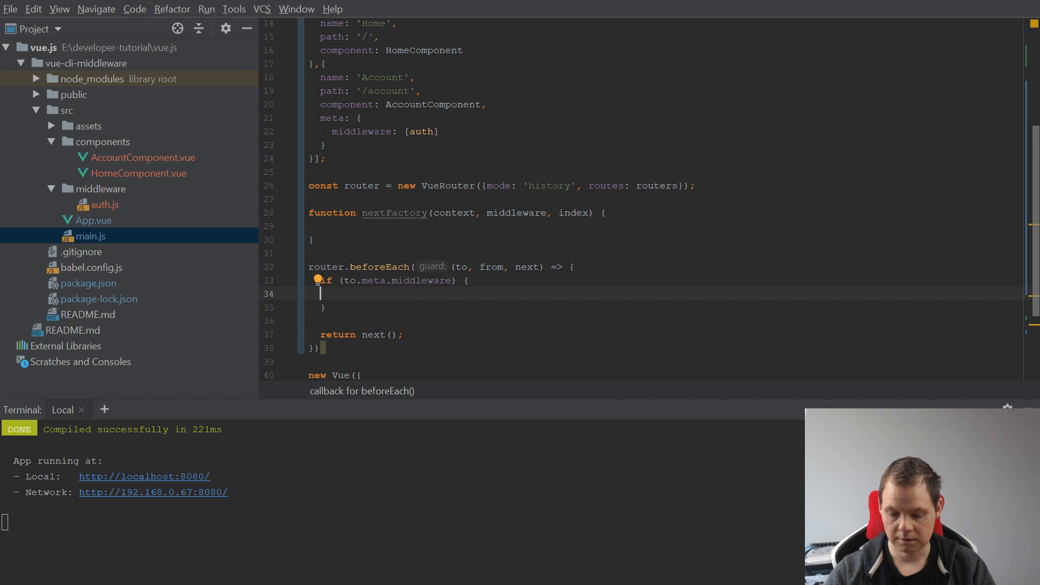
# Declare const middleware = Array.isArray(to.meta.middleware) ? to.meta.middleware inside the block.
pyautogui.write('const')
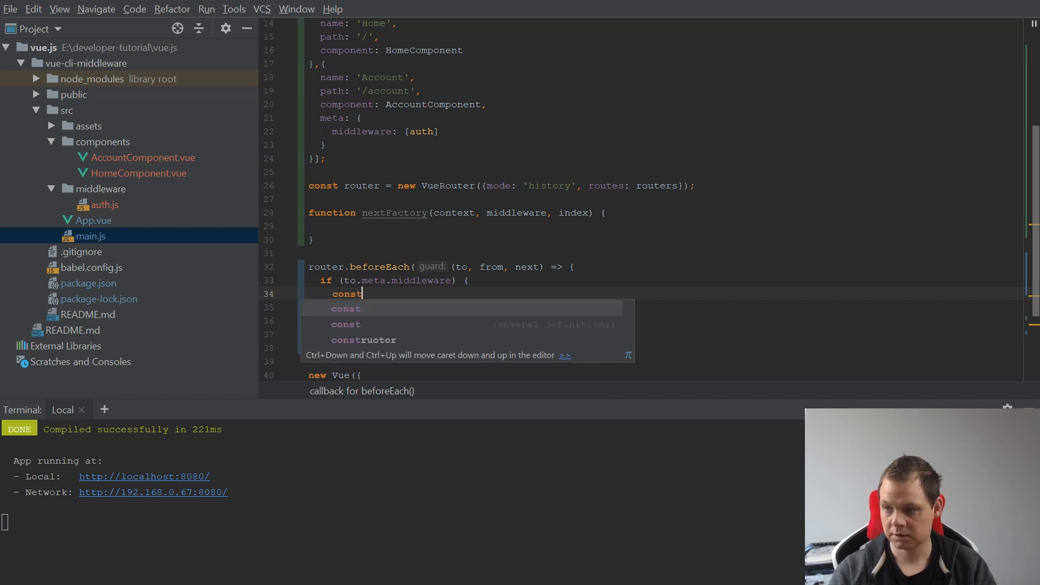
pyautogui.write('middlewr')
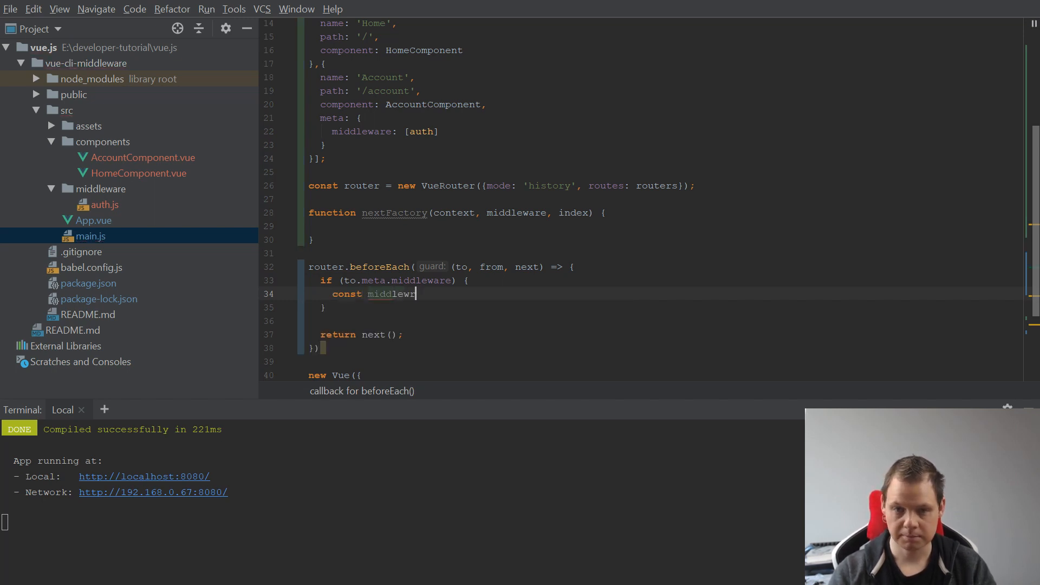
pyautogui.press('Backspace')
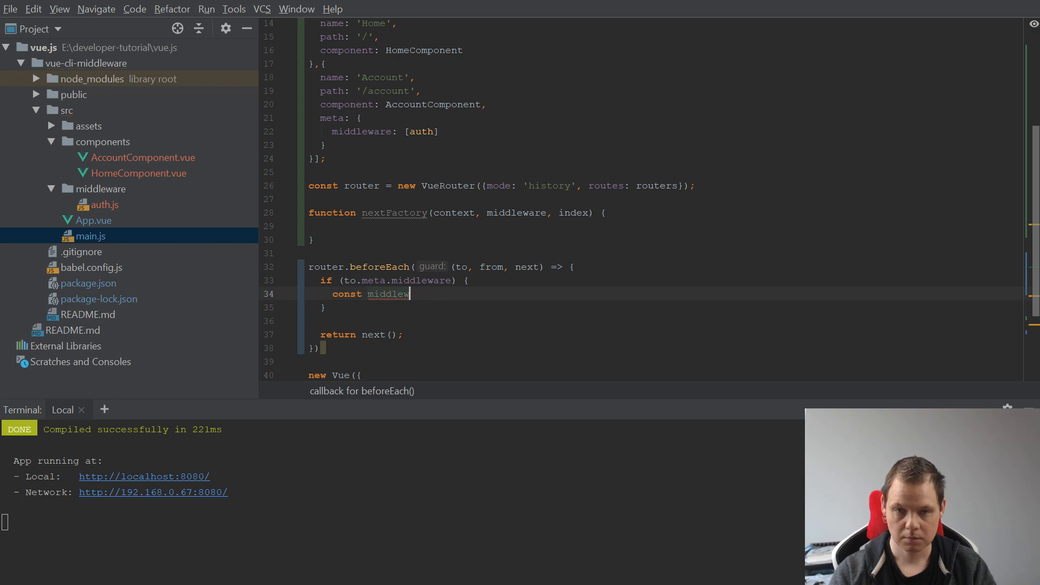
pyautogui.write('are =')
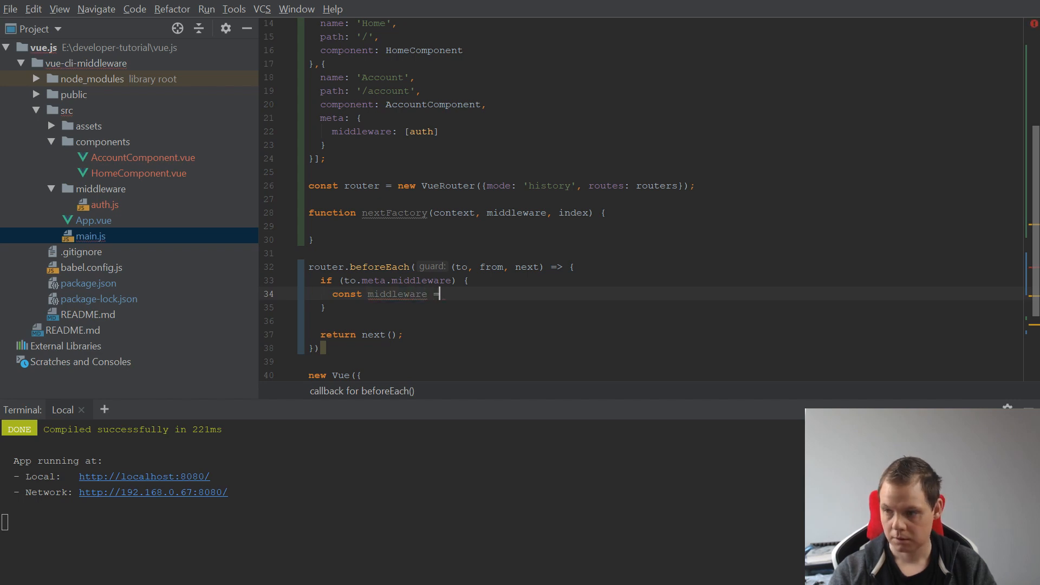
pyautogui.write('arra')
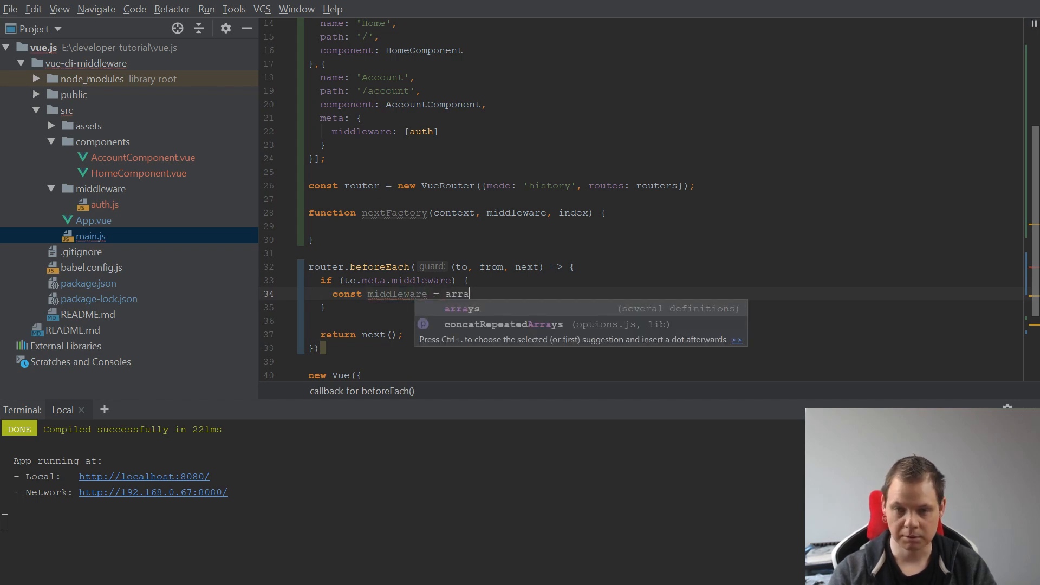
pyautogui.write('ARra')
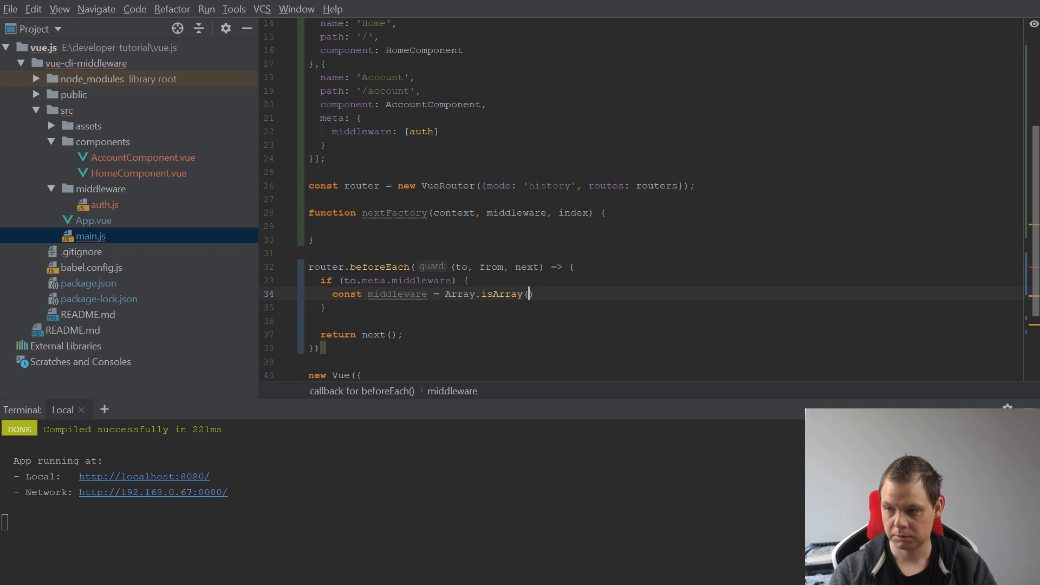
pyautogui.write('to.m')
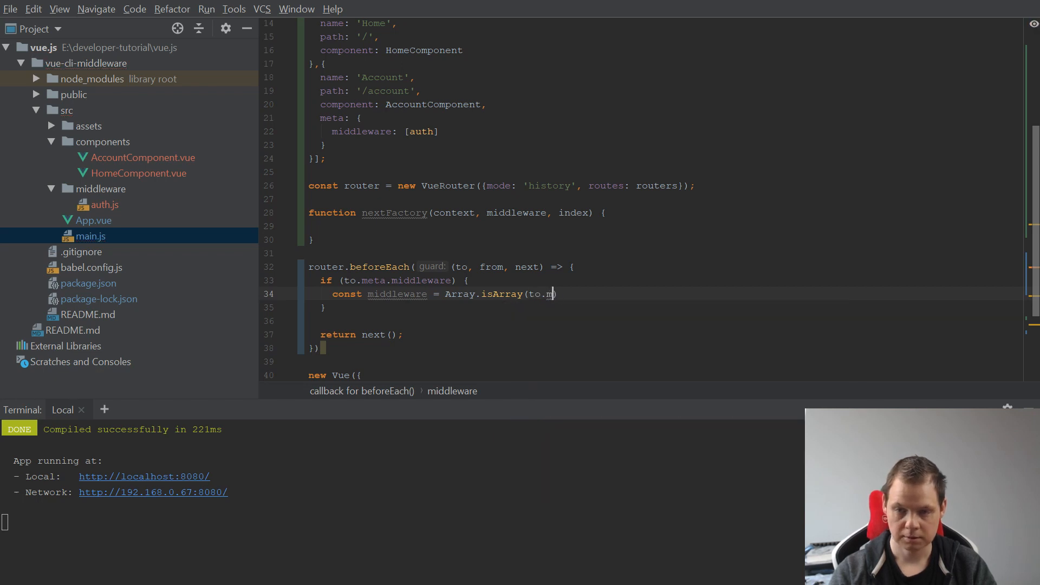
pyautogui.write('iddleware.')
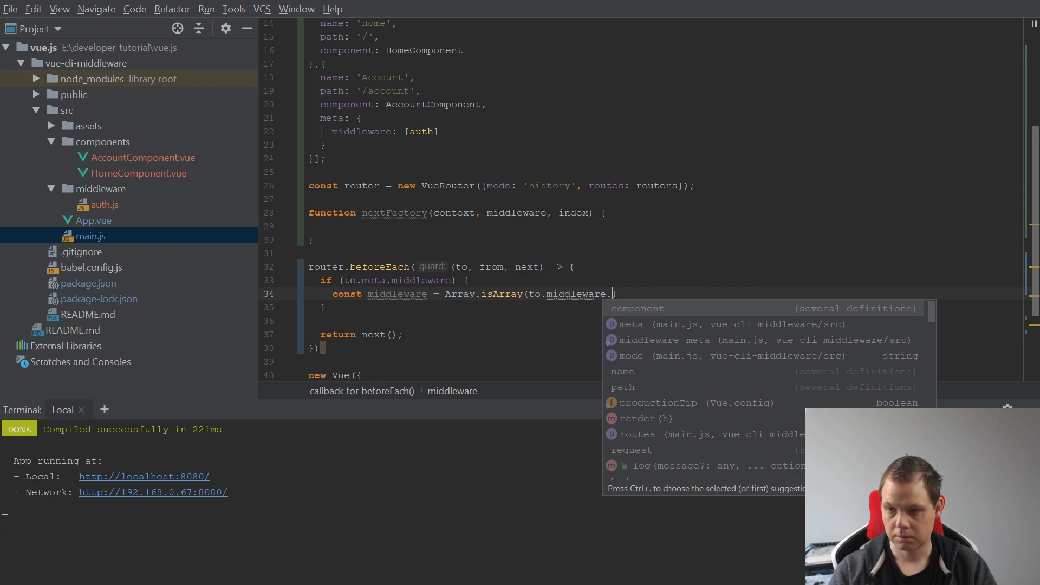
pyautogui.write('meta')
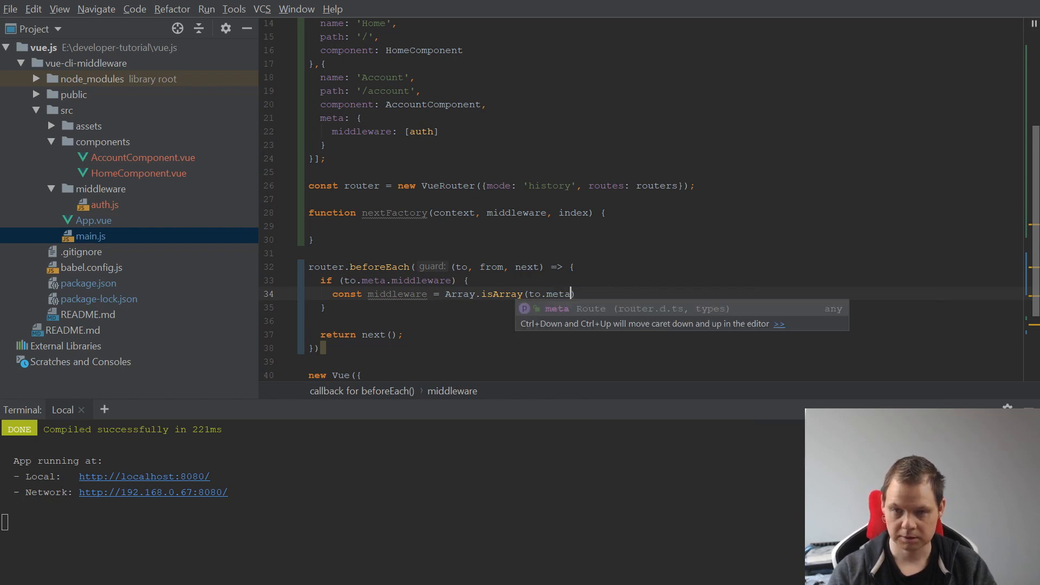
pyautogui.write('middleware ? t')
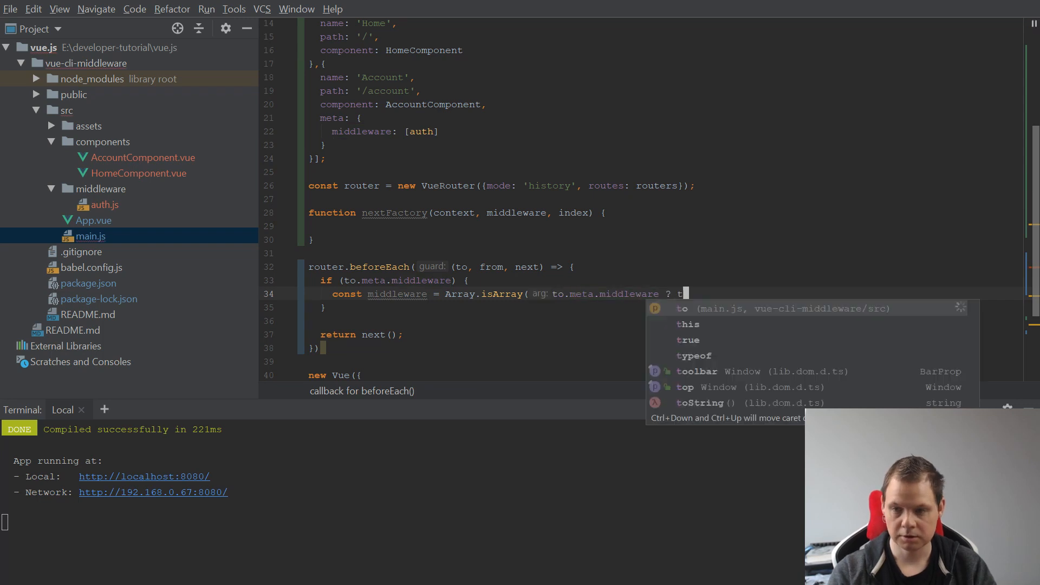
# Complete the ternary with the fallback [to.meta.middleware] and tidy the block.
pyautogui.press('Escape')
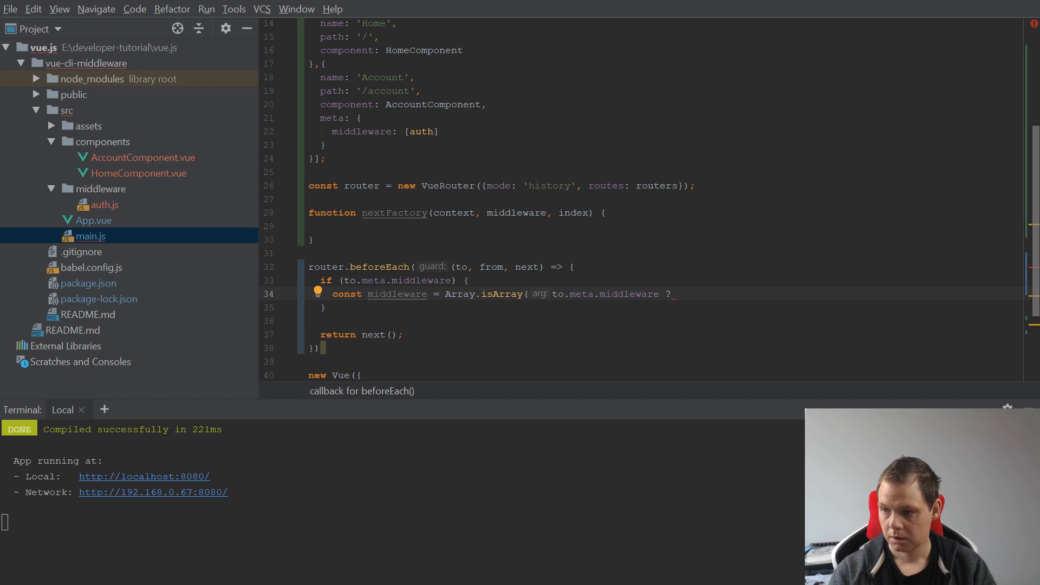
pyautogui.write('to.meta.')
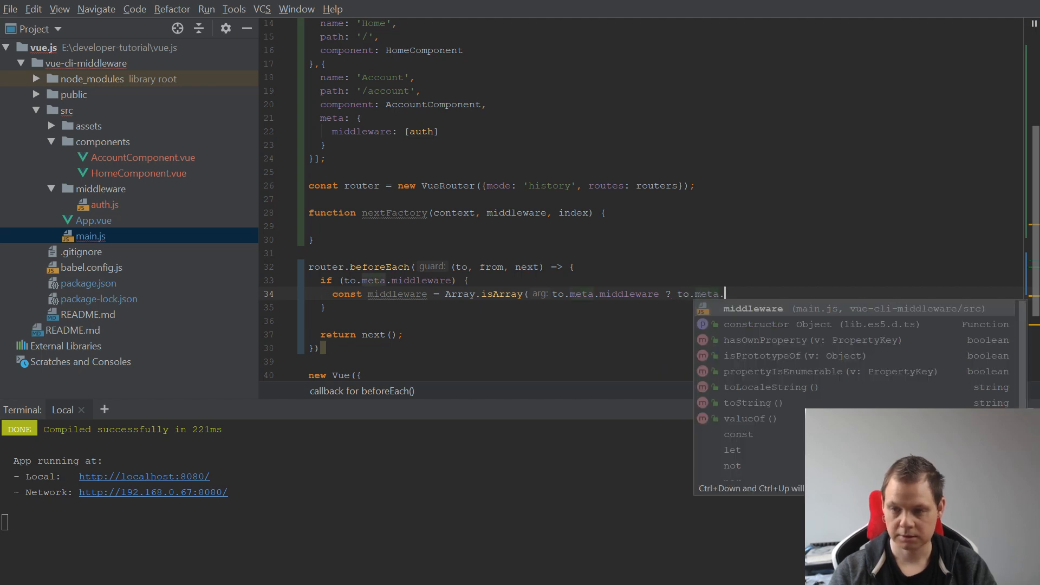
pyautogui.press('Tab')
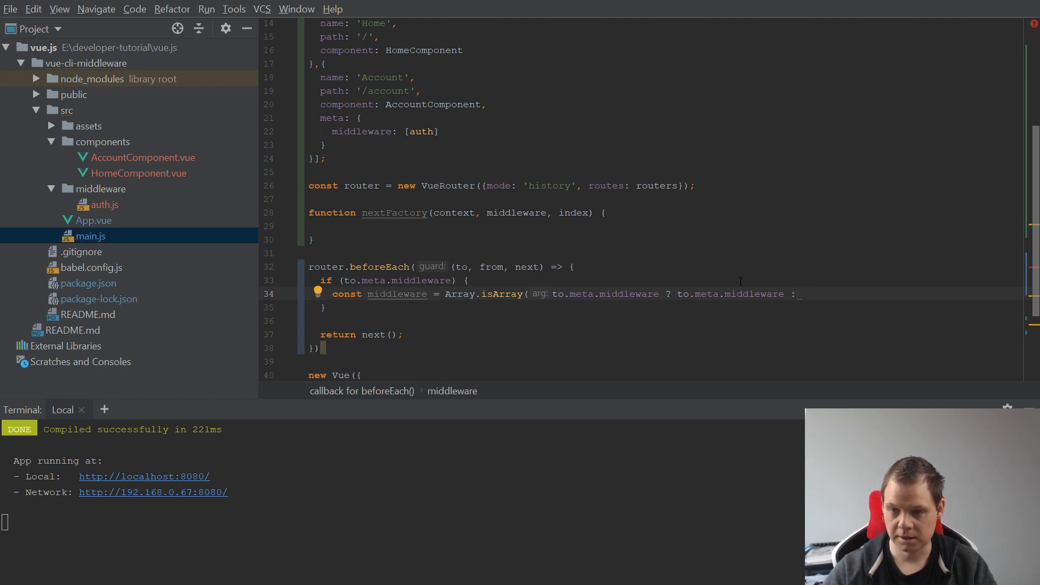
pyautogui.doubleClick(729, 294)
pyautogui.write(' [')
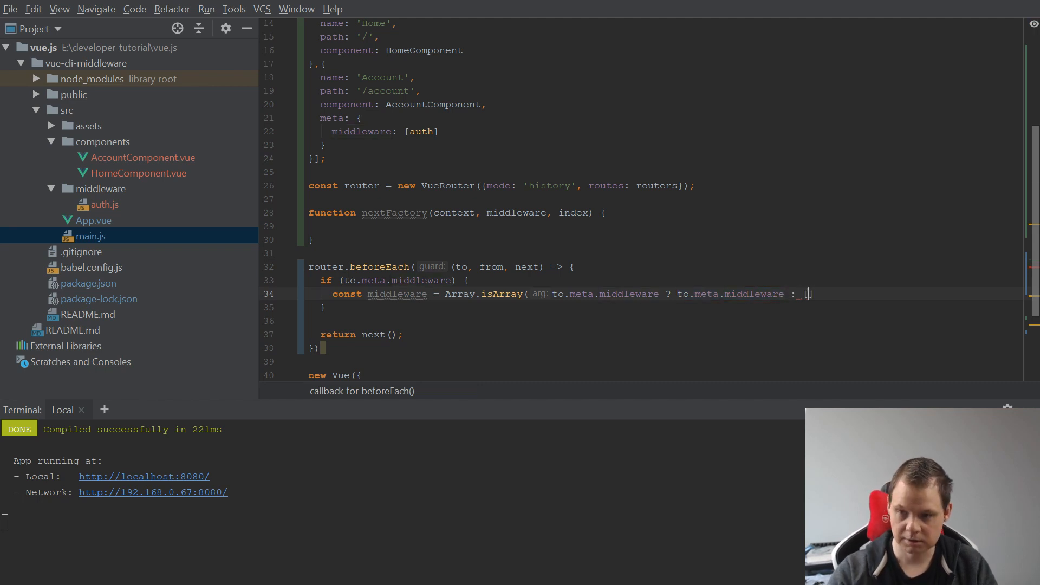
pyautogui.write('to.meta.middleware]')
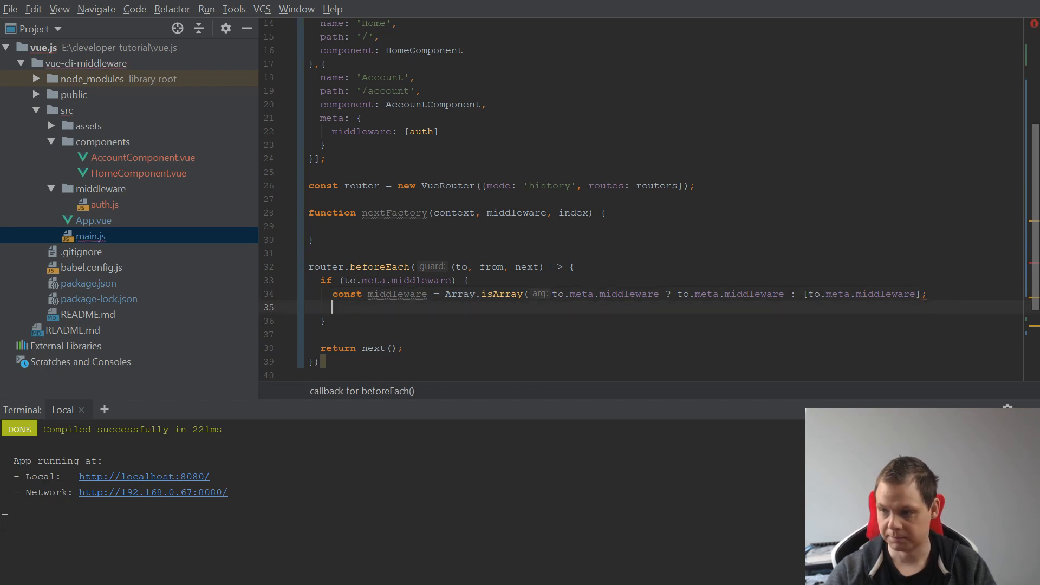
pyautogui.press('enter')
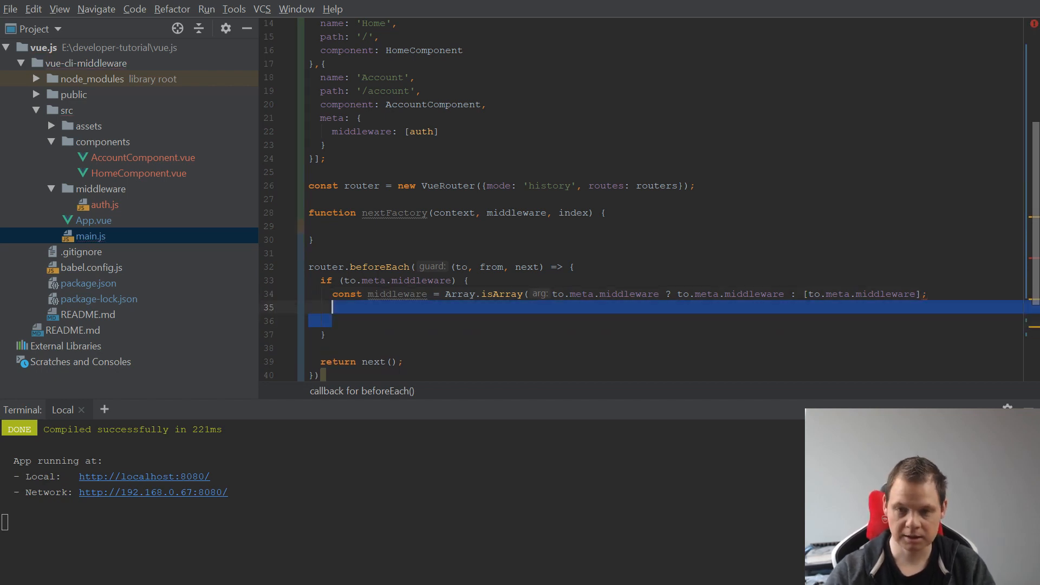
# Define const context = { from, next, router, to } in the middleware block.
pyautogui.write('const')
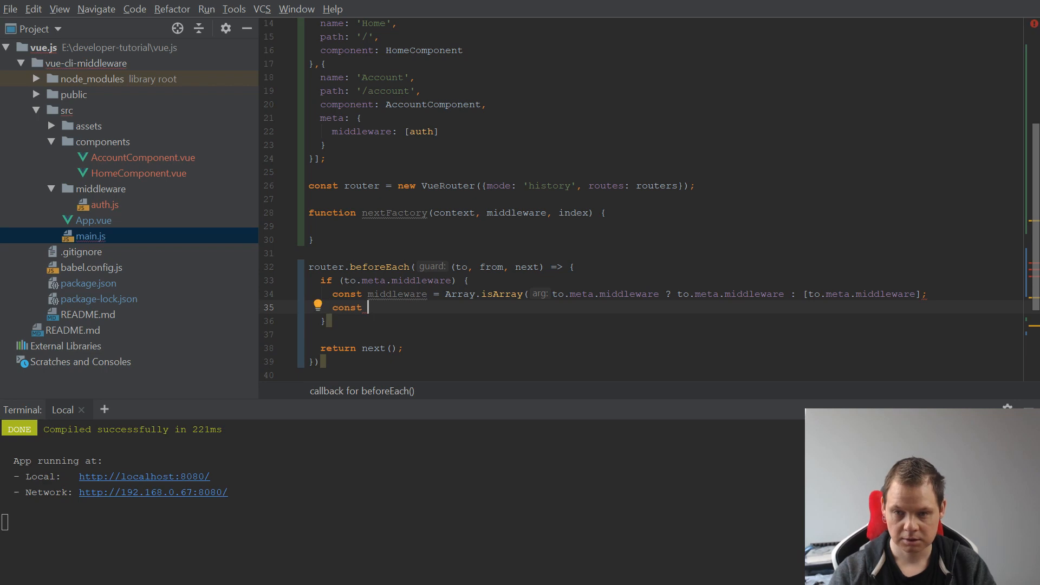
pyautogui.write('context =')
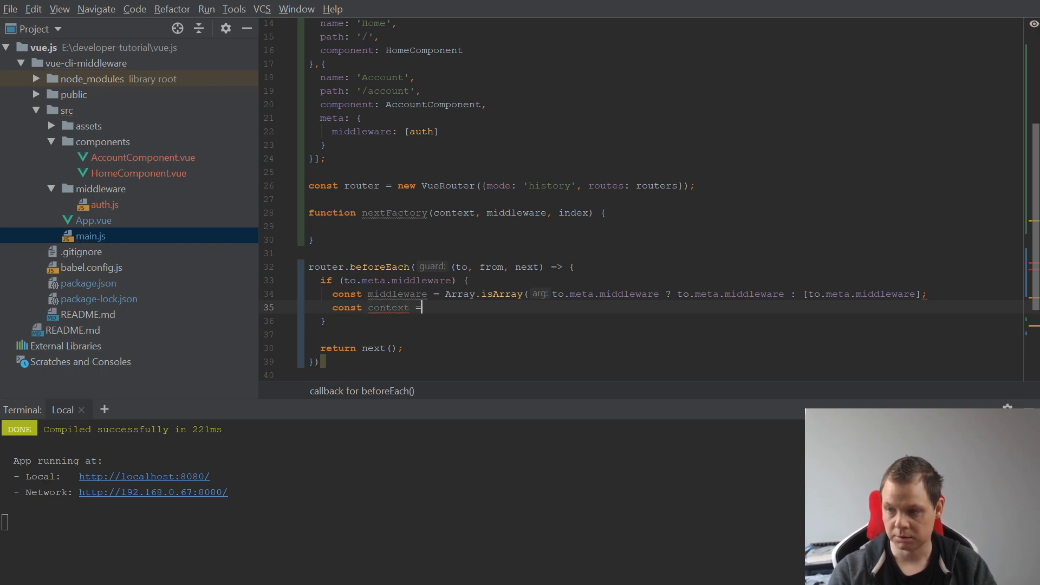
pyautogui.write('{from')
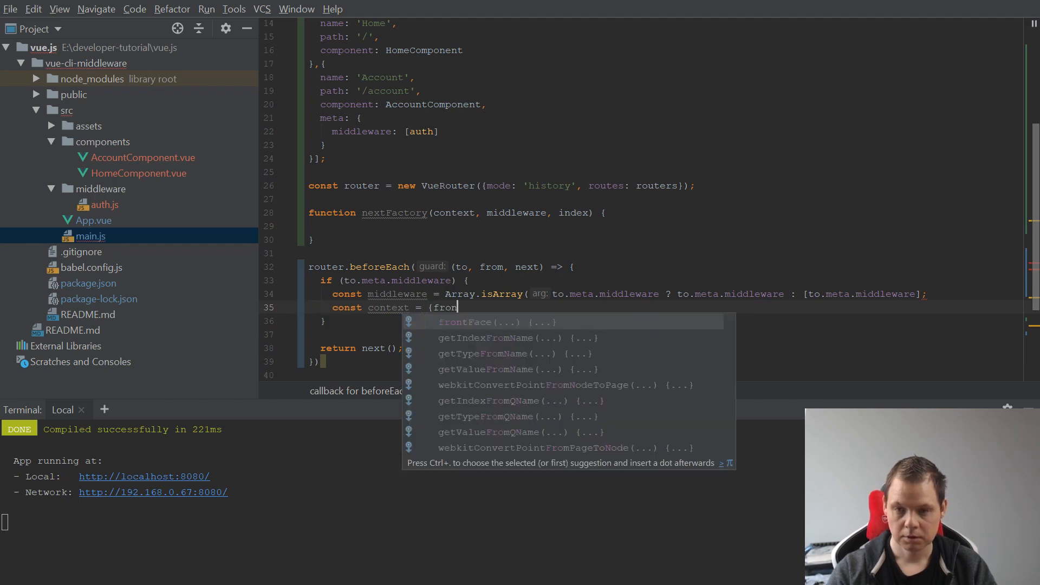
pyautogui.write(', n')
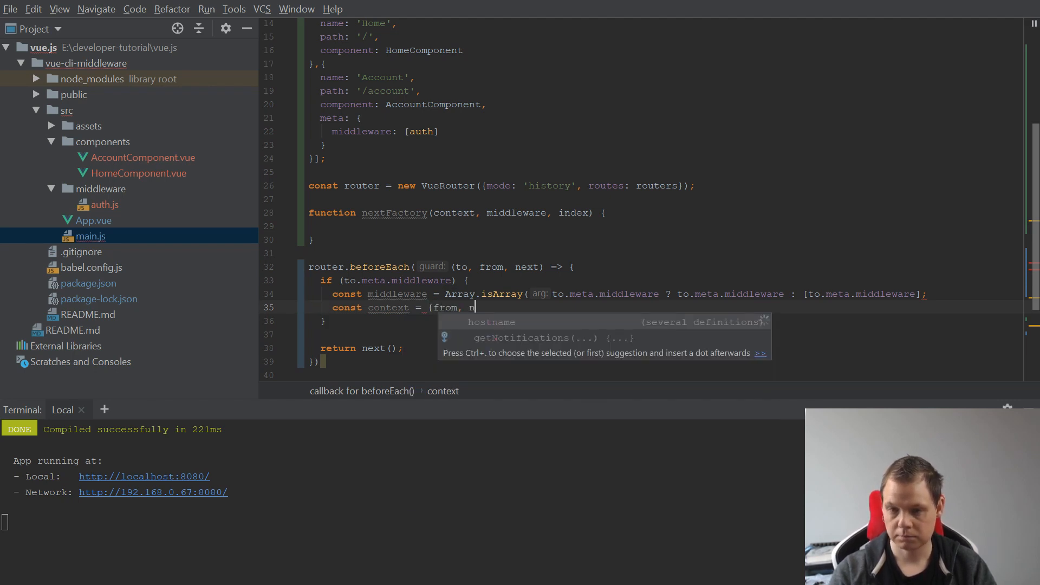
pyautogui.write('ext, router,')
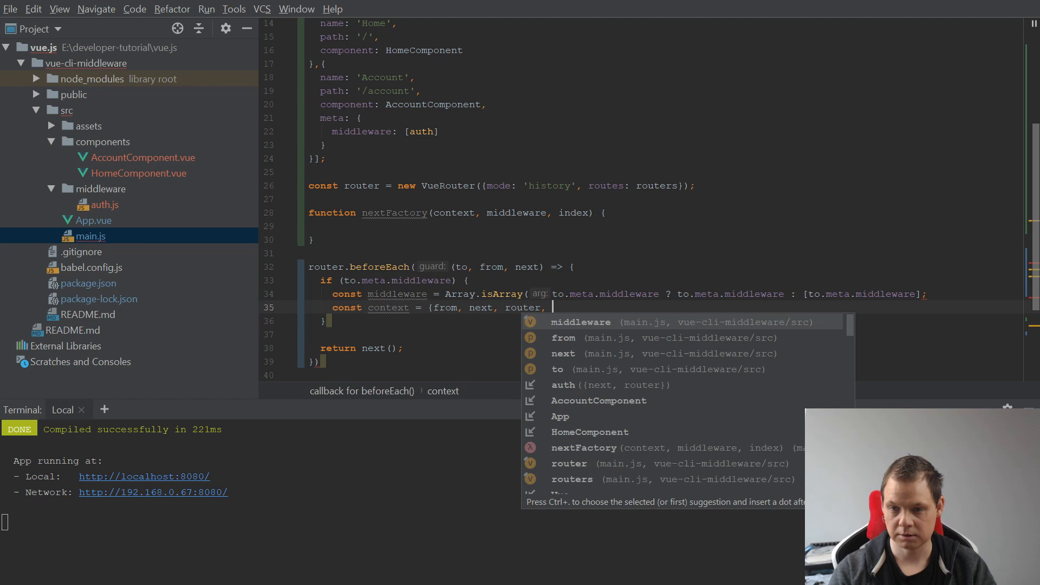
pyautogui.write('to')
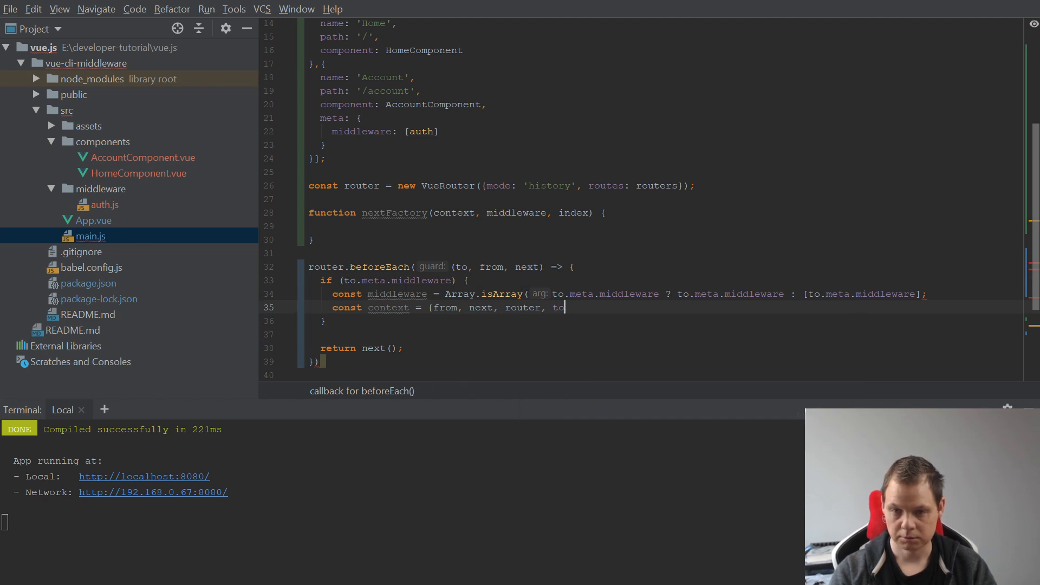
pyautogui.write('};')
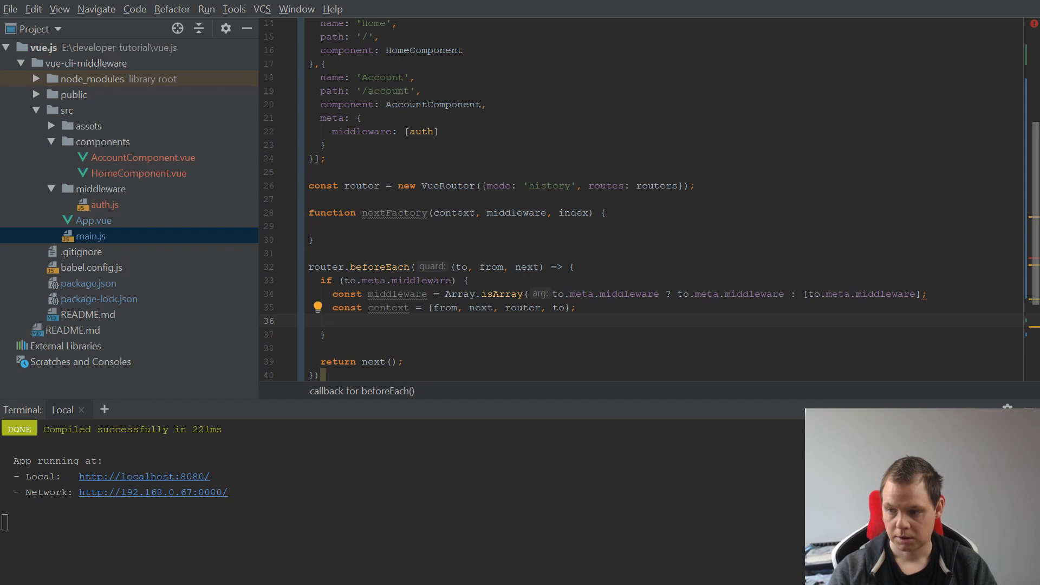
# Define const nextMiddleware = nextFactory(context, middleware, 1) below the context line.
pyautogui.write('const ne')
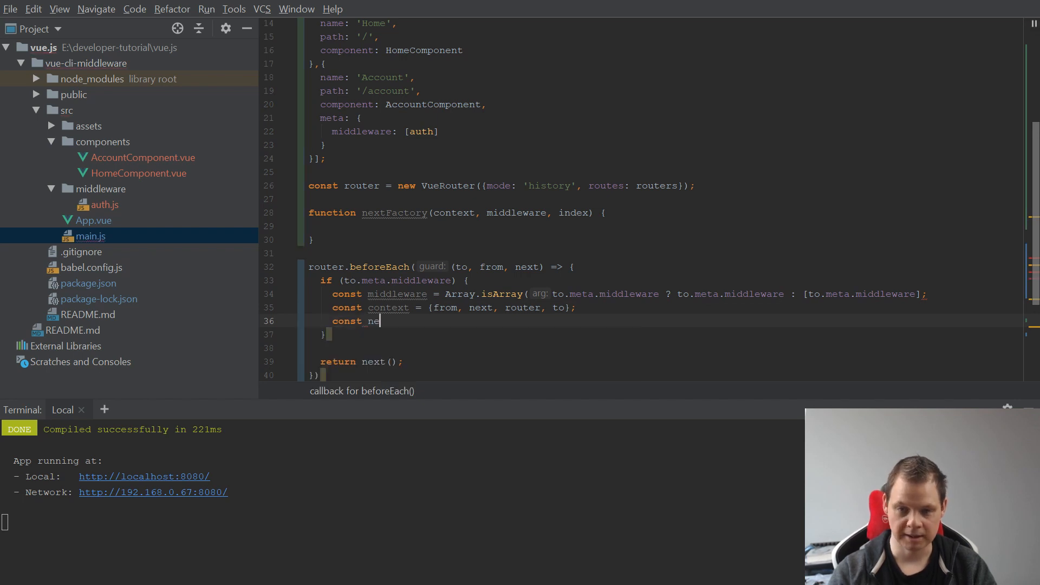
pyautogui.write('xtMiddleware =')
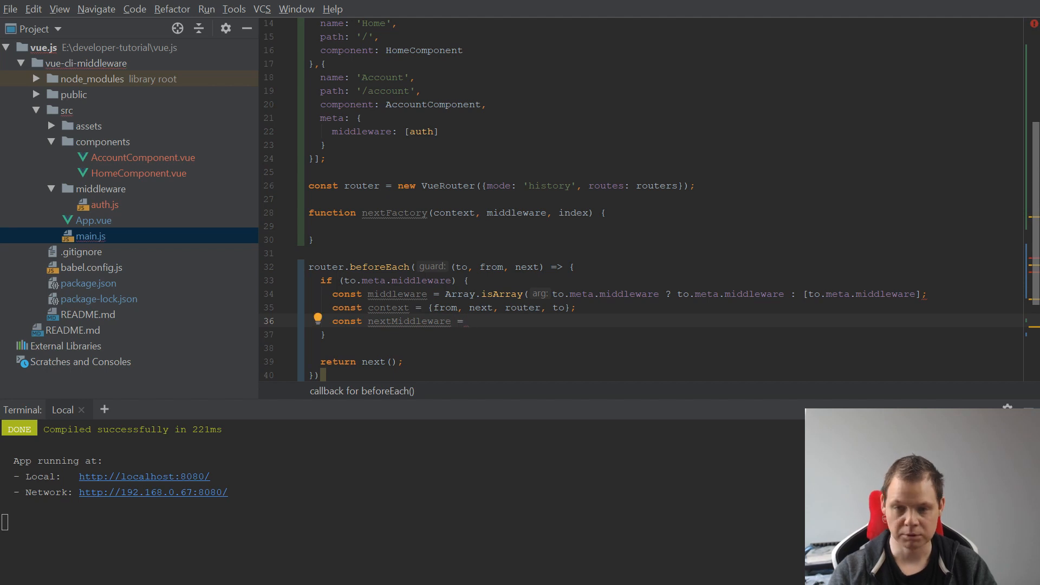
pyautogui.write('nextFactory(')
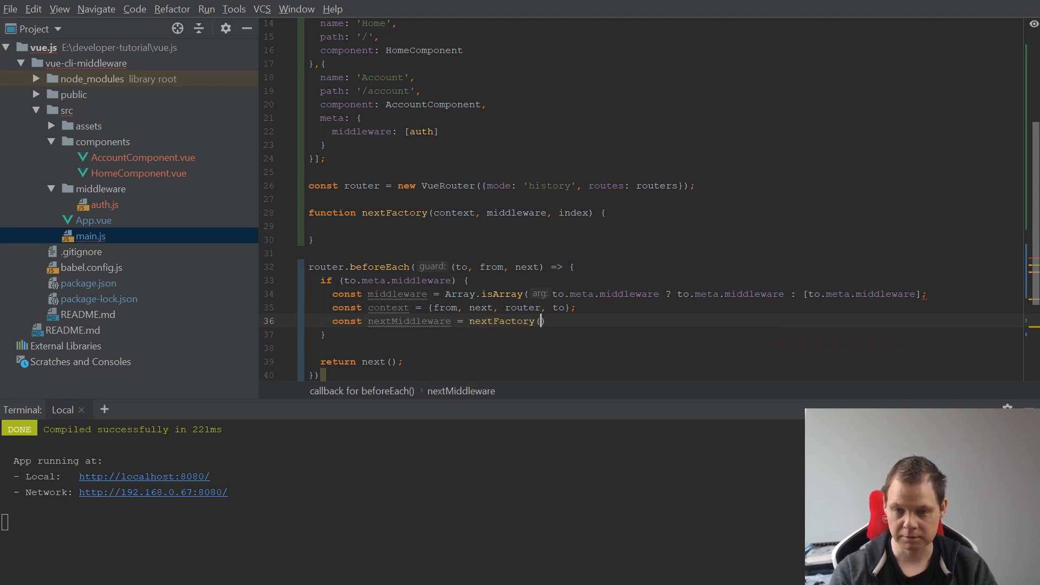
pyautogui.write('context, middleware,')
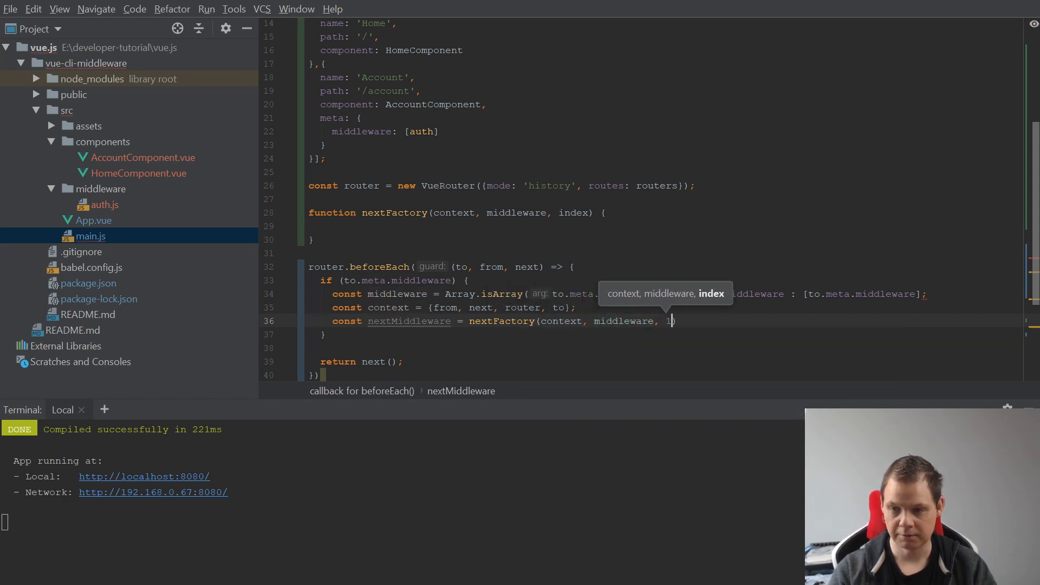
pyautogui.write('1)')
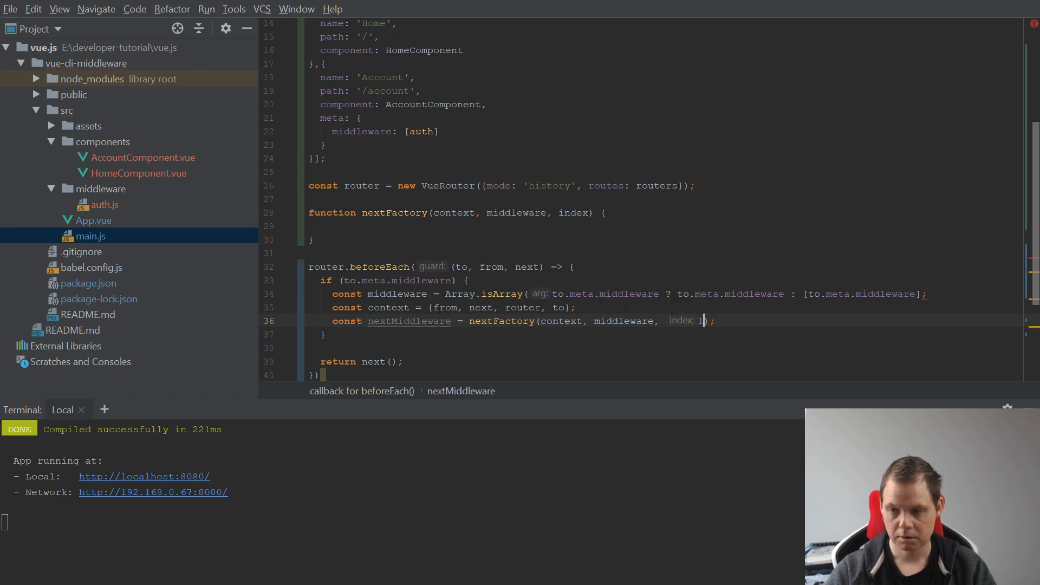
pyautogui.write('1')
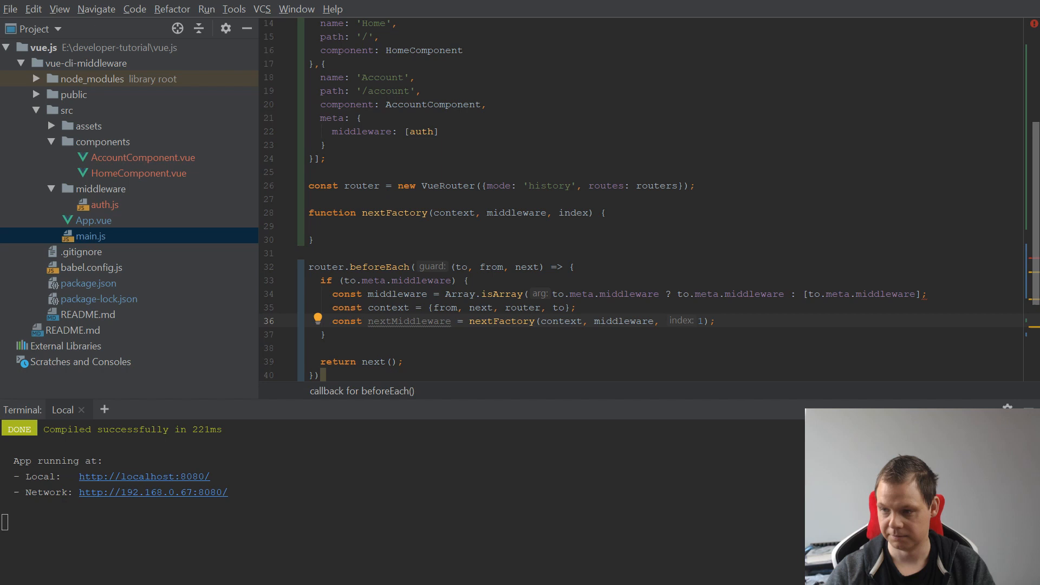
pyautogui.write('return middleware')
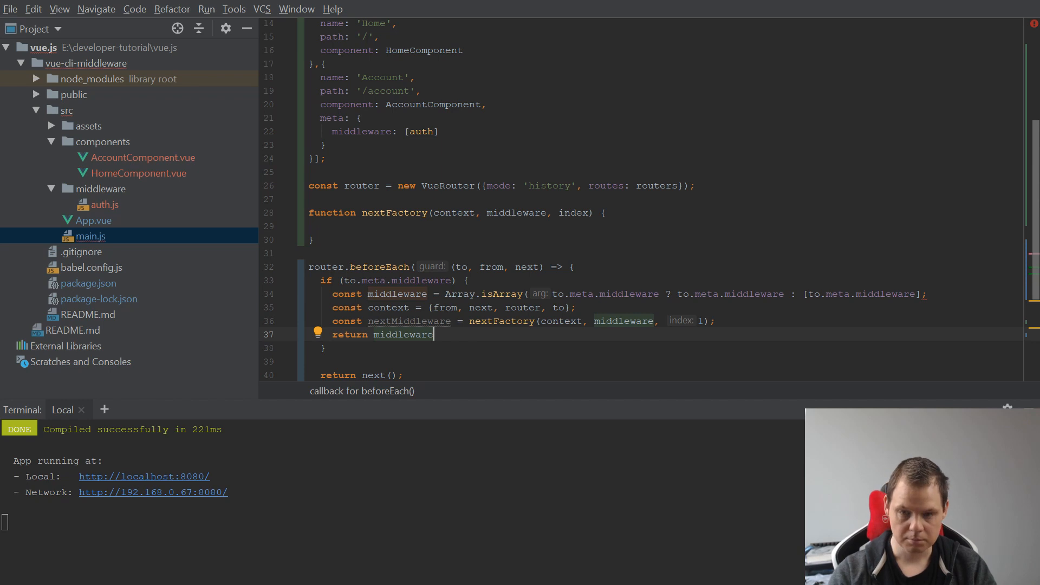
# Return middleware[0]({...context, next: nextMiddleware}) from the middleware block.
pyautogui.write('[0]')
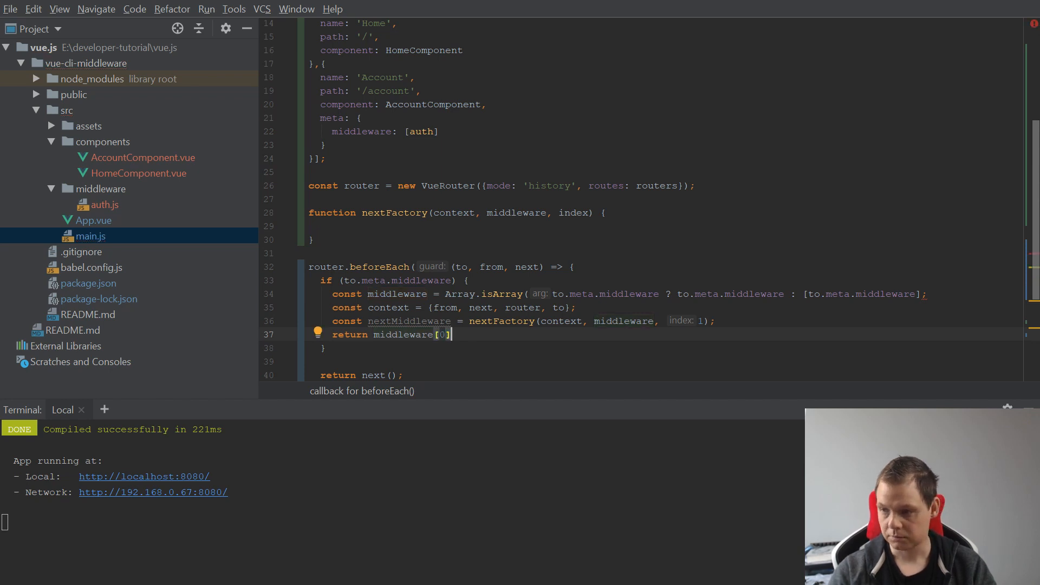
pyautogui.write('(')
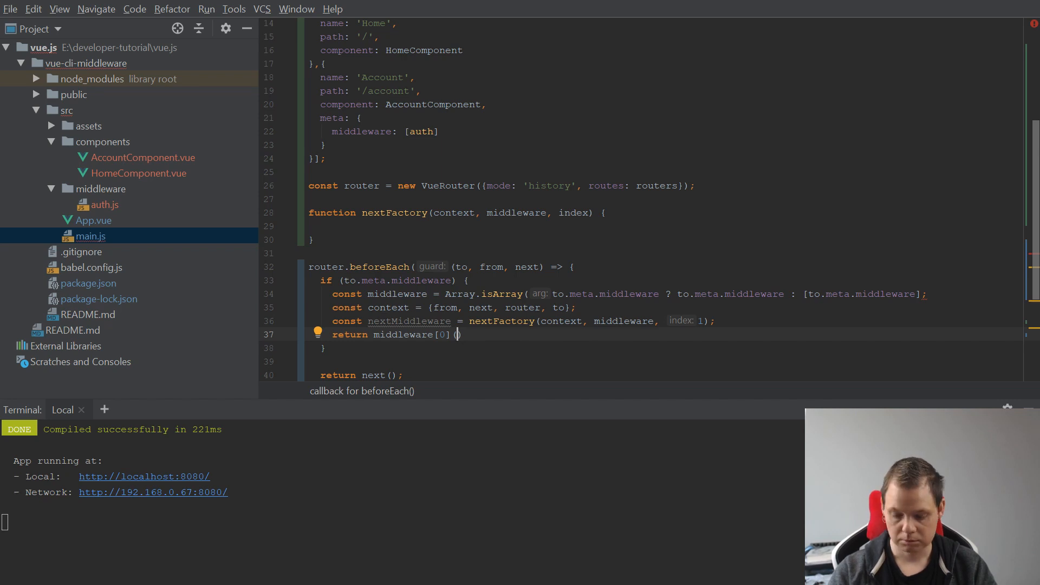
pyautogui.write('...context, next: nextMiddleware}')
pyautogui.click(617, 294)
pyautogui.write(')')
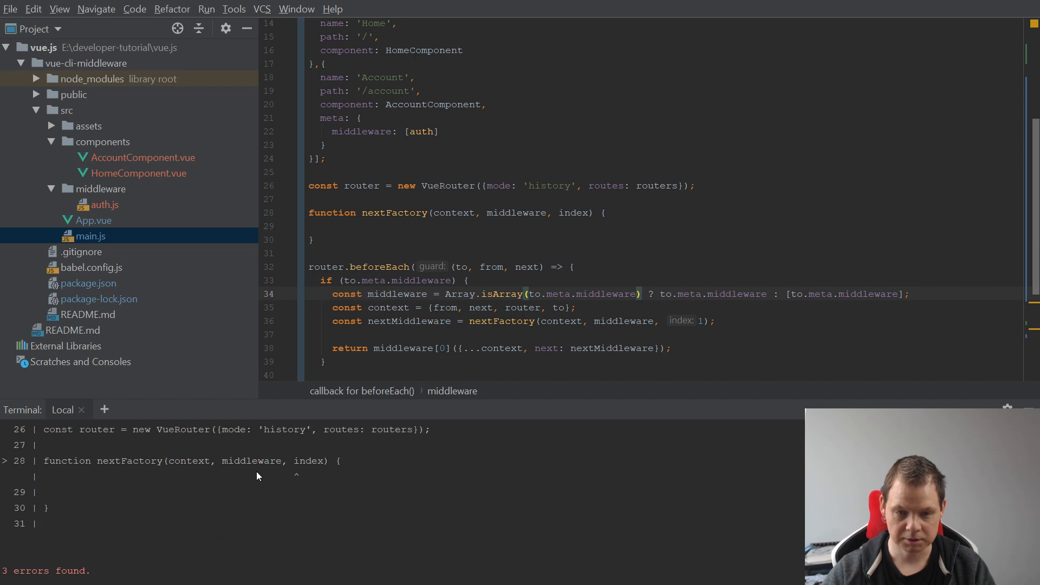
pyautogui.scroll(-3)
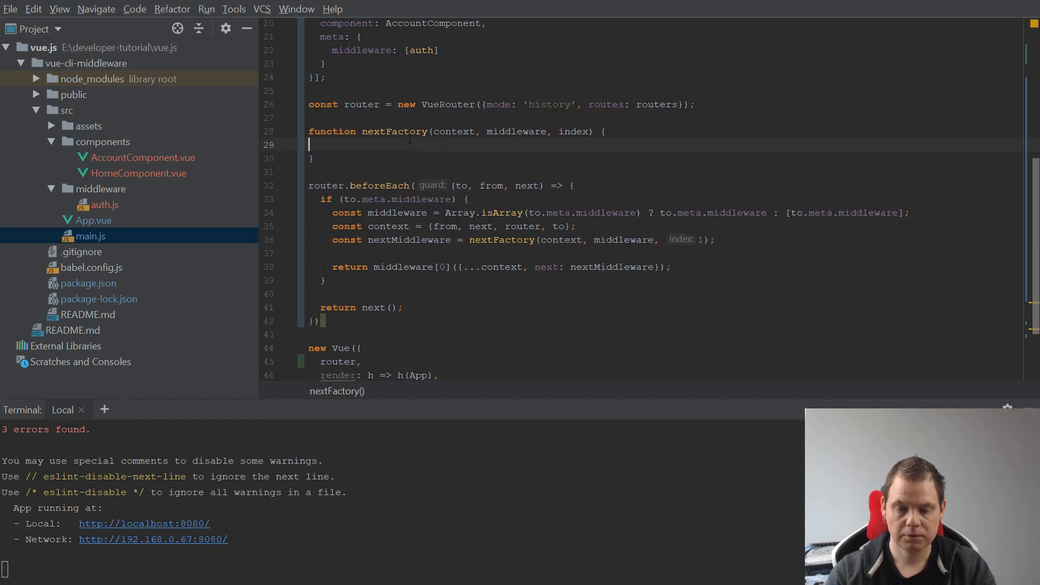
pyautogui.moveTo(369, 582)
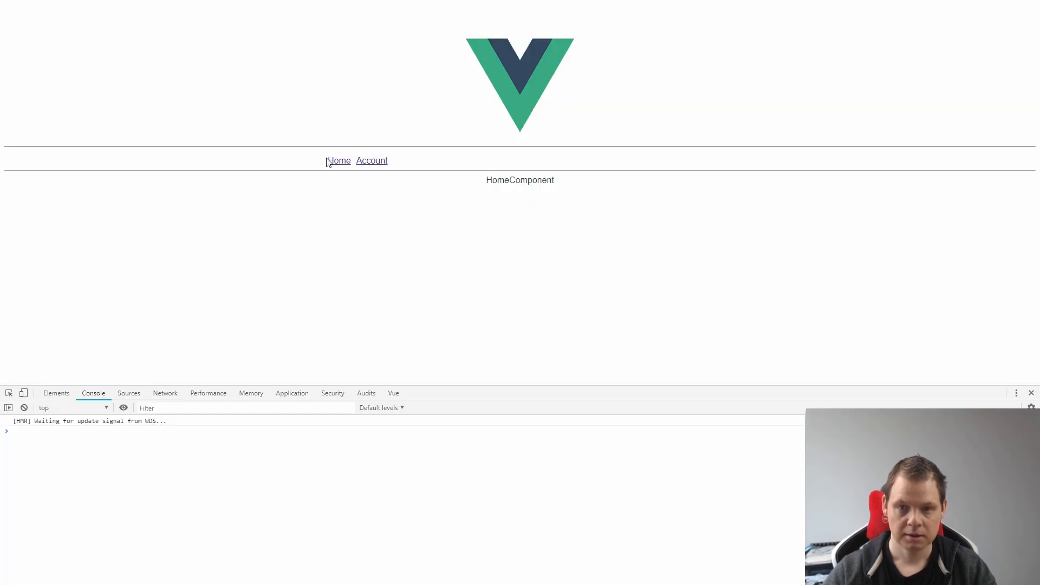
# Navigate to Home in Chrome, logging 'middleware auth test' and 'next is not a function'.
pyautogui.click(372, 160)
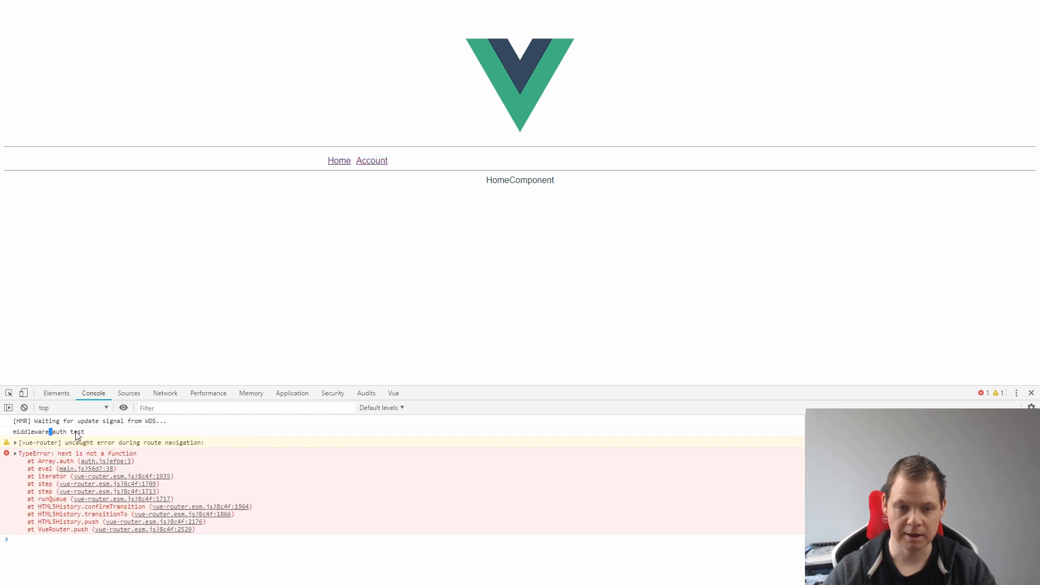
pyautogui.moveTo(339, 160)
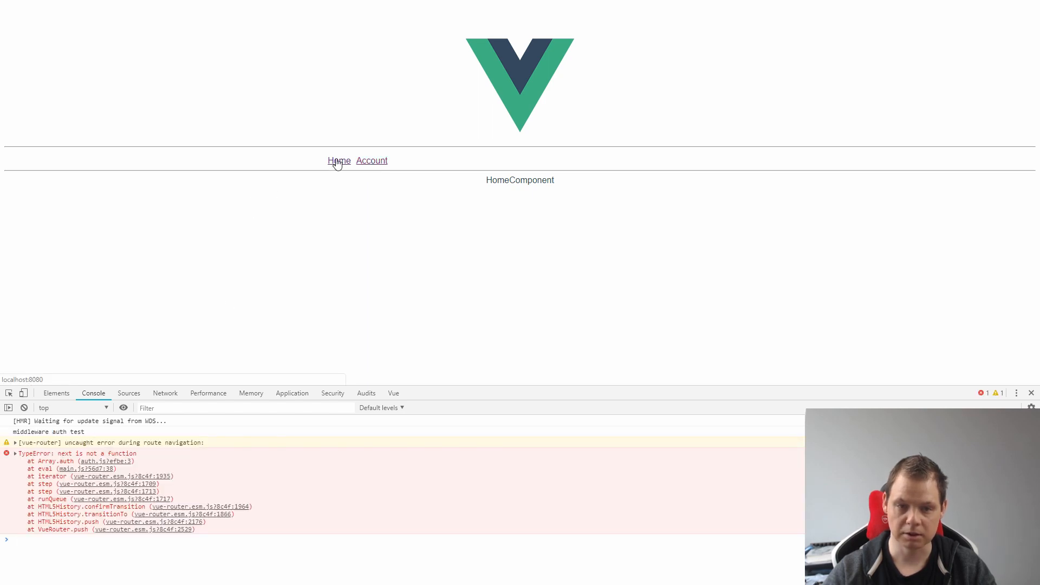
pyautogui.click(371, 161)
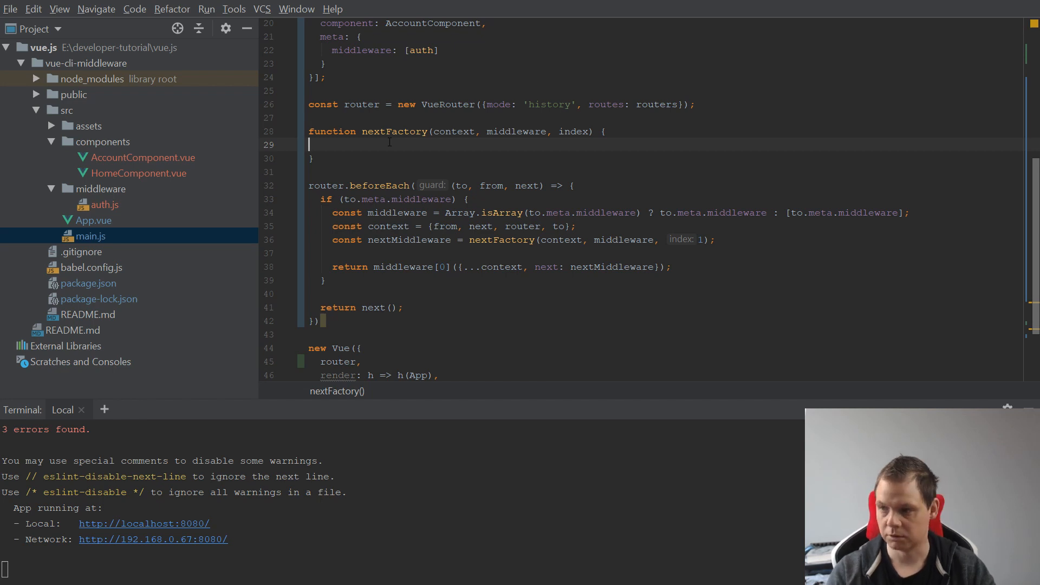
# In nextFactory, define const subsequentMiddleware = middleware[index].
pyautogui.write('const')
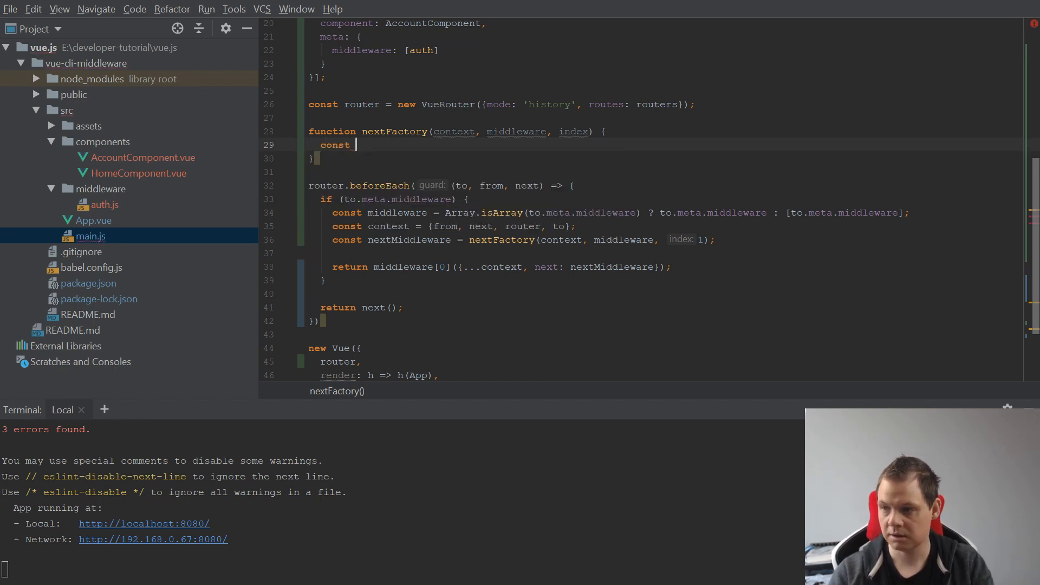
pyautogui.write('subs')
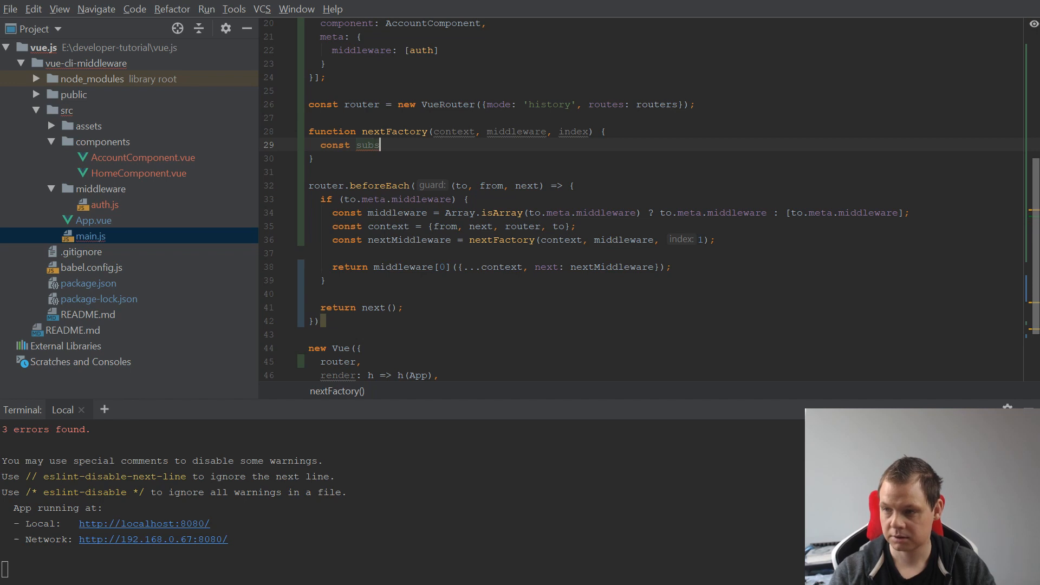
pyautogui.write('eqiemt')
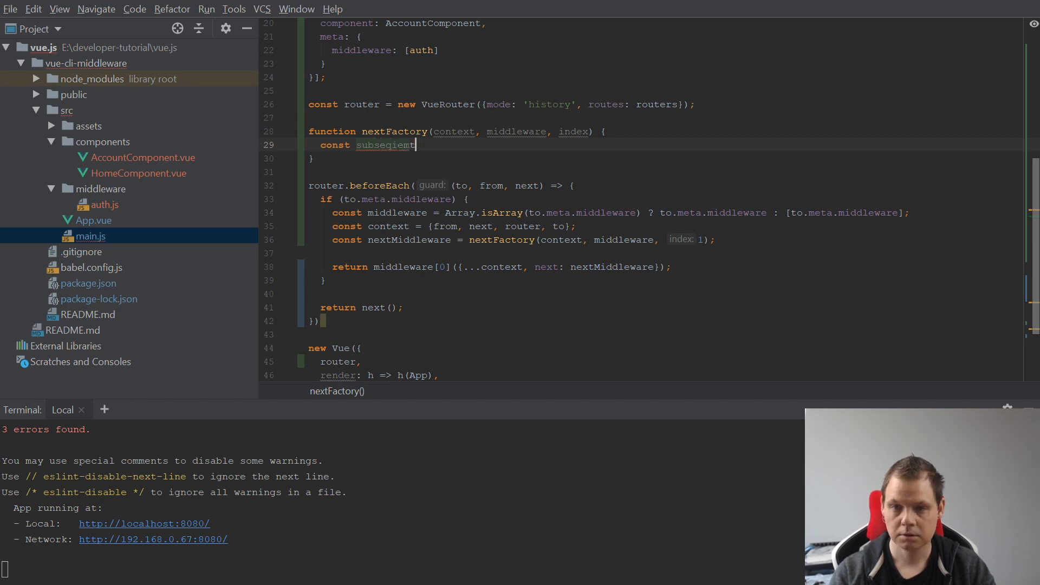
pyautogui.write('odd')
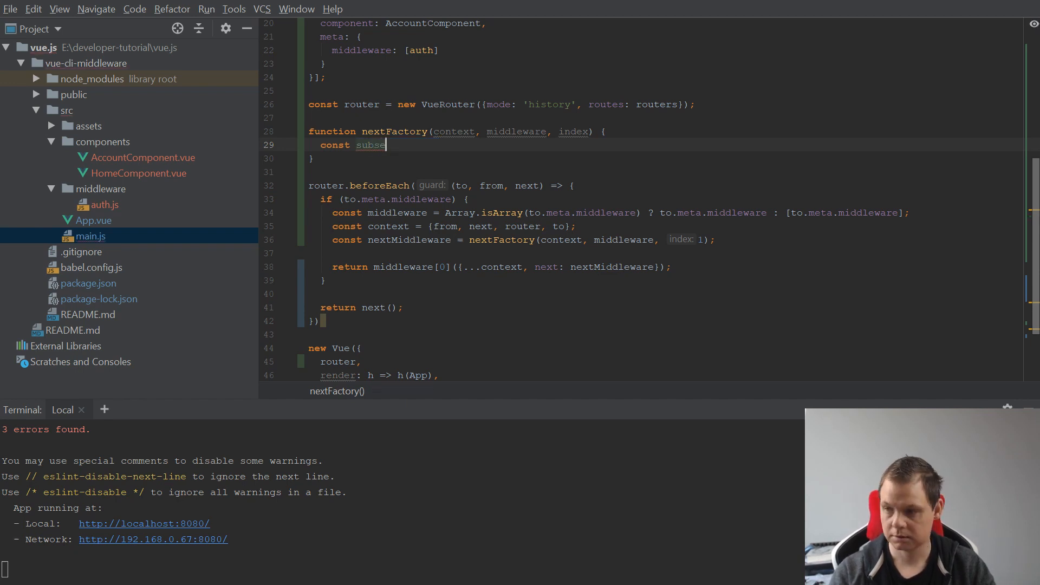
pyautogui.write('quen')
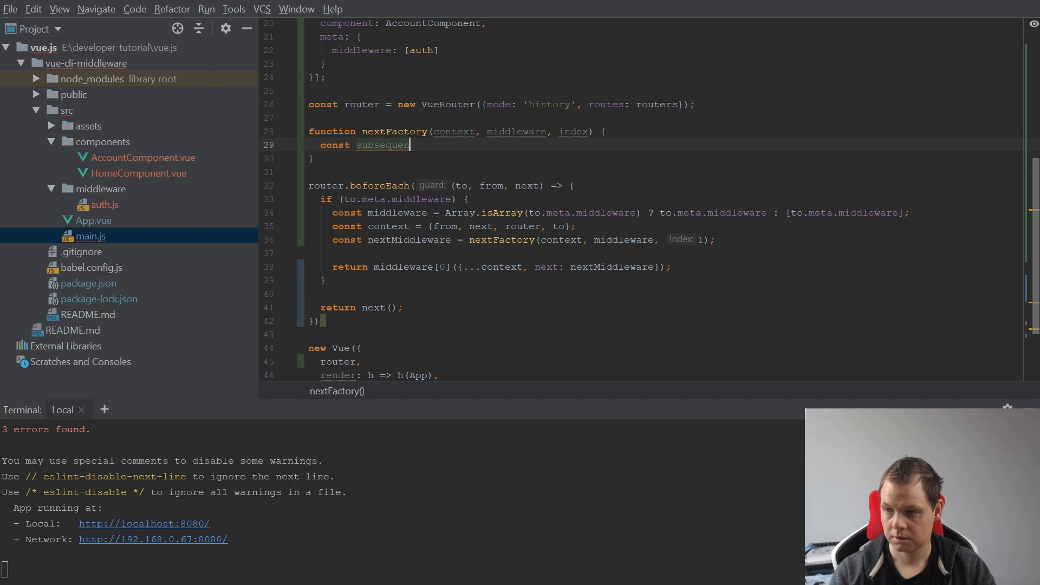
pyautogui.write('tMiddleware')
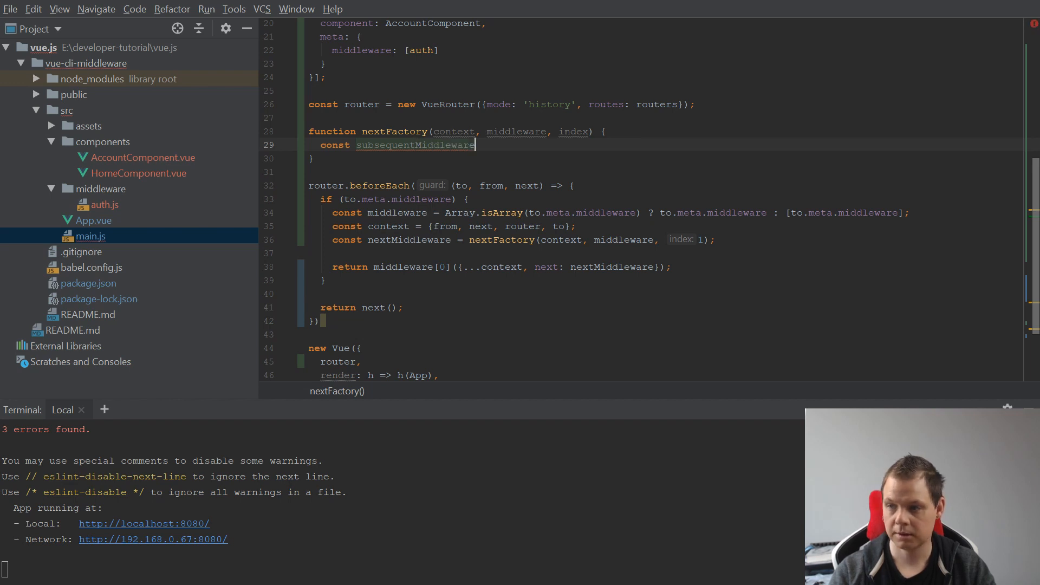
pyautogui.write('= middleware[index];')
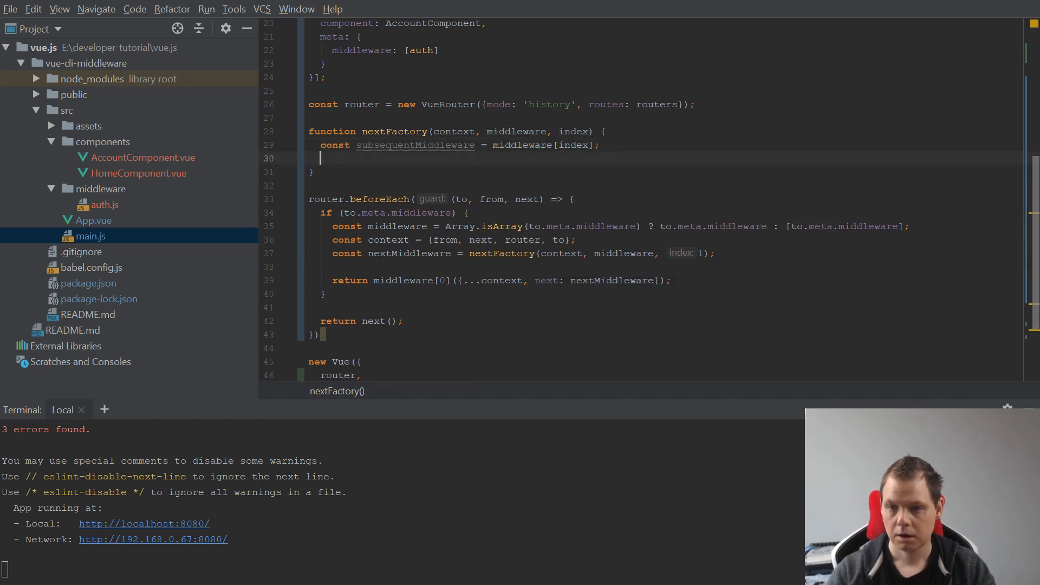
# Return context.next when subsequentMiddleware is missing.
pyautogui.write('if ()')
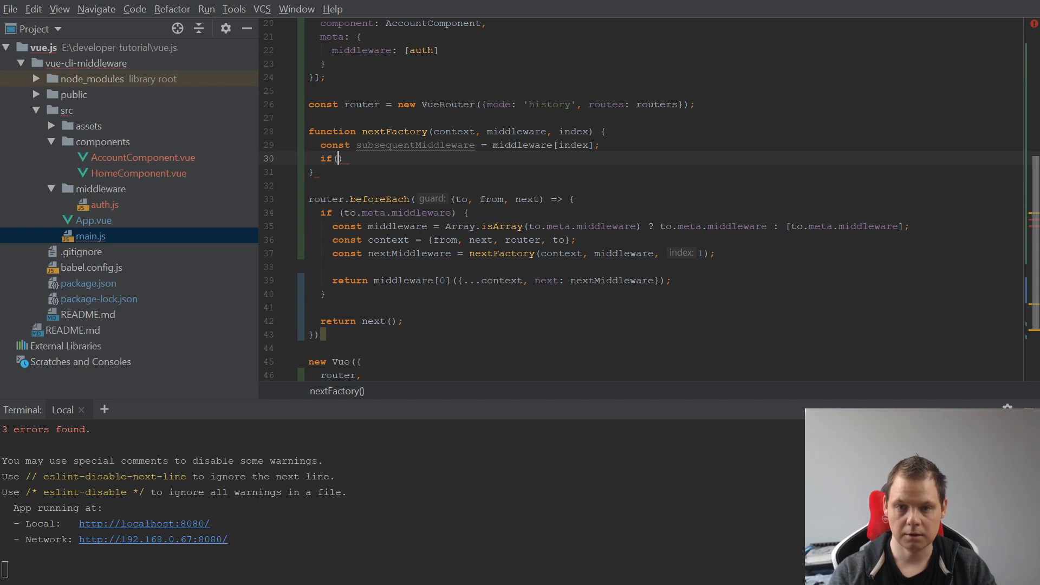
pyautogui.write('!subsequentMiddleware')
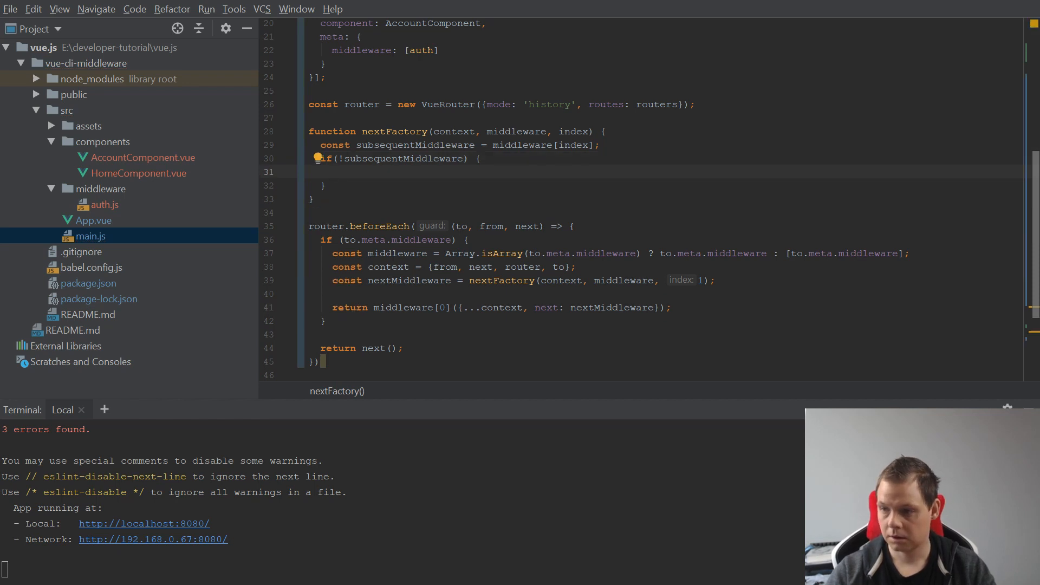
pyautogui.write('r')
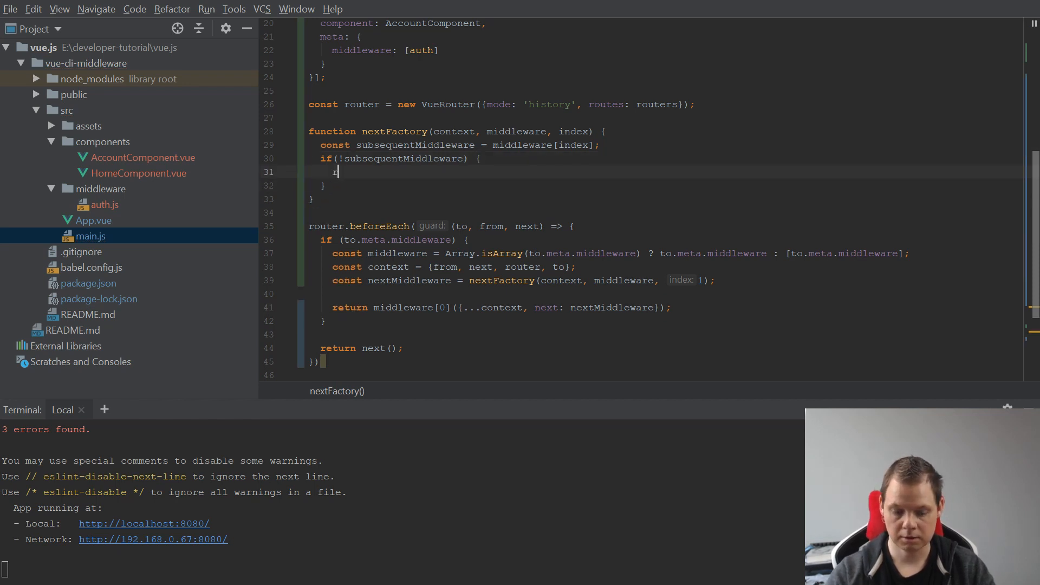
pyautogui.write('return')
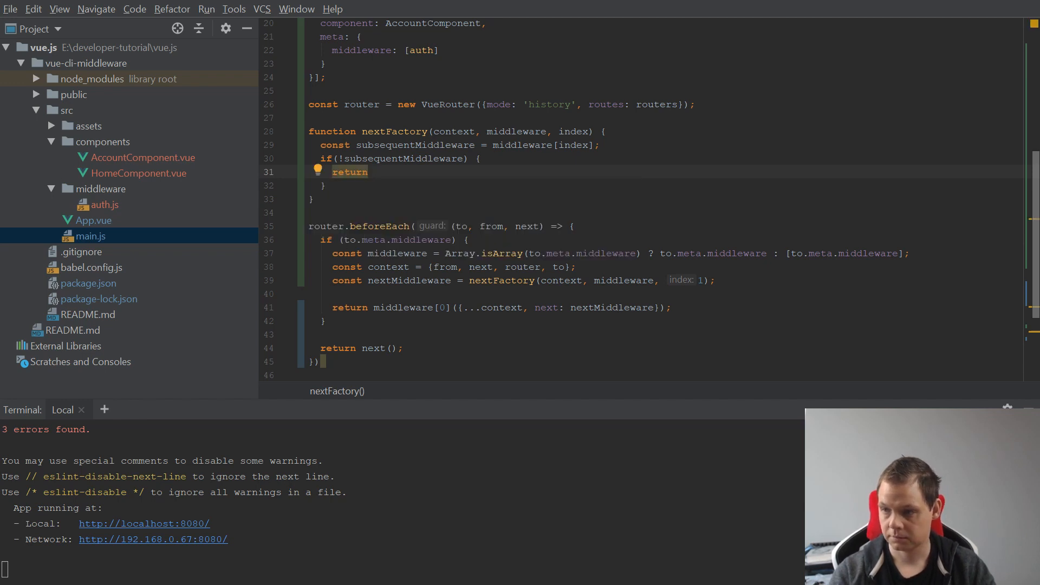
pyautogui.write('context.next;')
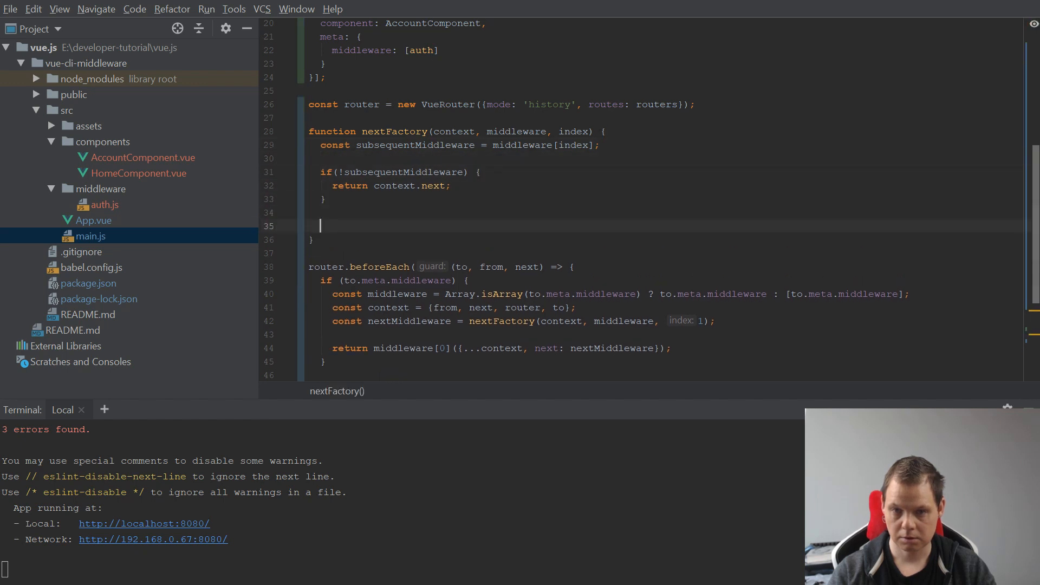
# Return an arrow function from nextFactory that calls context.next(...parameters).
pyautogui.write('return (')
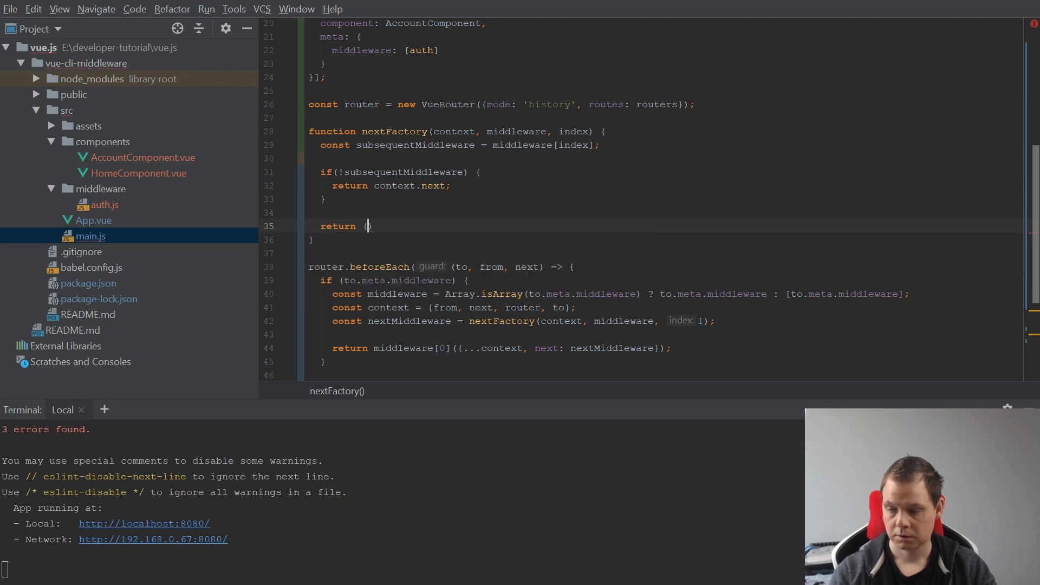
pyautogui.write('..')
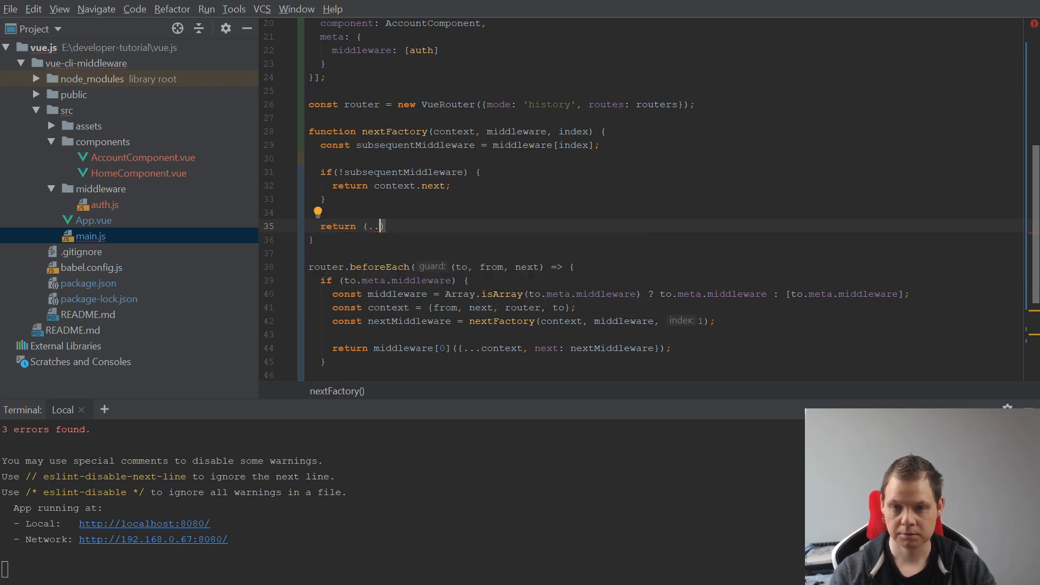
pyautogui.write('pa')
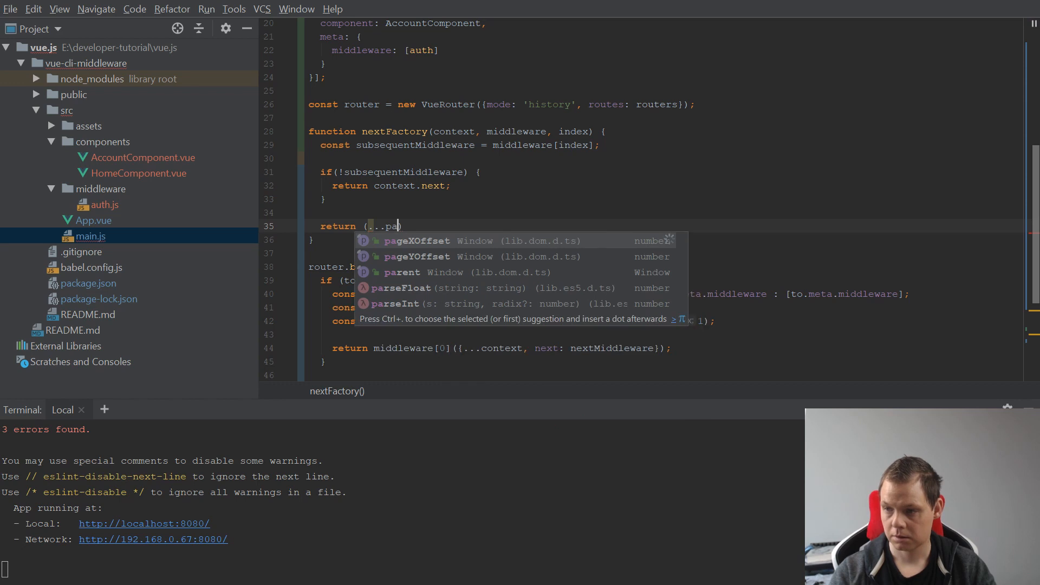
pyautogui.write('rameters')
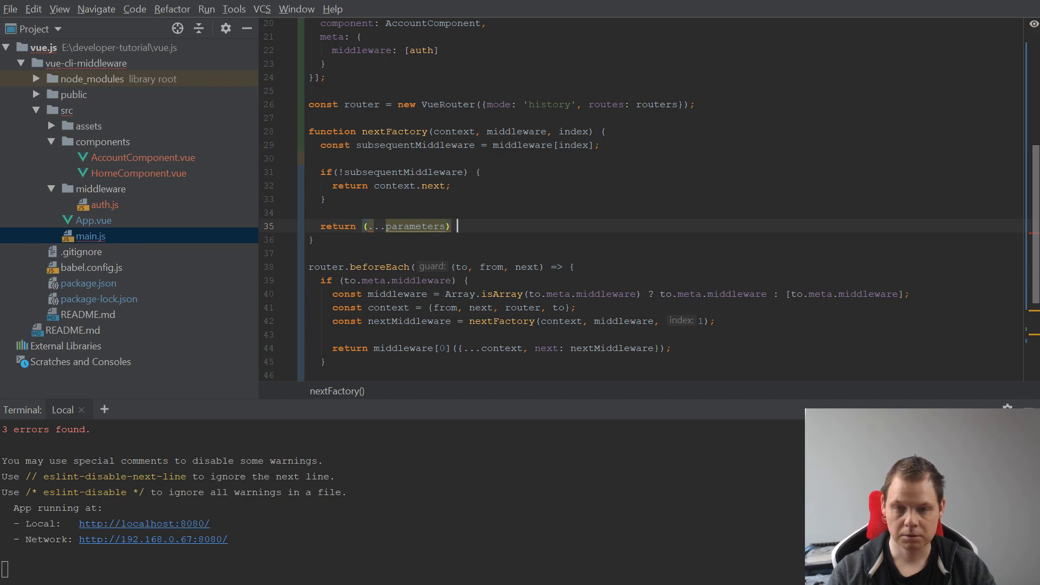
pyautogui.write('=> {')
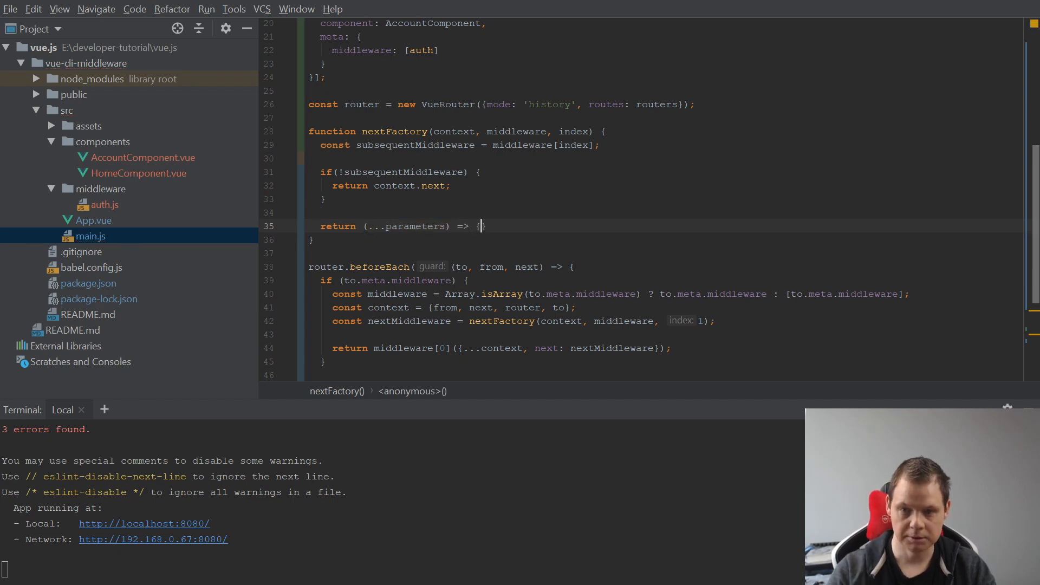
pyautogui.write('r')
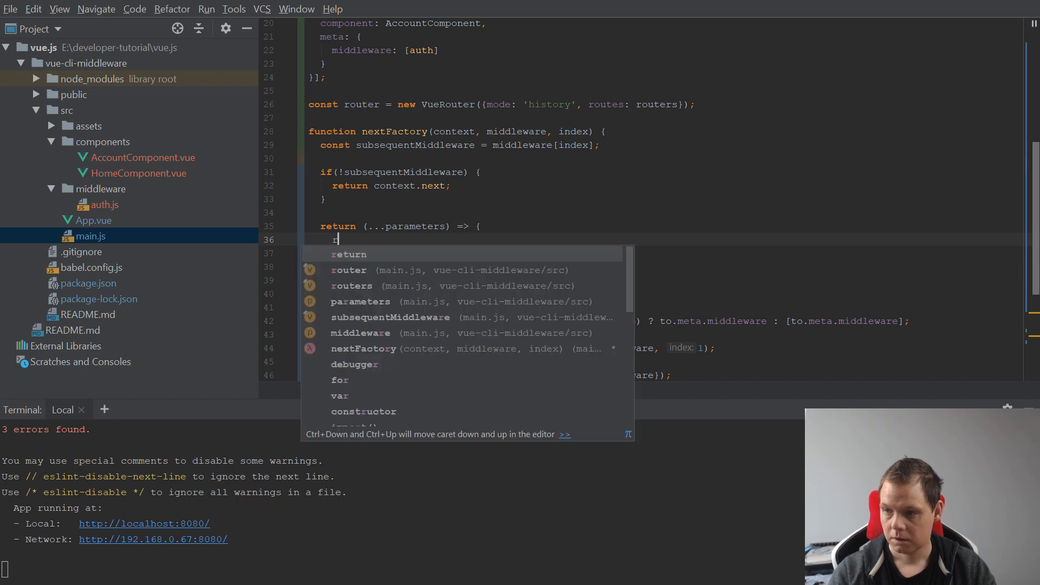
pyautogui.write('context.next(..')
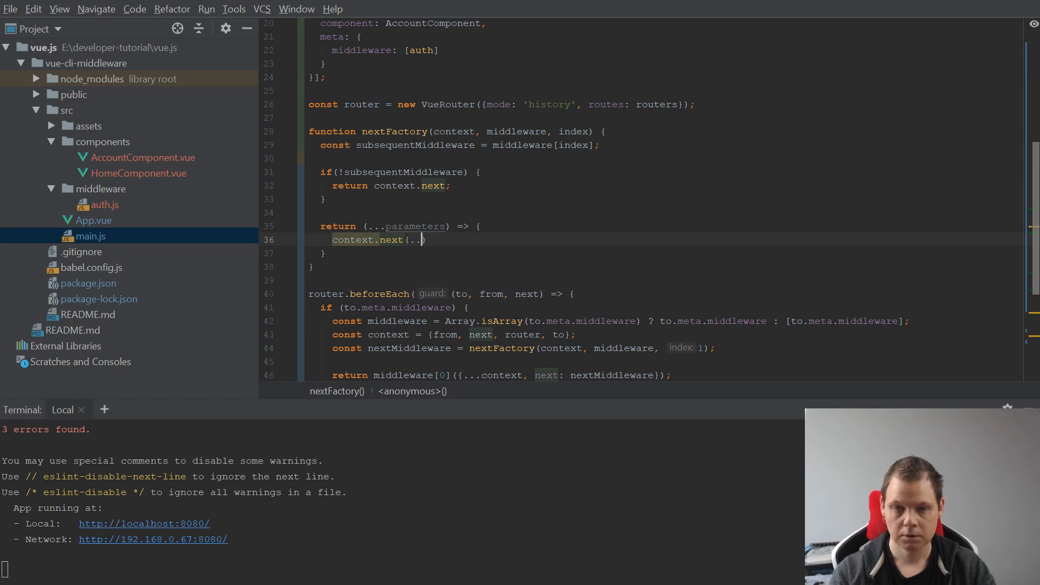
pyautogui.write('.parameters')
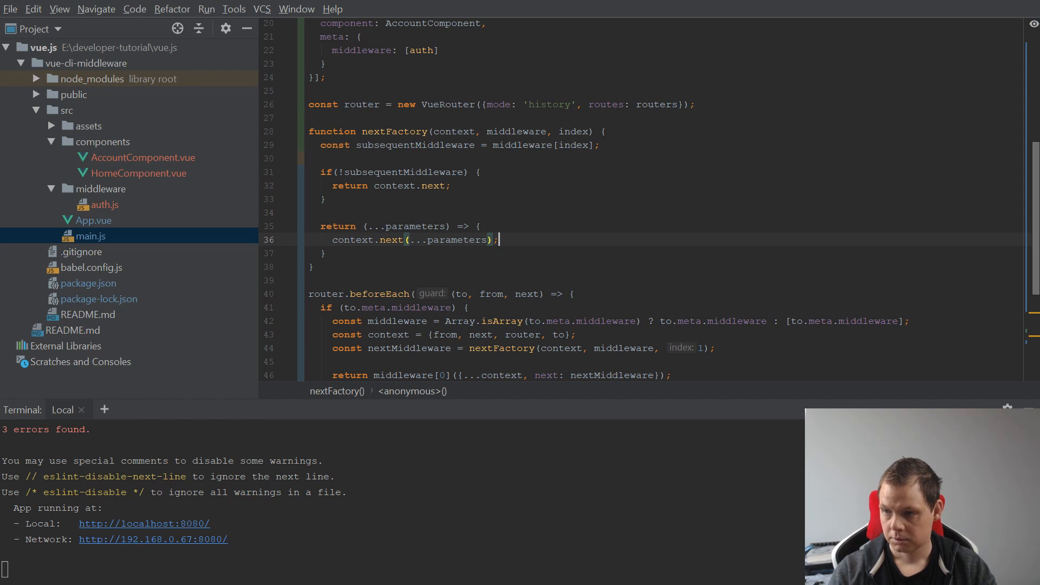
# Declare const nextMiddleware = nextFactory(context, middleware, index + 1).
pyautogui.write('const')
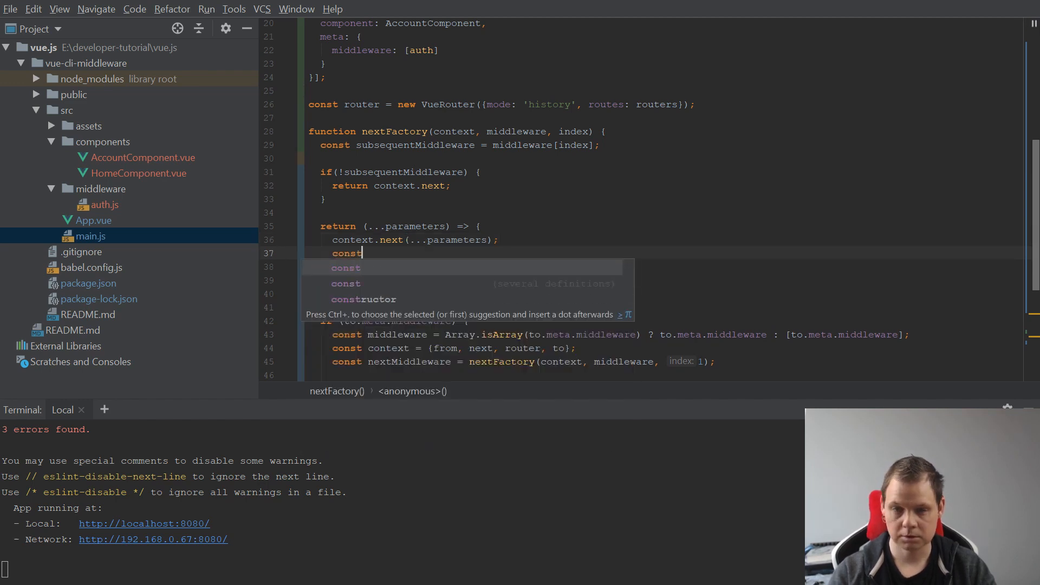
pyautogui.write('nextMiddl')
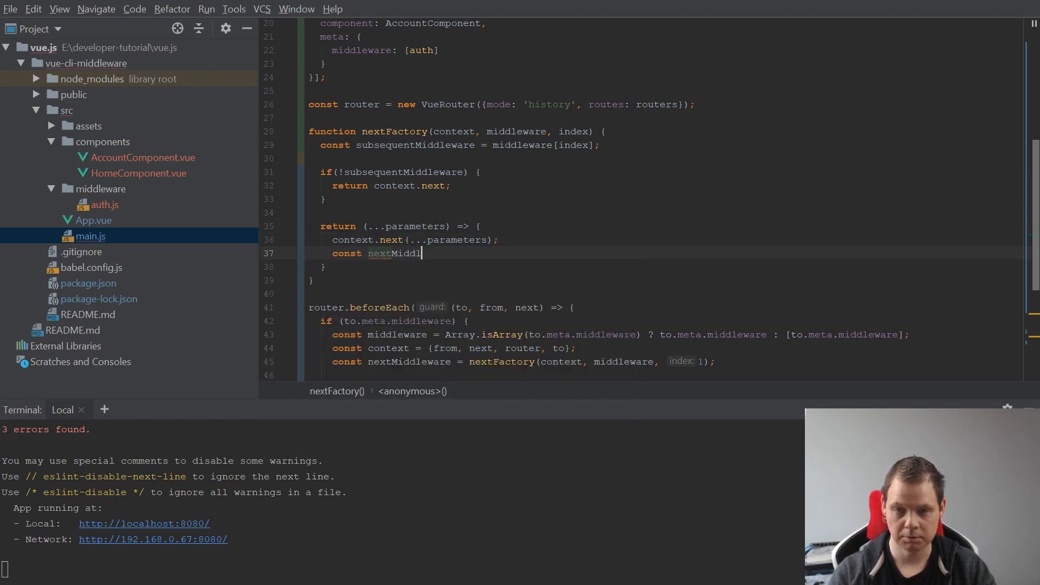
pyautogui.write('eware =')
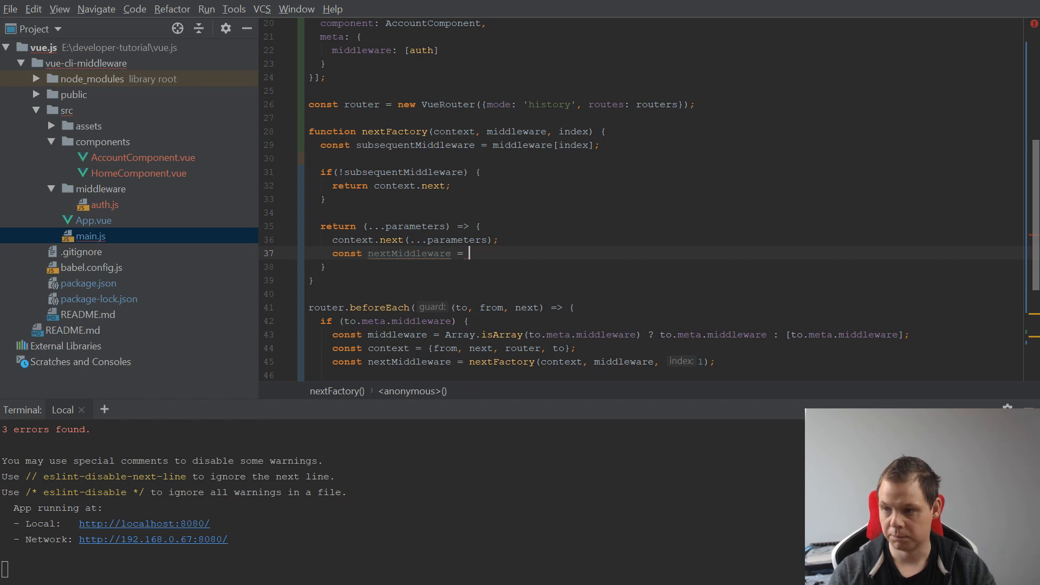
pyautogui.write('nextFactory()')
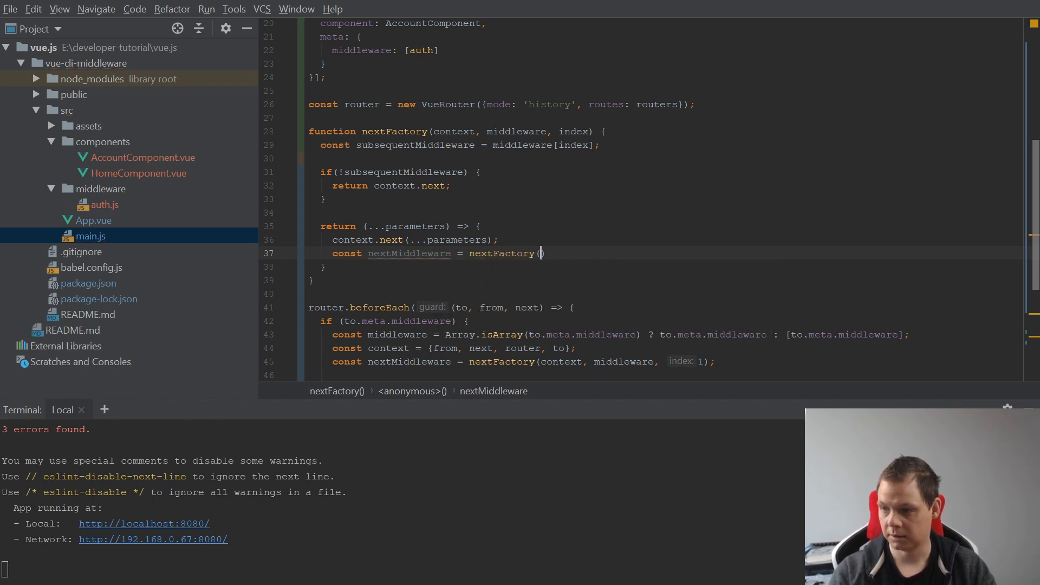
pyautogui.write('context,')
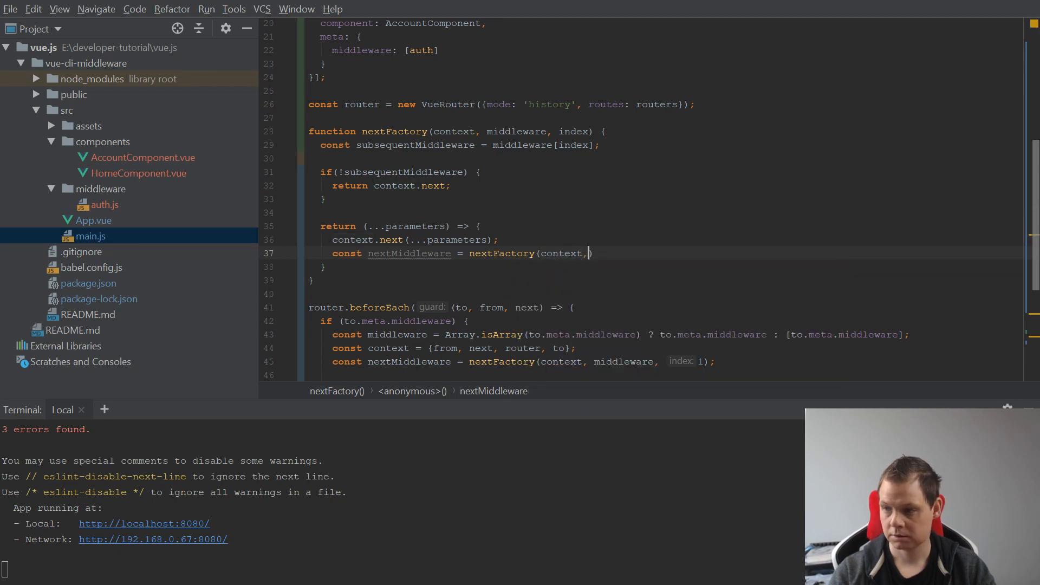
pyautogui.write('middleware, index + 1')
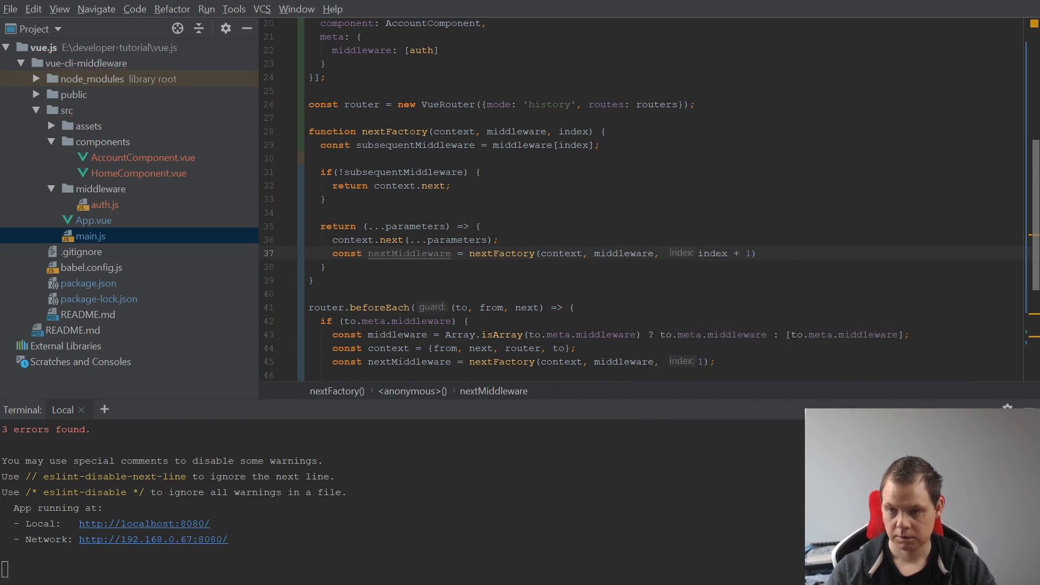
pyautogui.write(';')
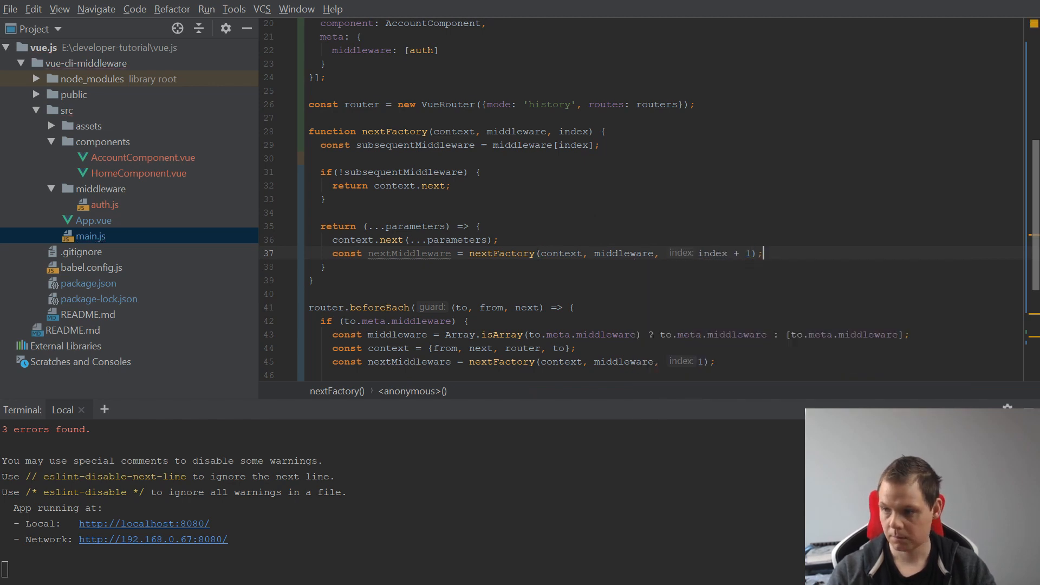
# Call subsequentMiddleware({...context, next: nextMiddleware}) inside the returned function.
pyautogui.write('subsequentMiddleware(')
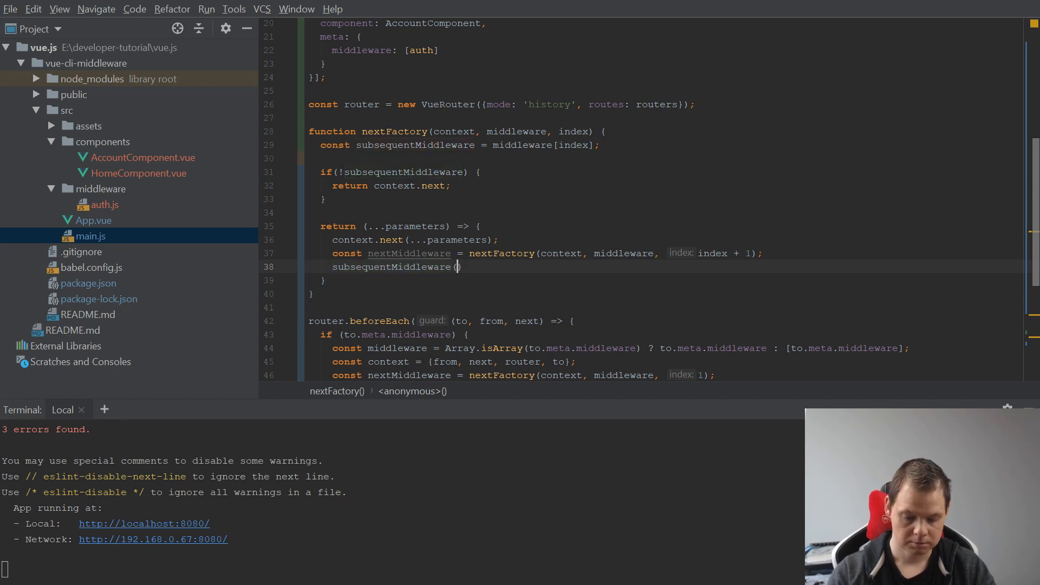
pyautogui.write('{...context,')
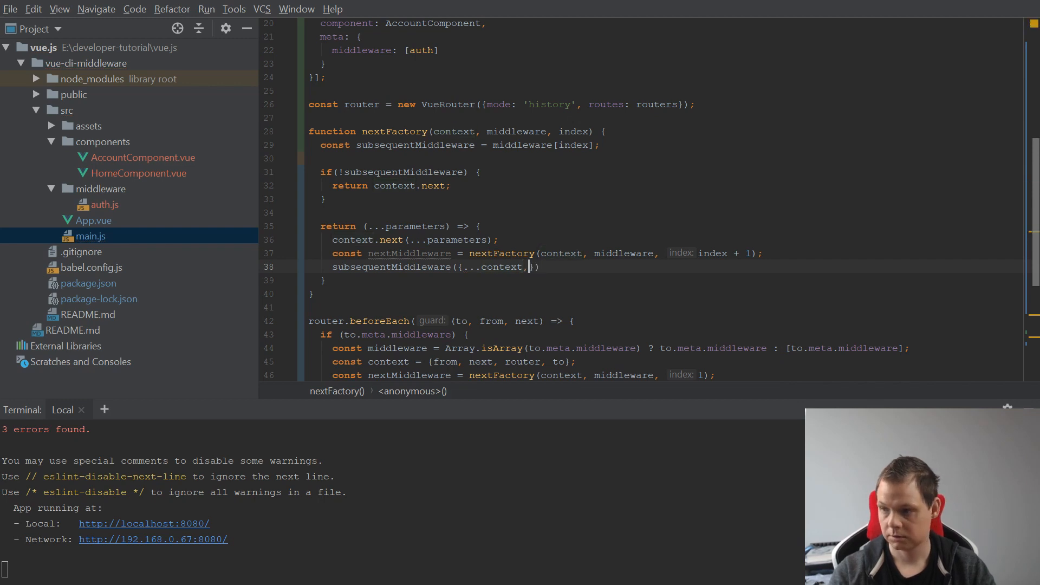
pyautogui.write('next: n')
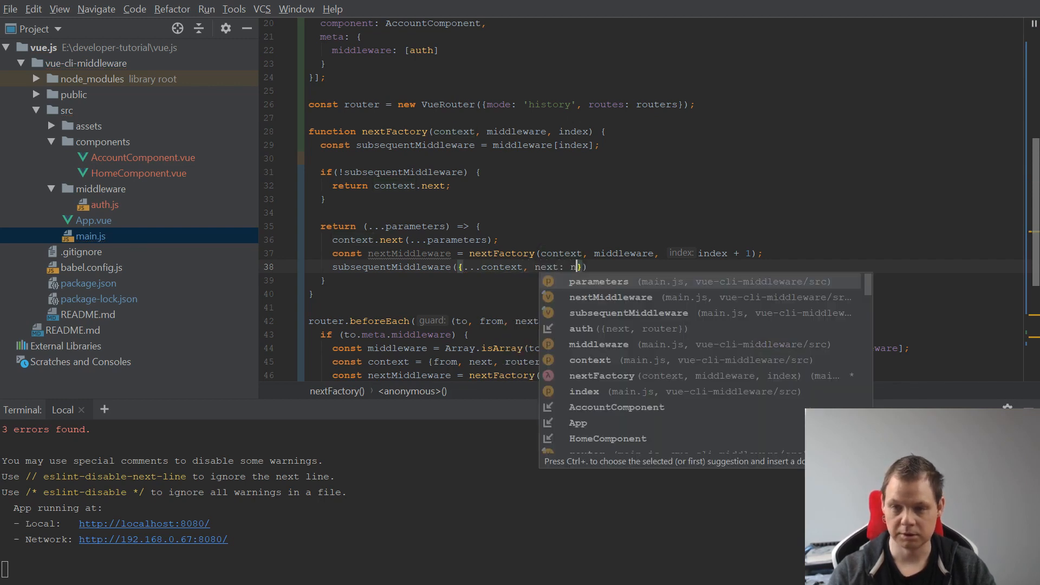
pyautogui.write('extMiddleware')
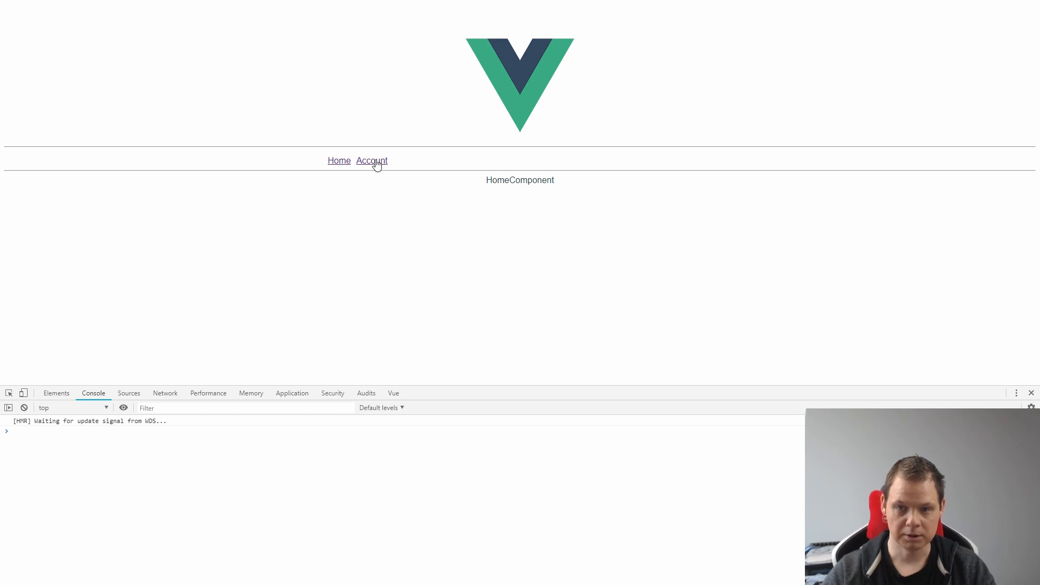
# Follow the Account link in the running Vue app to test the middleware.
pyautogui.click(339, 161)
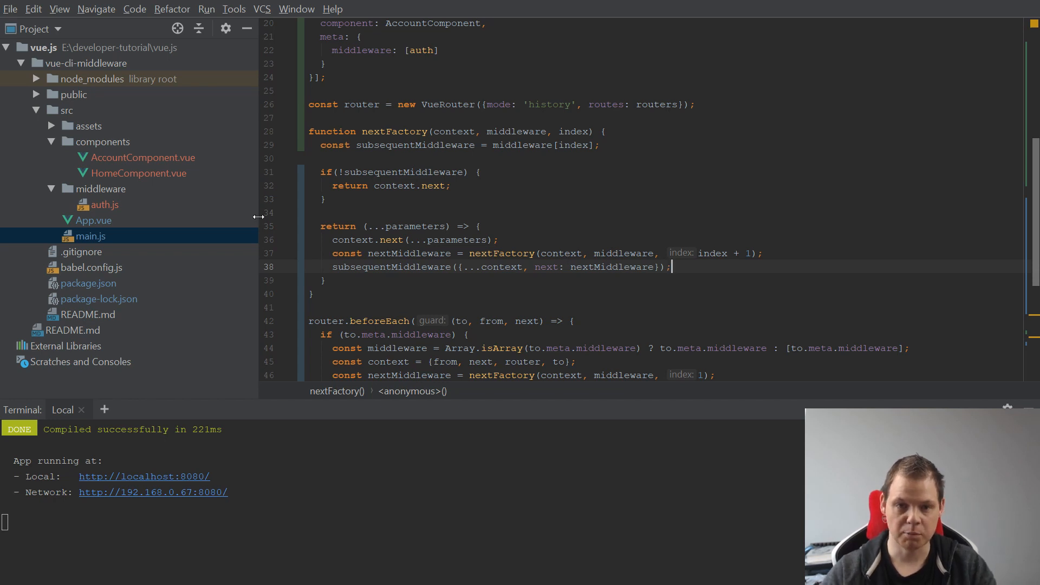
# Open src/middleware/auth.js from the Project tree.
pyautogui.click(106, 204)
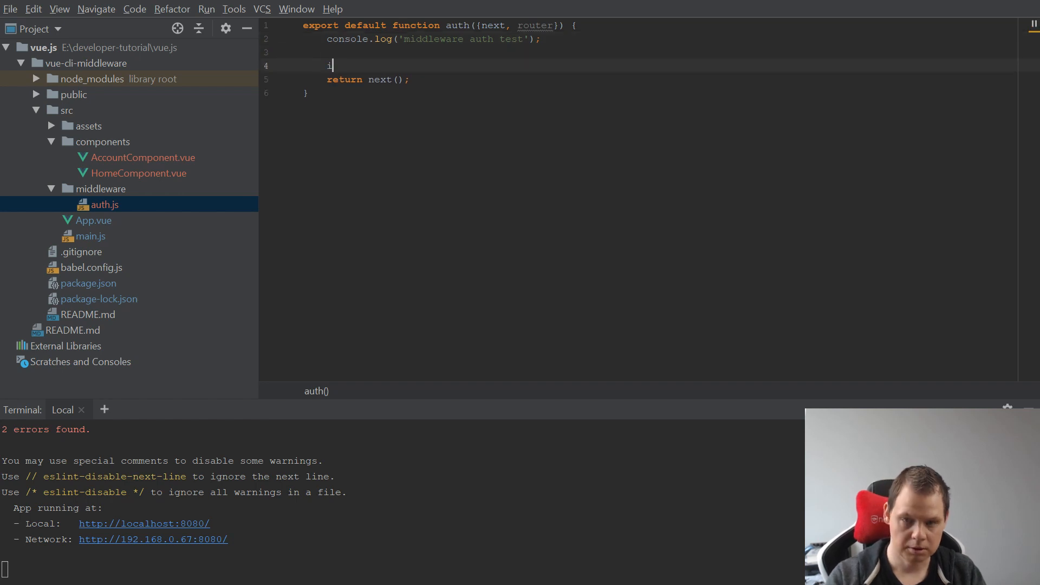
# Add if(!account_auth) returning router.push({name: 'Home'}), with const account_auth = false.
pyautogui.write('if(1')
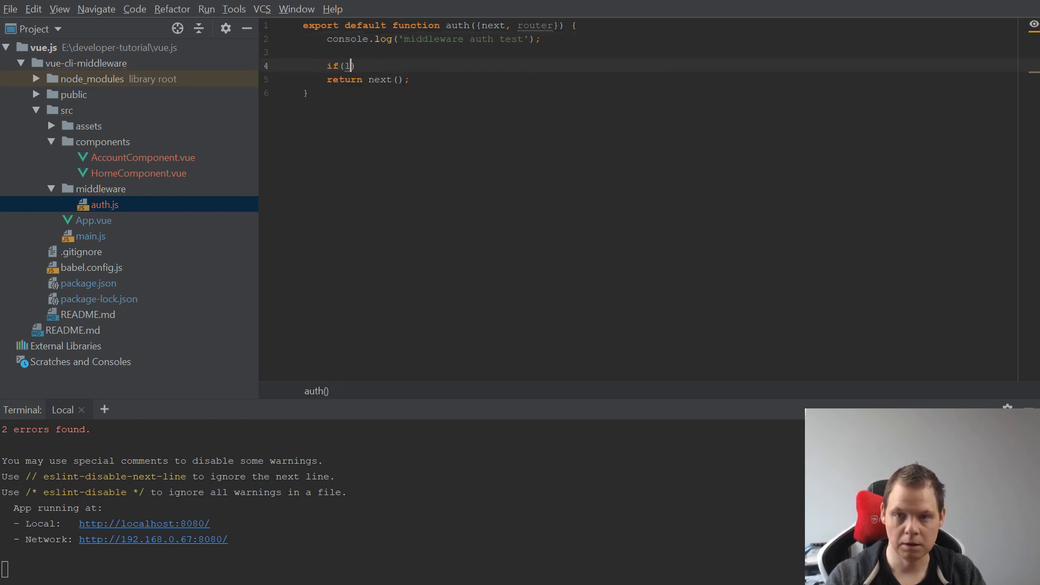
pyautogui.write('accou')
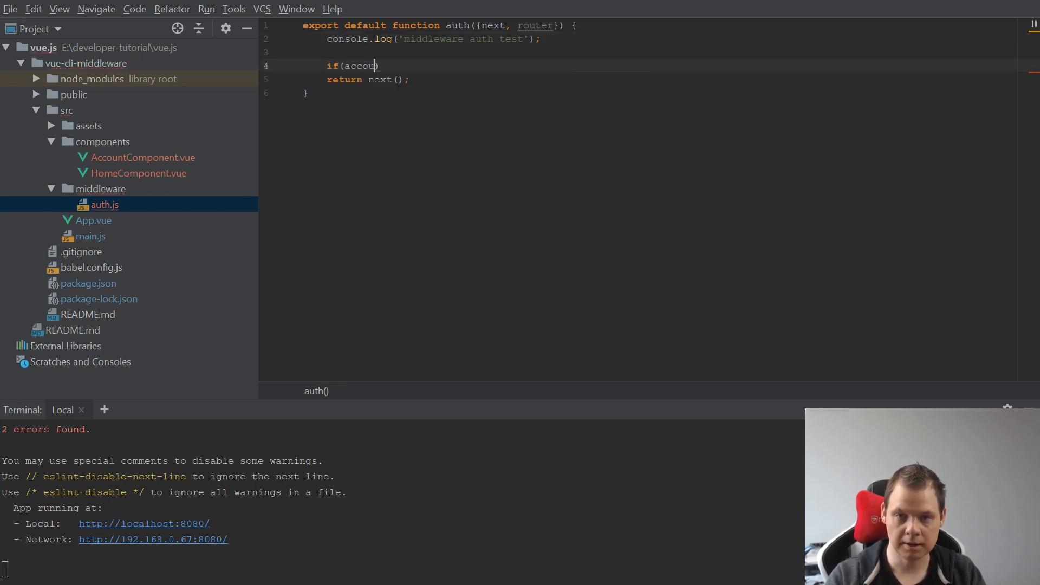
pyautogui.write('nt_auth)')
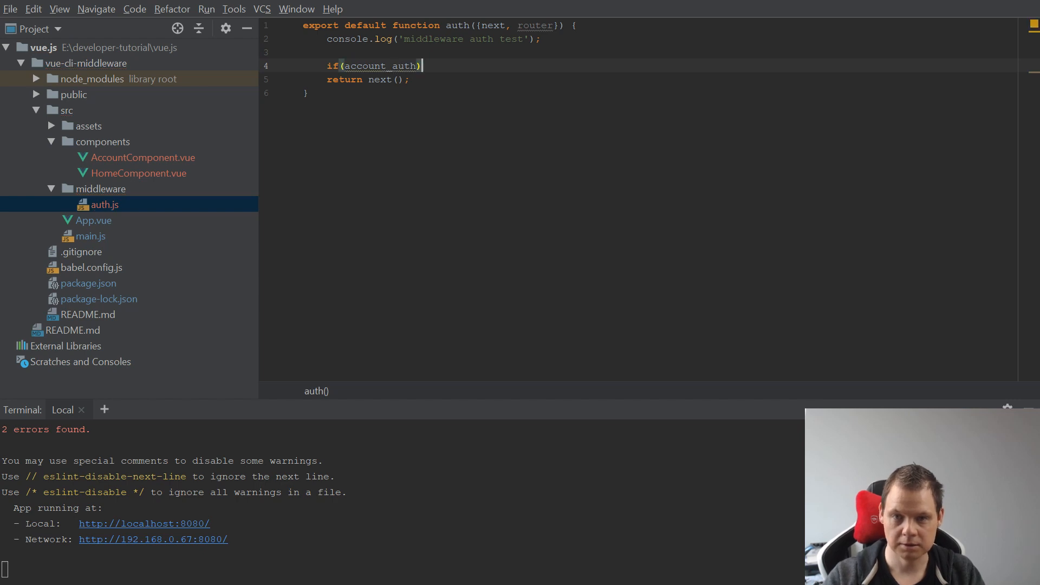
pyautogui.write('{')
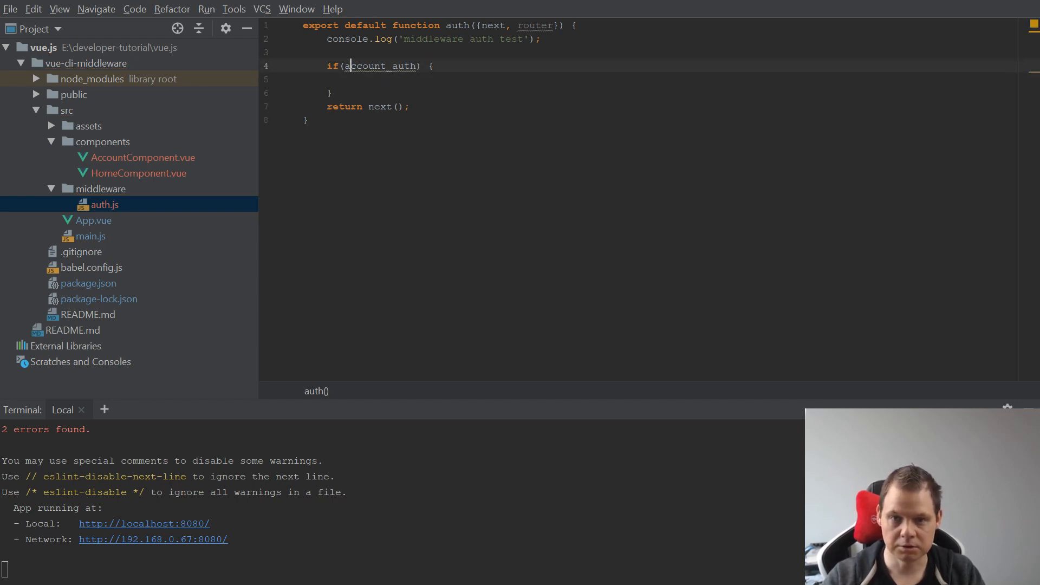
pyautogui.write('!')
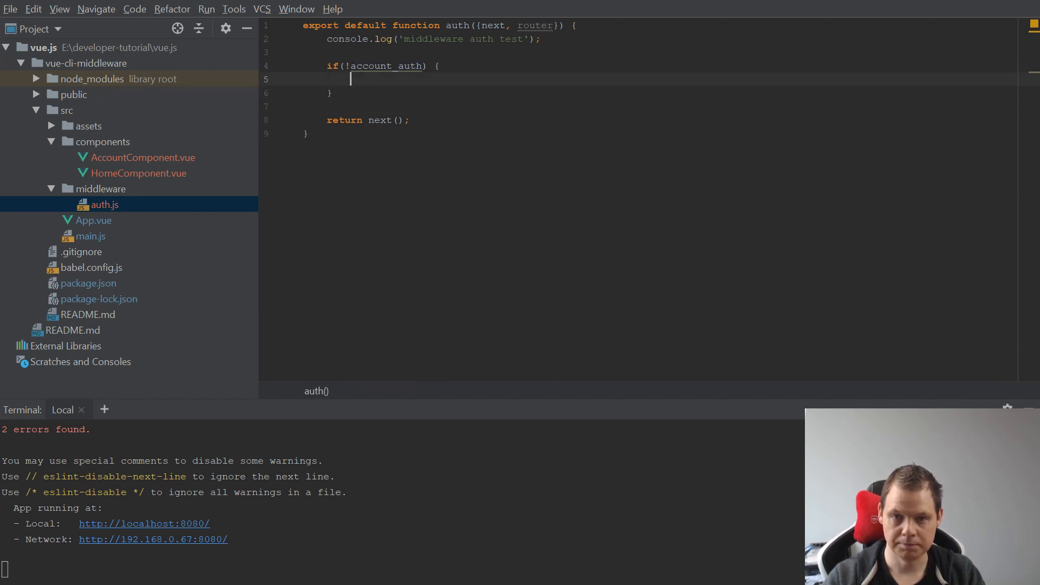
pyautogui.write('return router.')
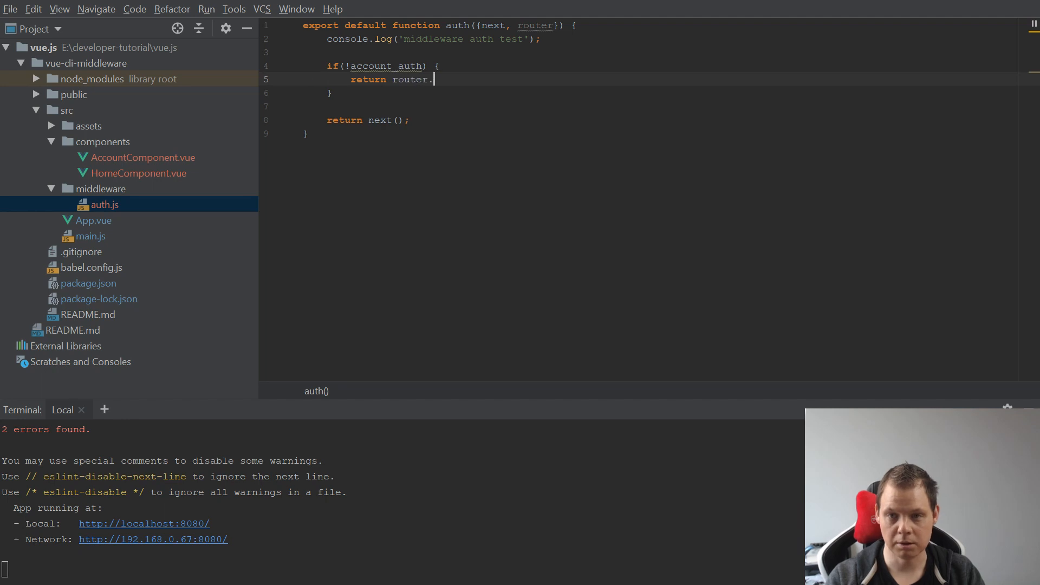
pyautogui.write('push(')
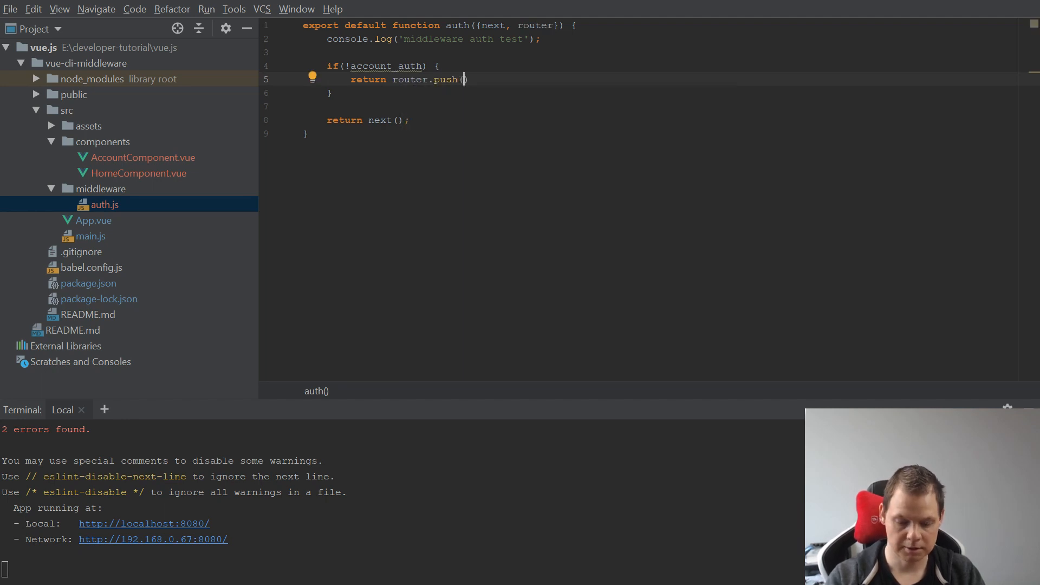
pyautogui.write('{name: Ho')
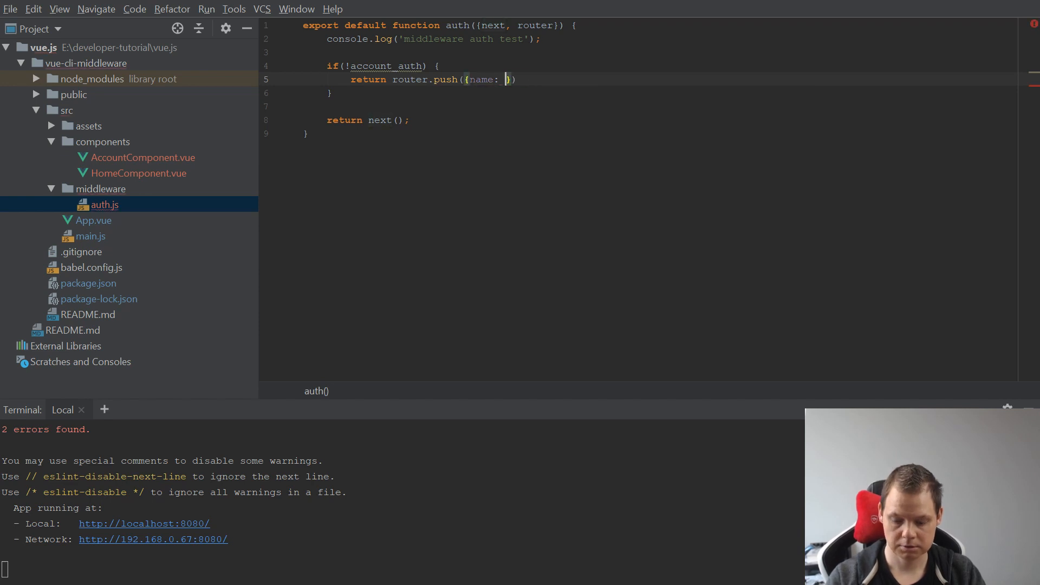
pyautogui.write("'Home'")
pyautogui.click(645, 52)
pyautogui.write('const =')
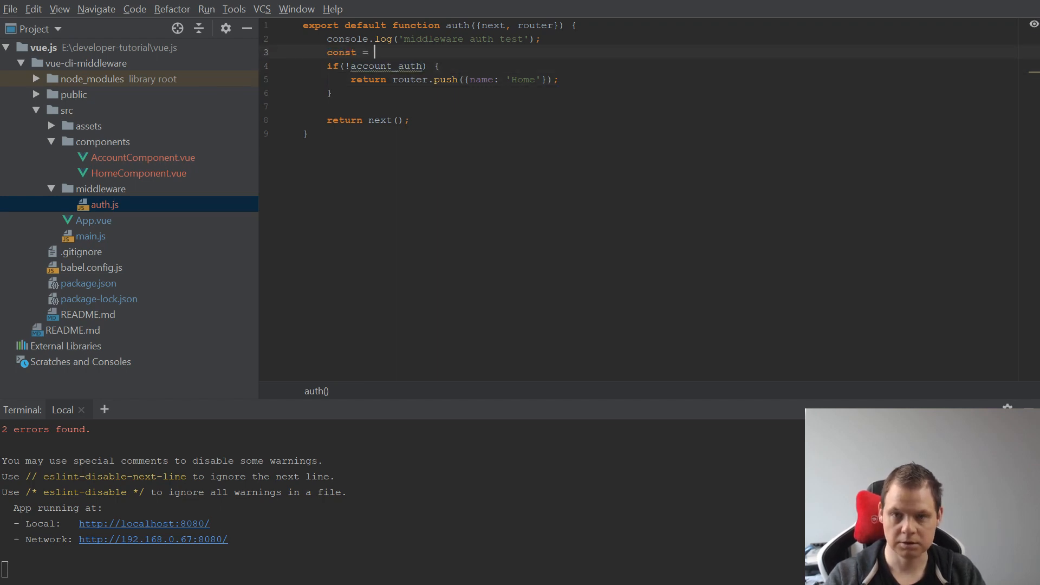
pyautogui.write('account_auth = false;')
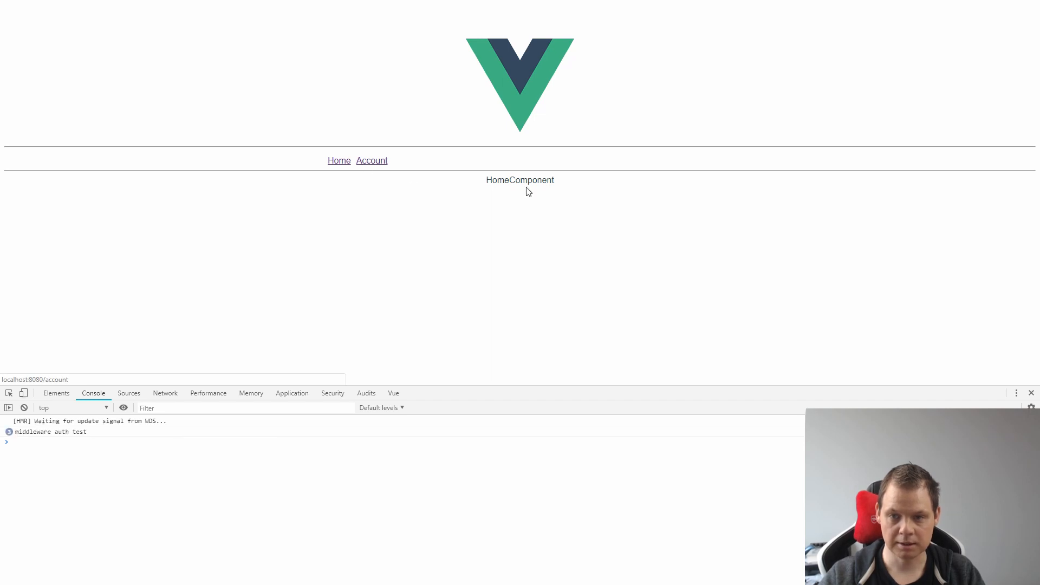
# Verify Account redirects Home, set account_auth to true, reach AccountComponent, then return Home.
pyautogui.doubleClick(519, 180)
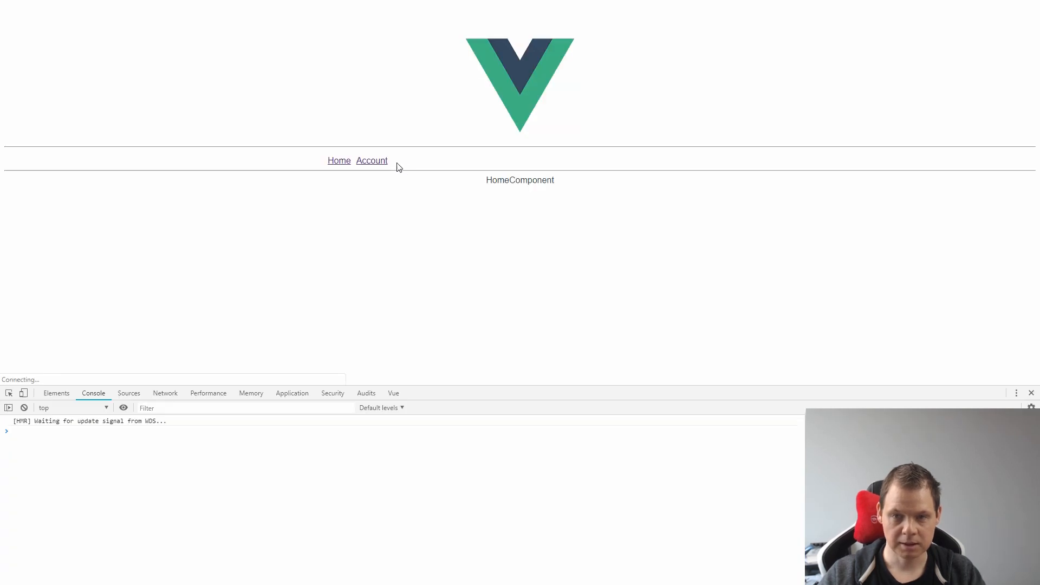
pyautogui.click(371, 160)
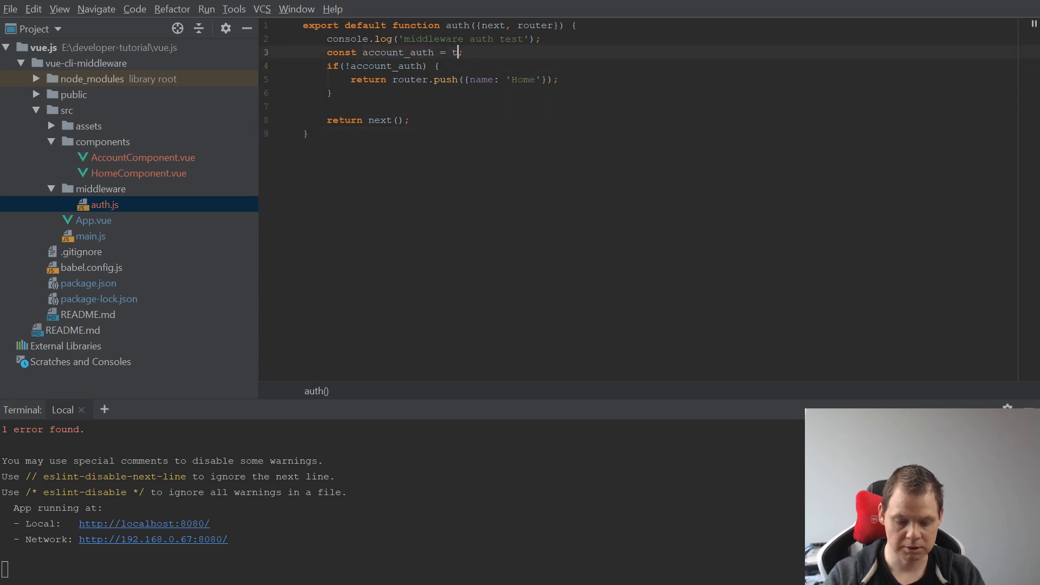
pyautogui.write('rue;')
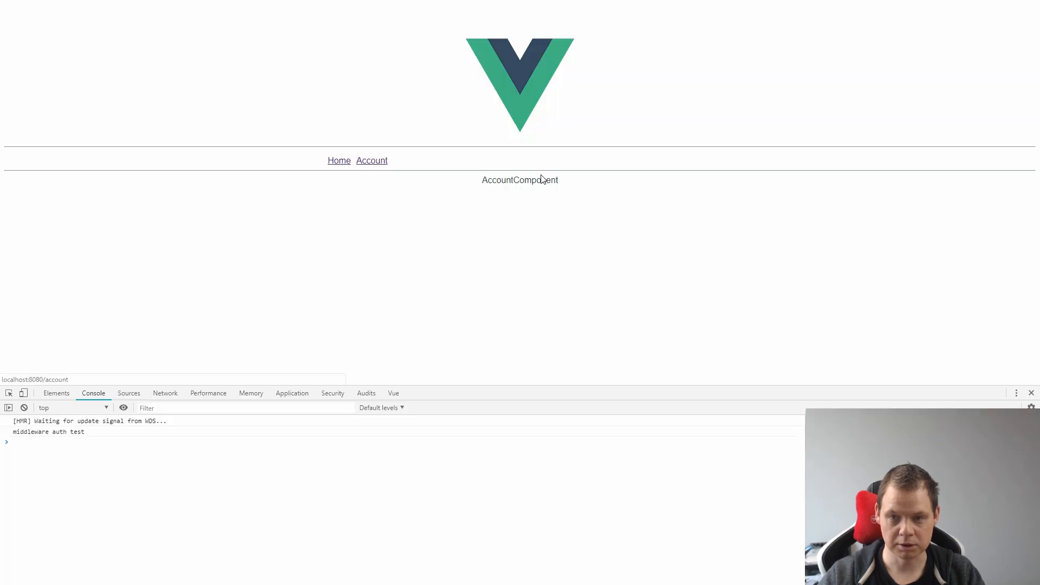
pyautogui.click(339, 160)
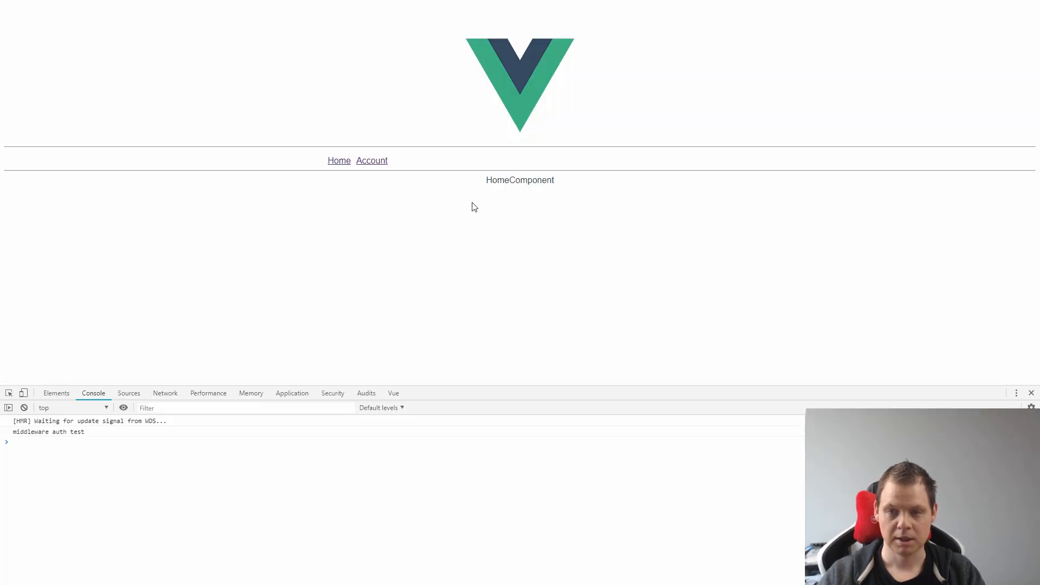